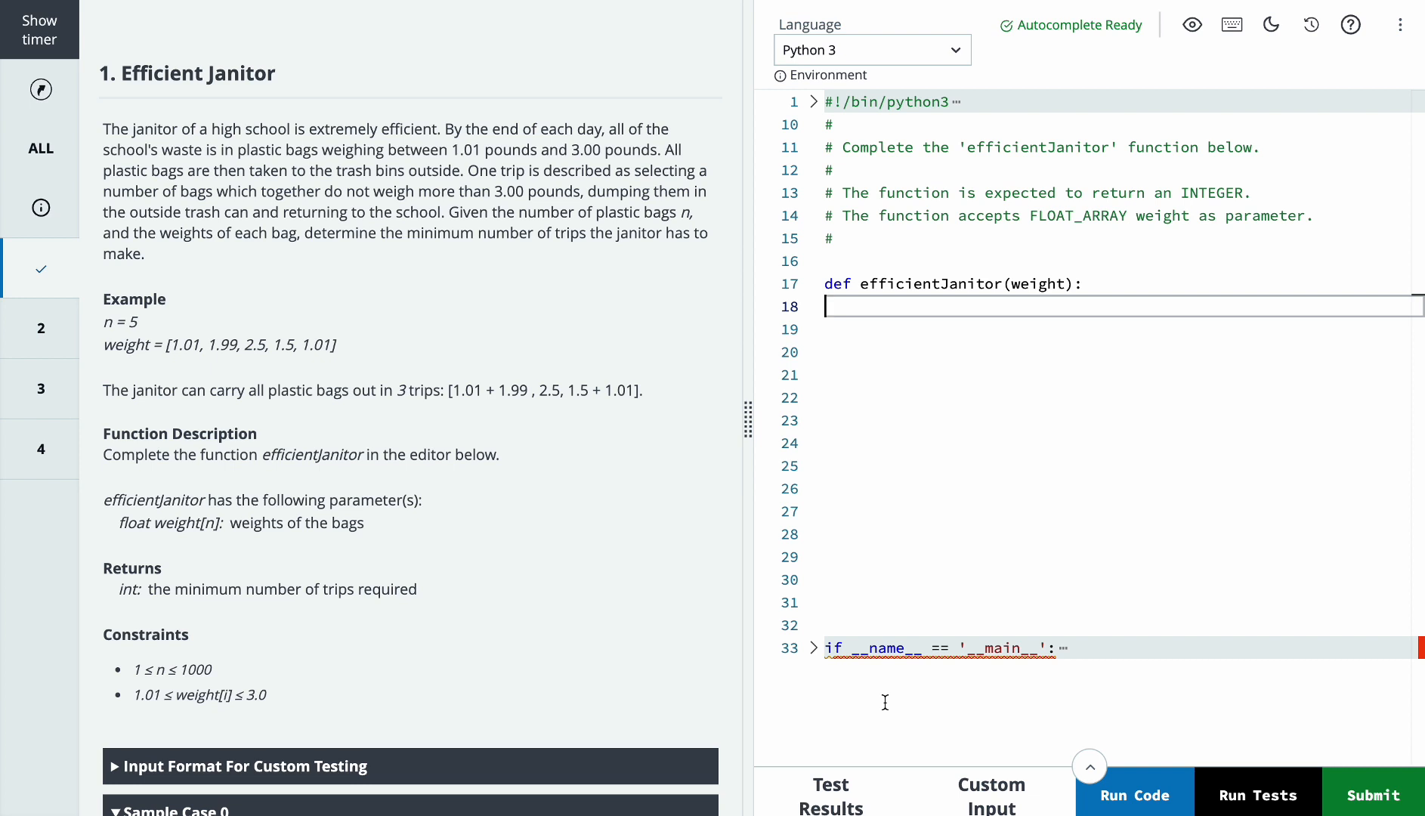
mouse_move(154, 104)
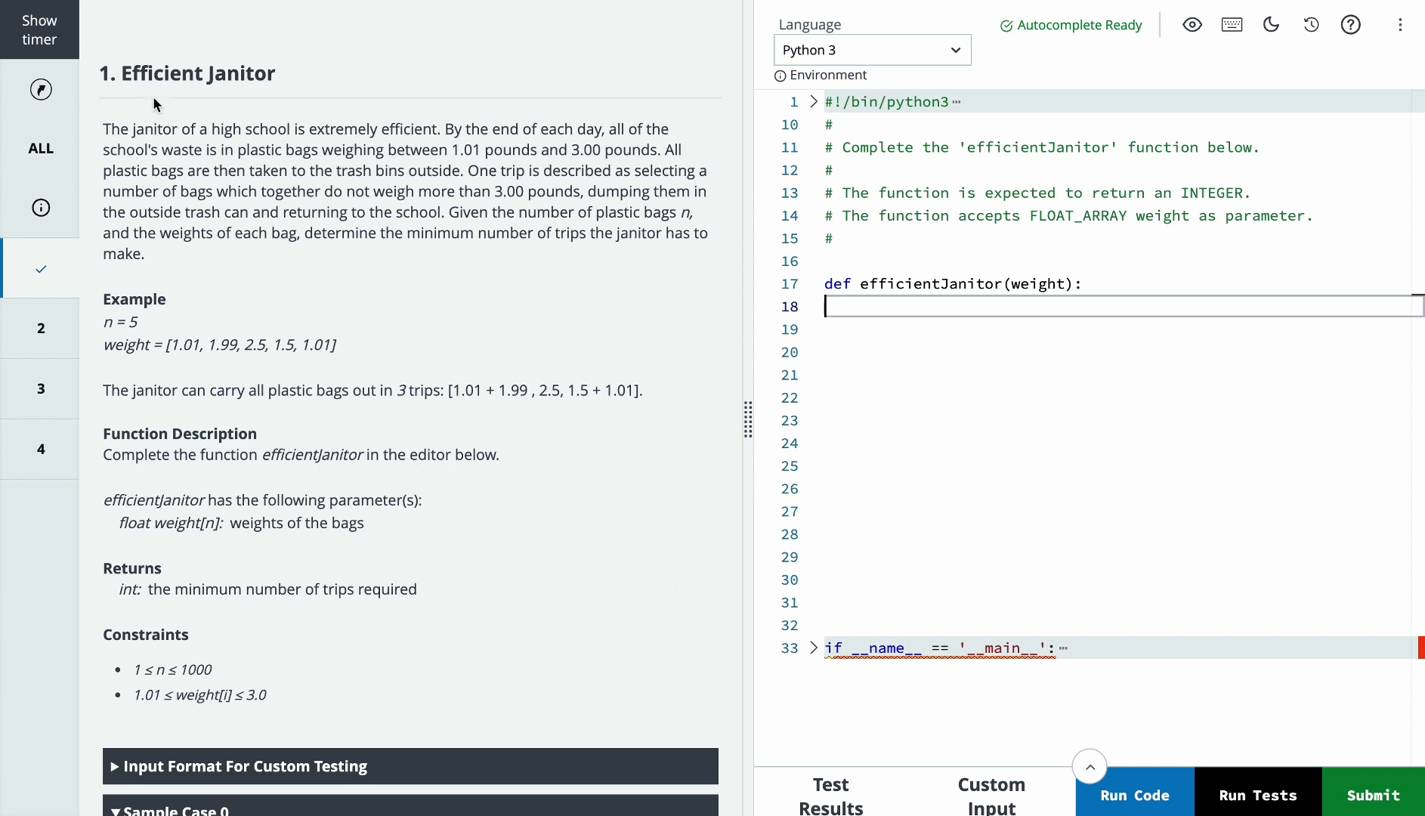
mouse_move(129, 86)
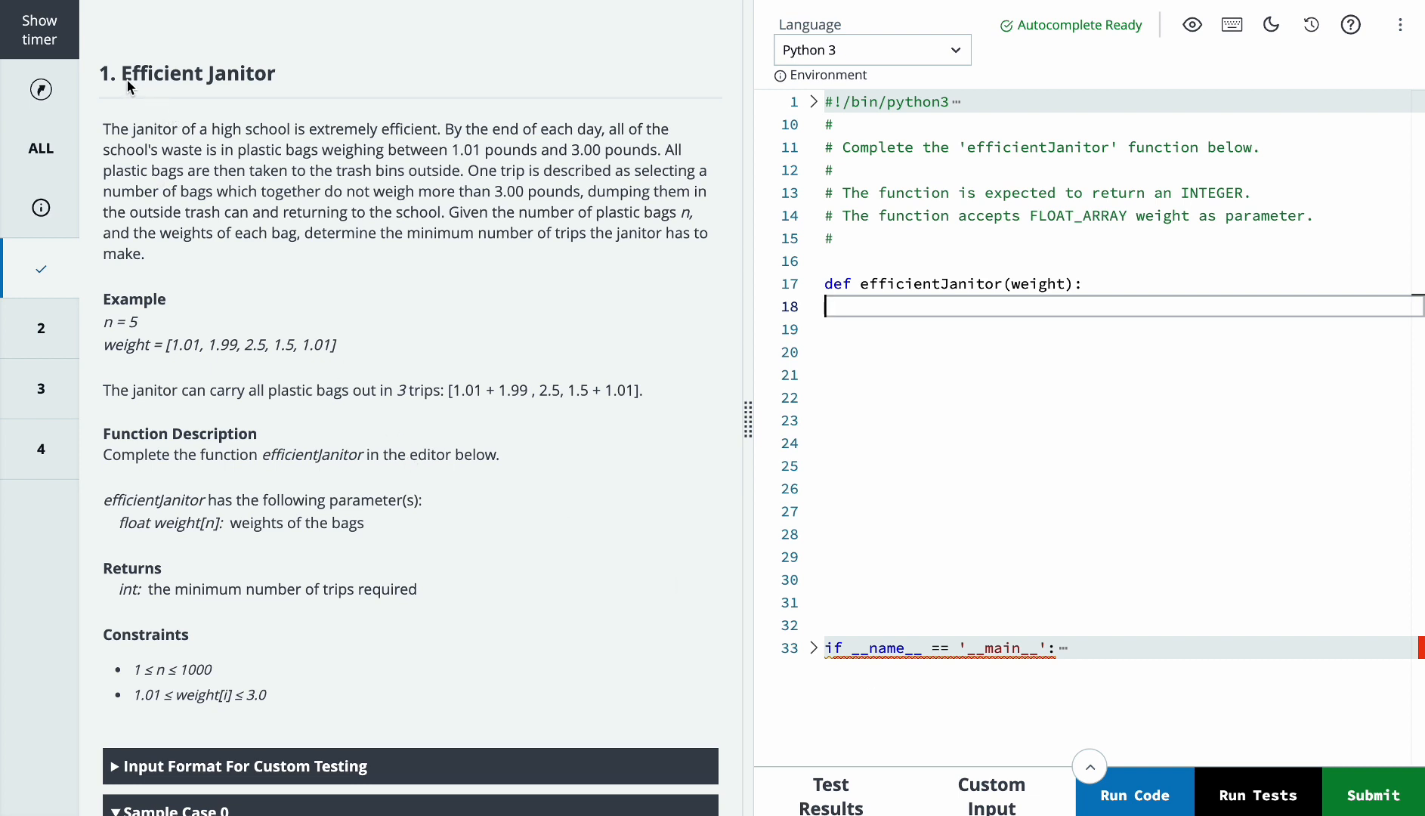
mouse_move(465, 254)
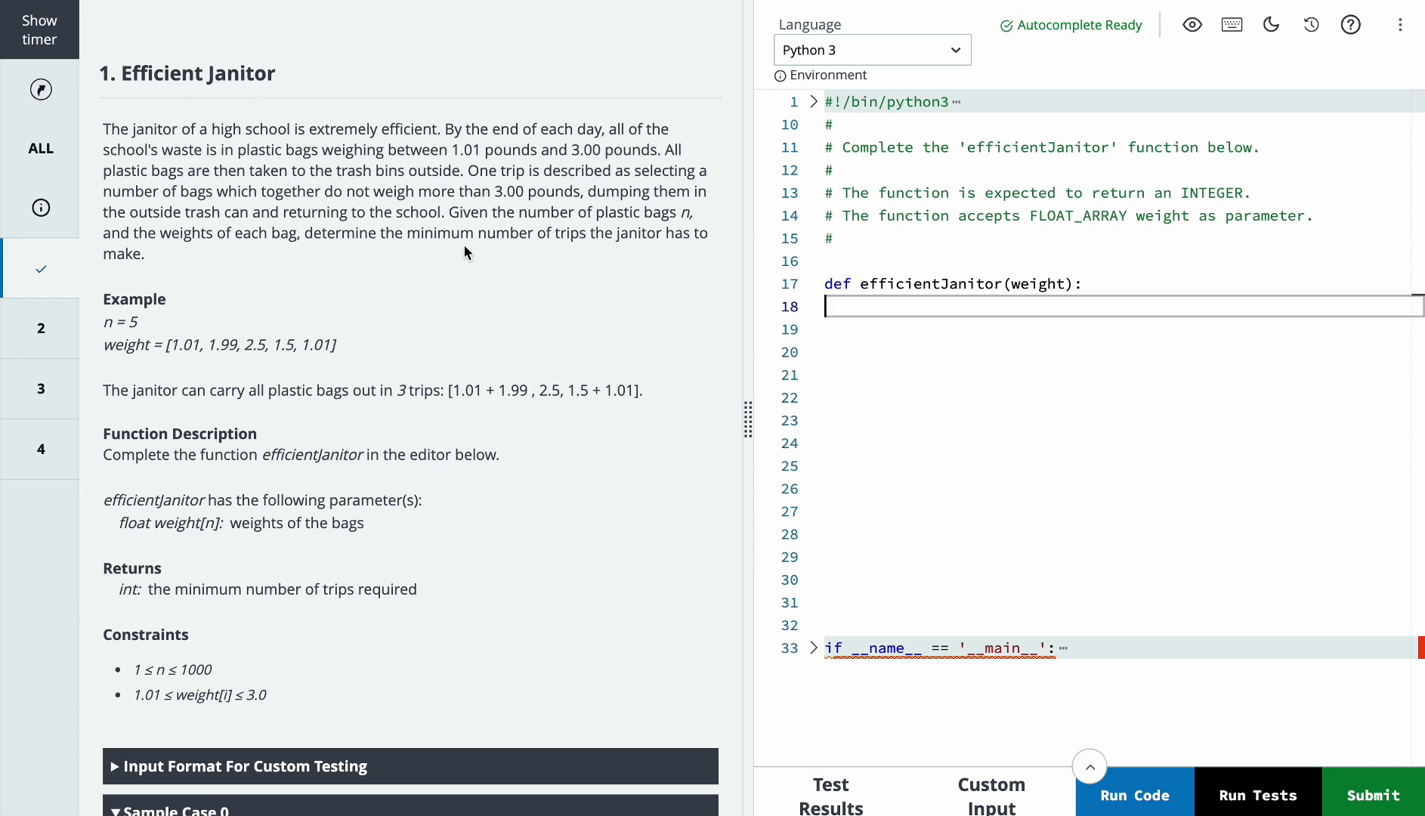
mouse_move(145, 342)
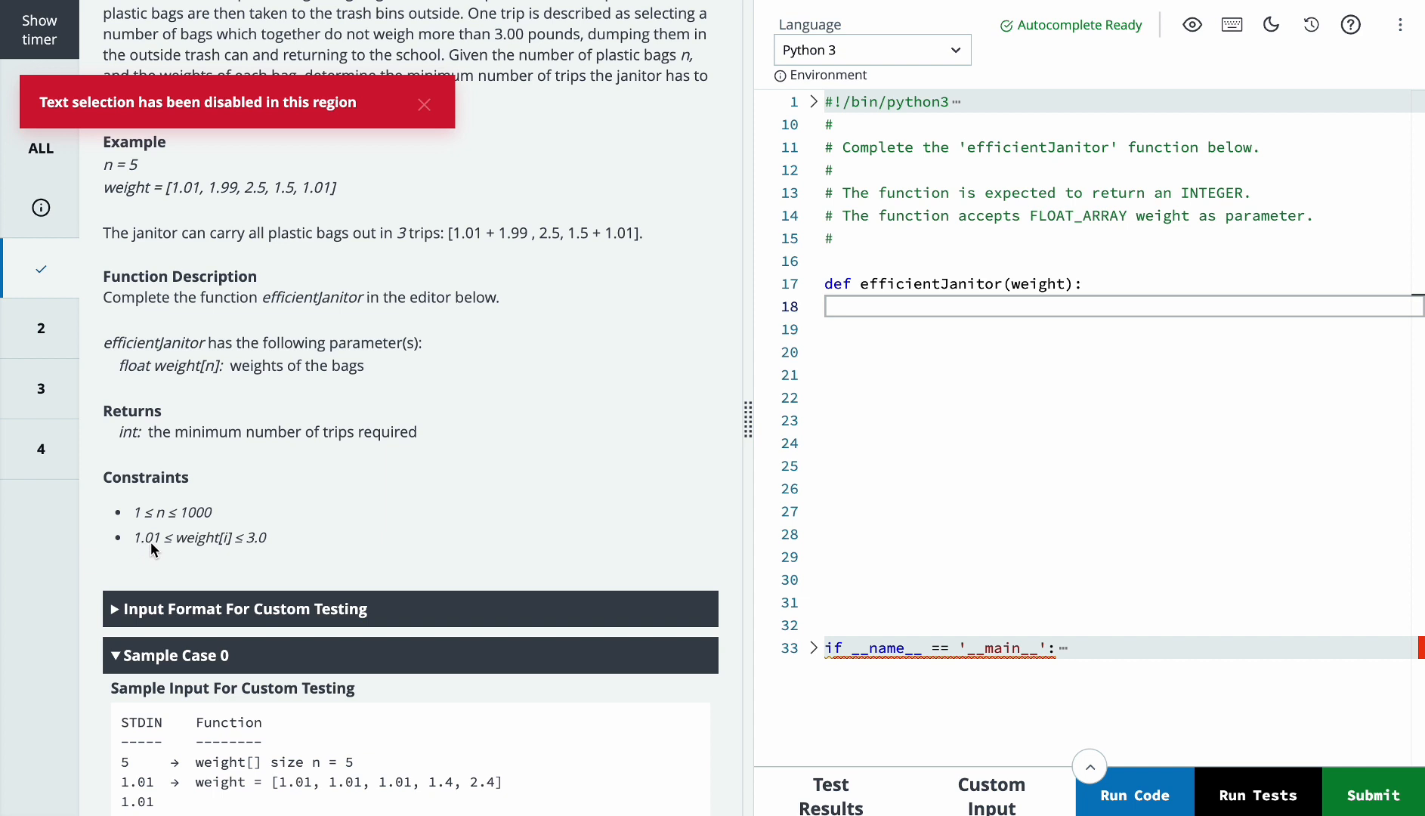
mouse_move(174, 546)
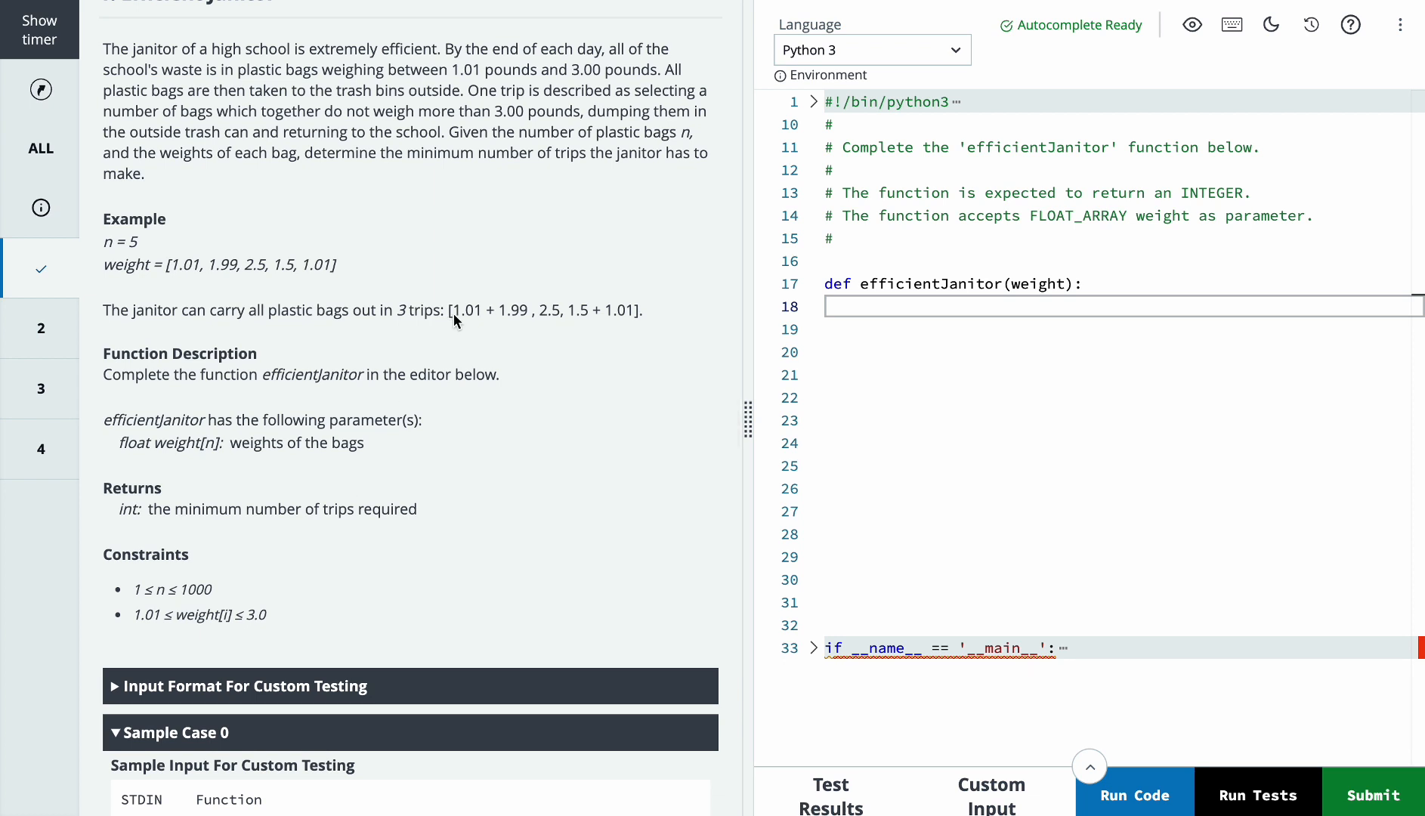
mouse_move(416, 330)
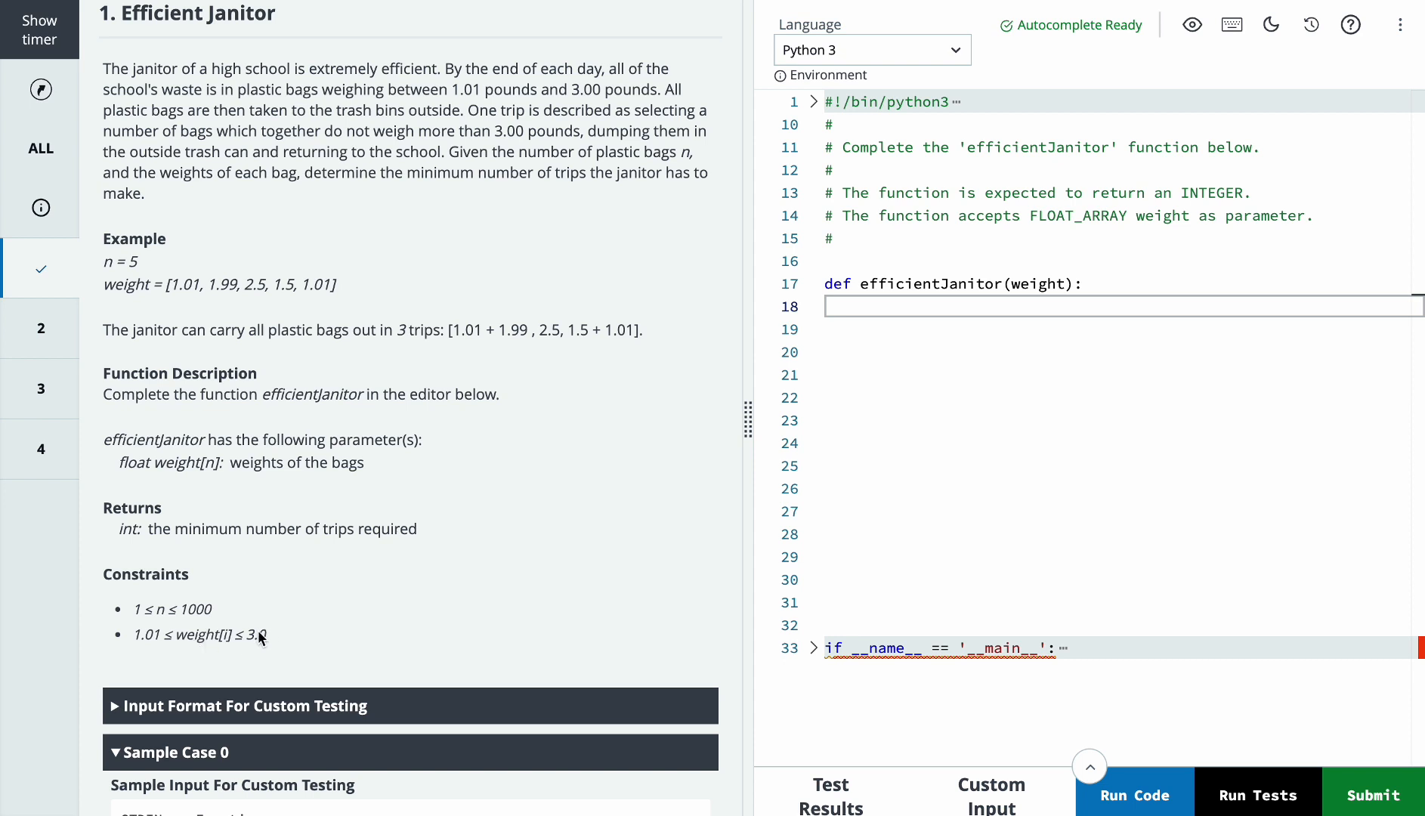
mouse_move(260, 642)
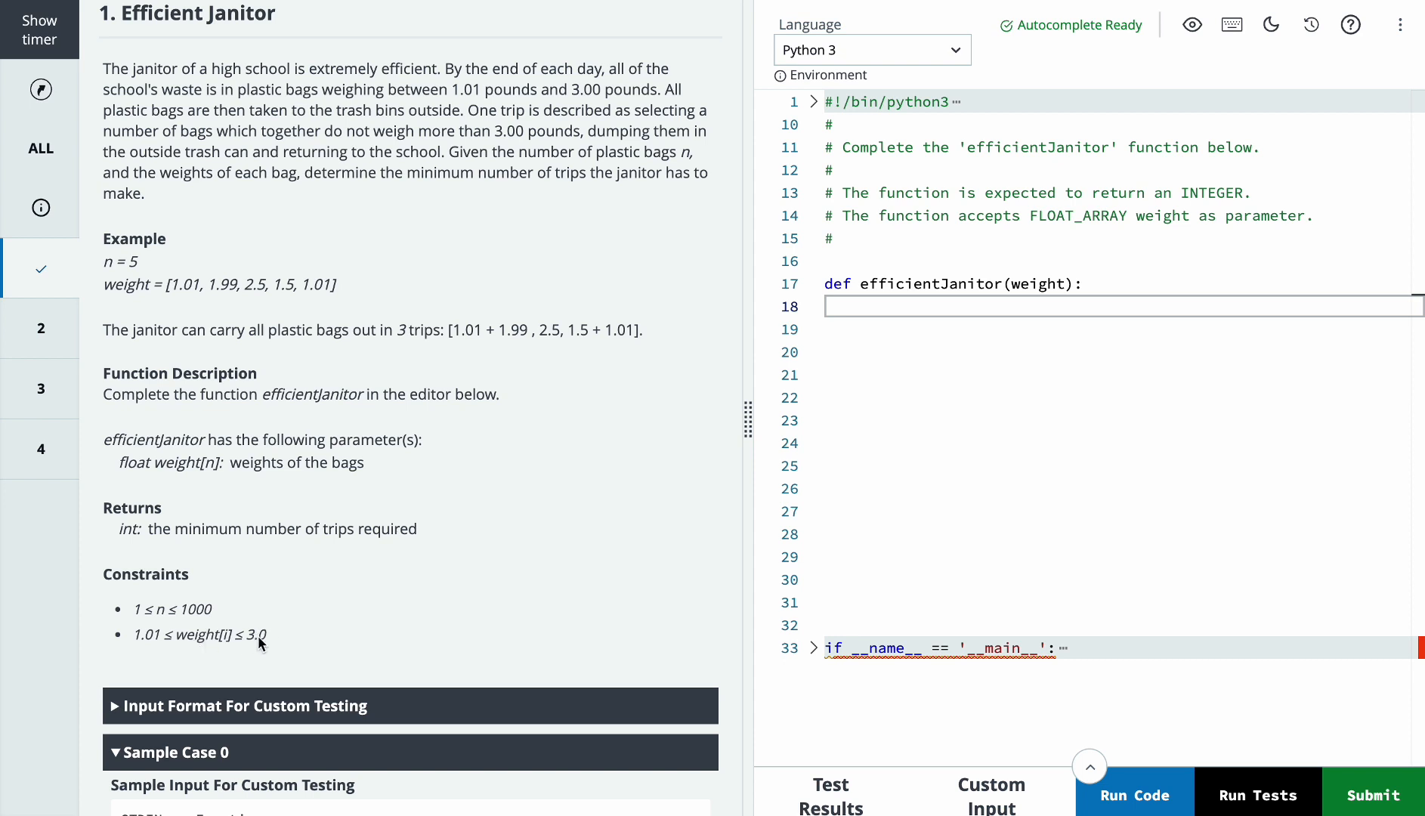
mouse_move(435, 457)
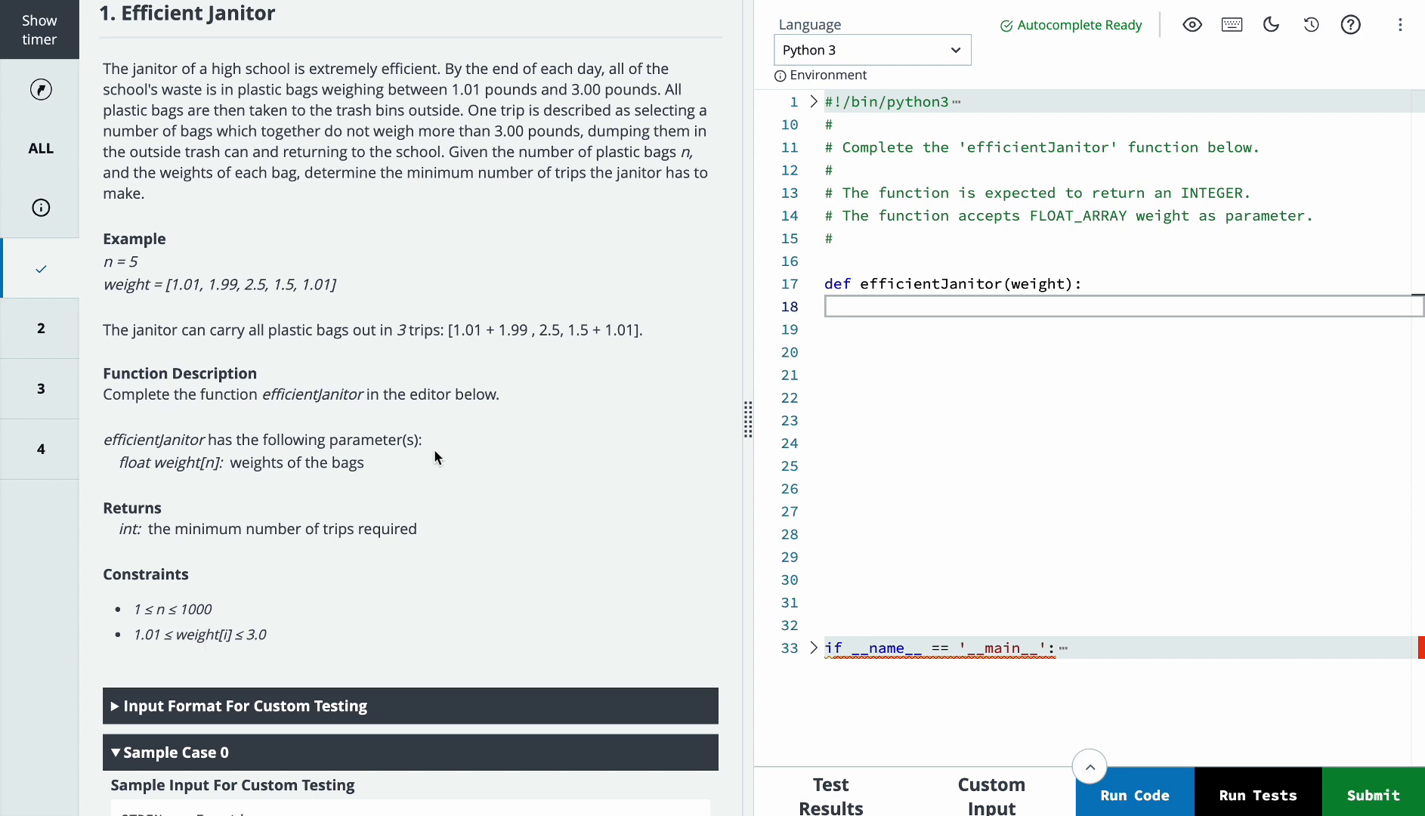
mouse_move(498, 367)
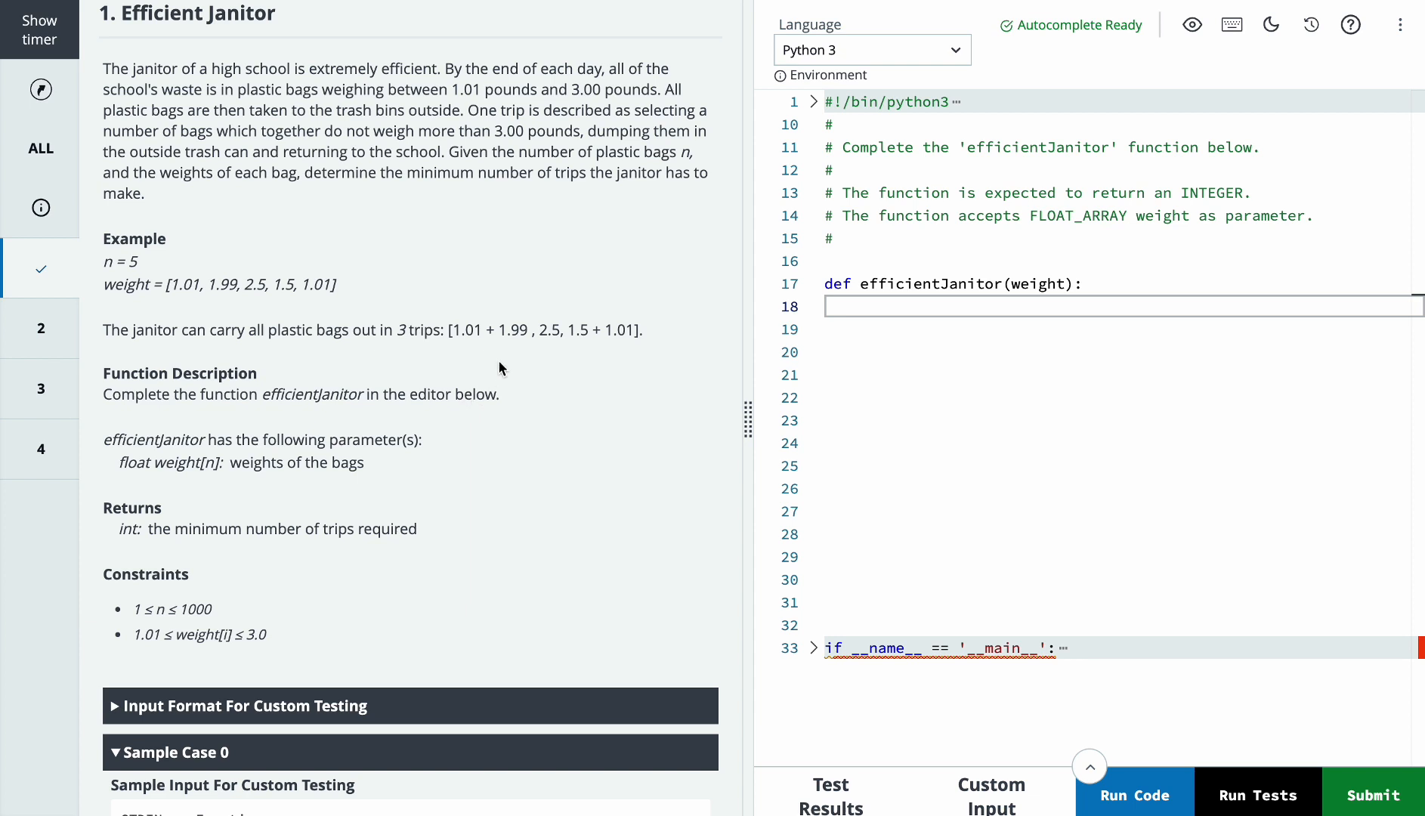
- Sort weights descending, initialise trips and left, and add the two-pointer loop pairing bags within 3.00
text(weight.sort(reverse=True))
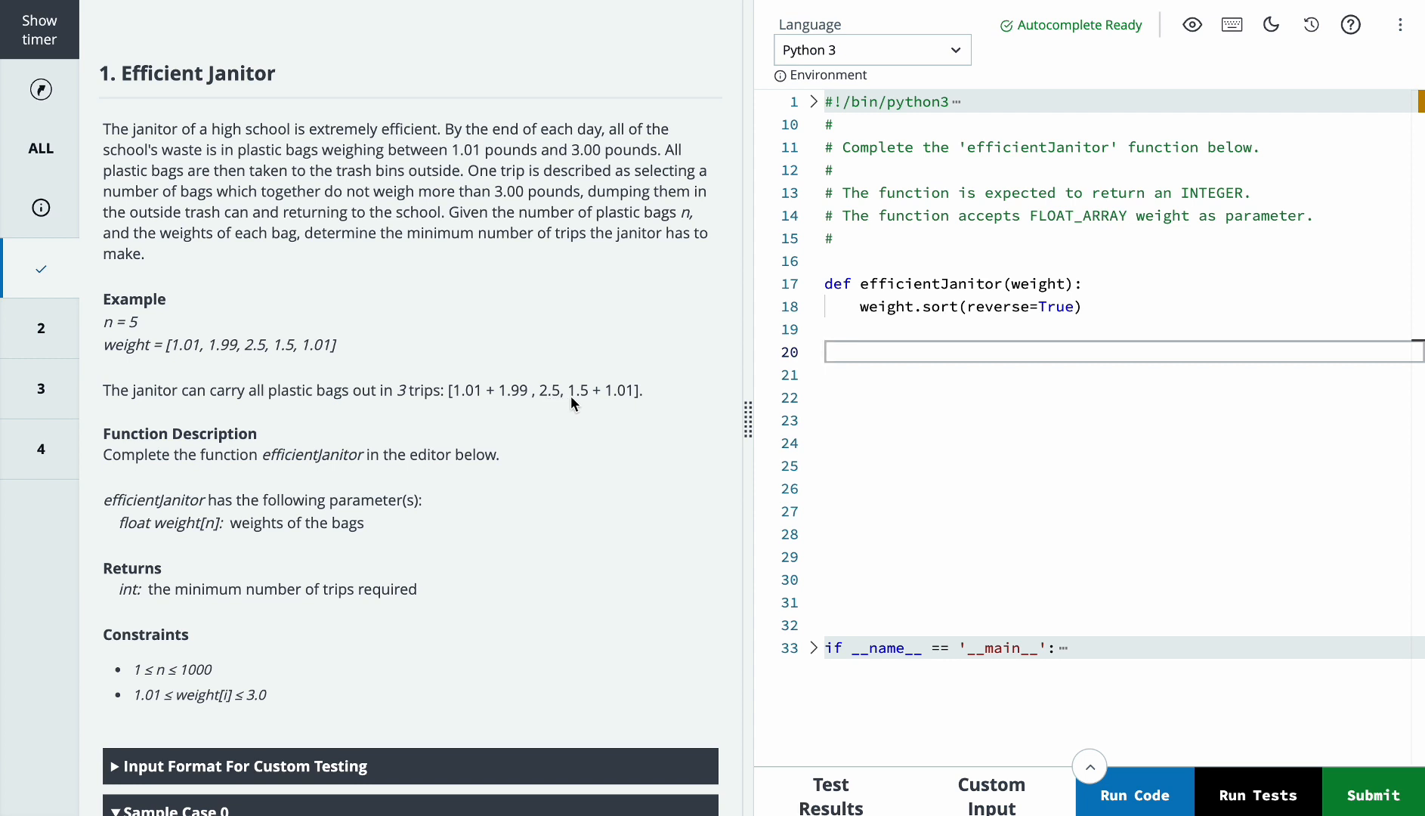
mouse_move(530, 402)
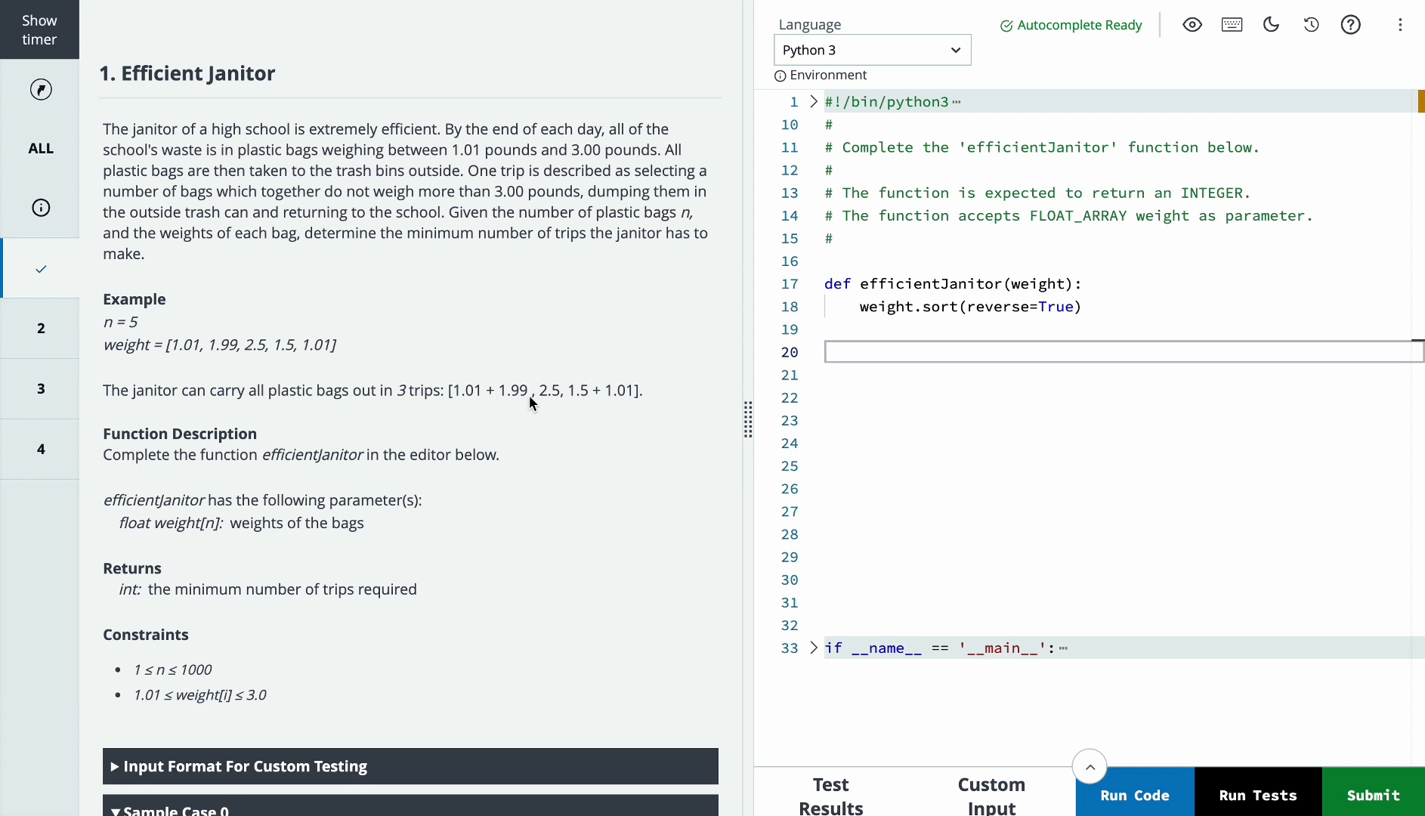
mouse_move(444, 400)
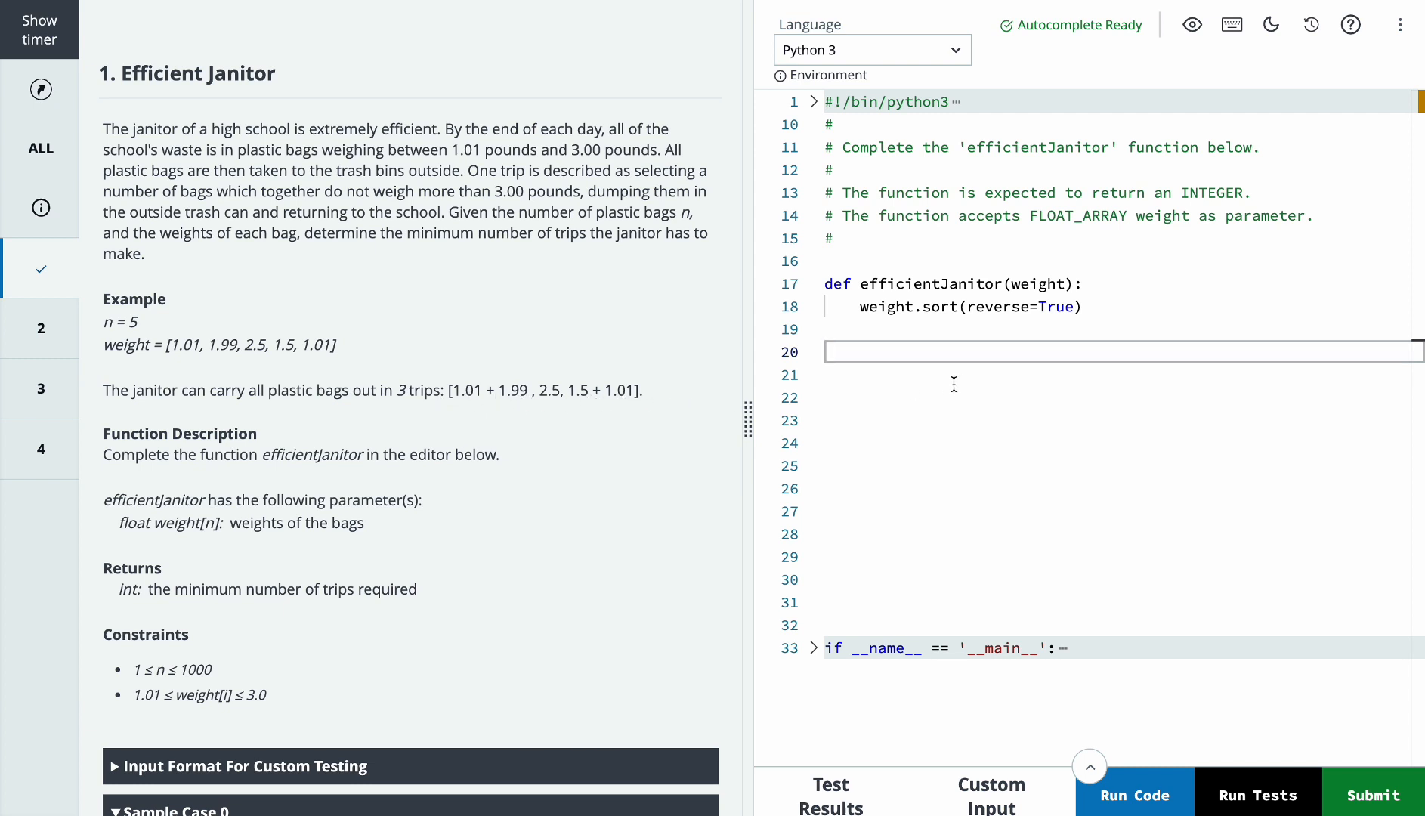
text(trips = 0)
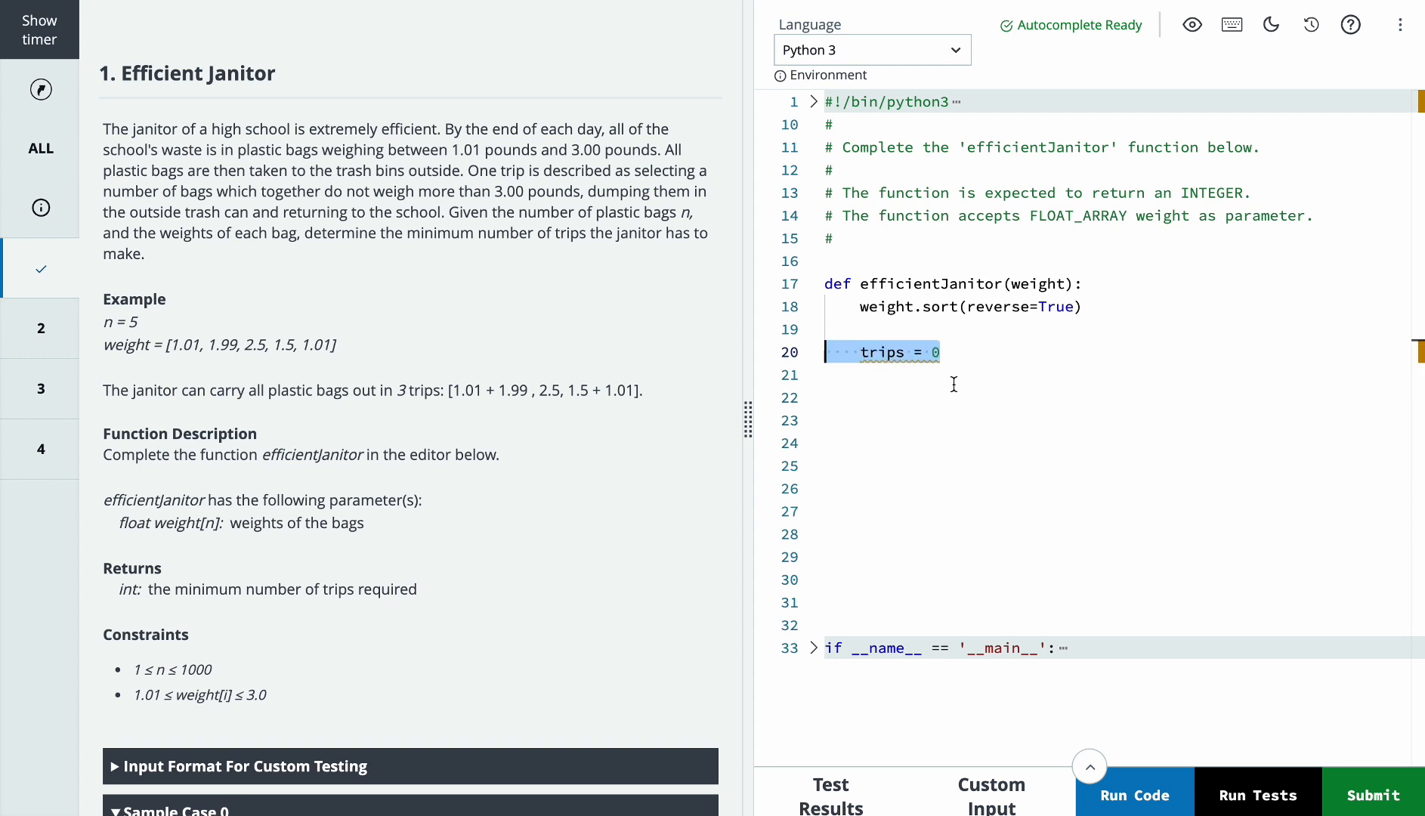
text(left = 0)
text(right = len(weight) - 1)
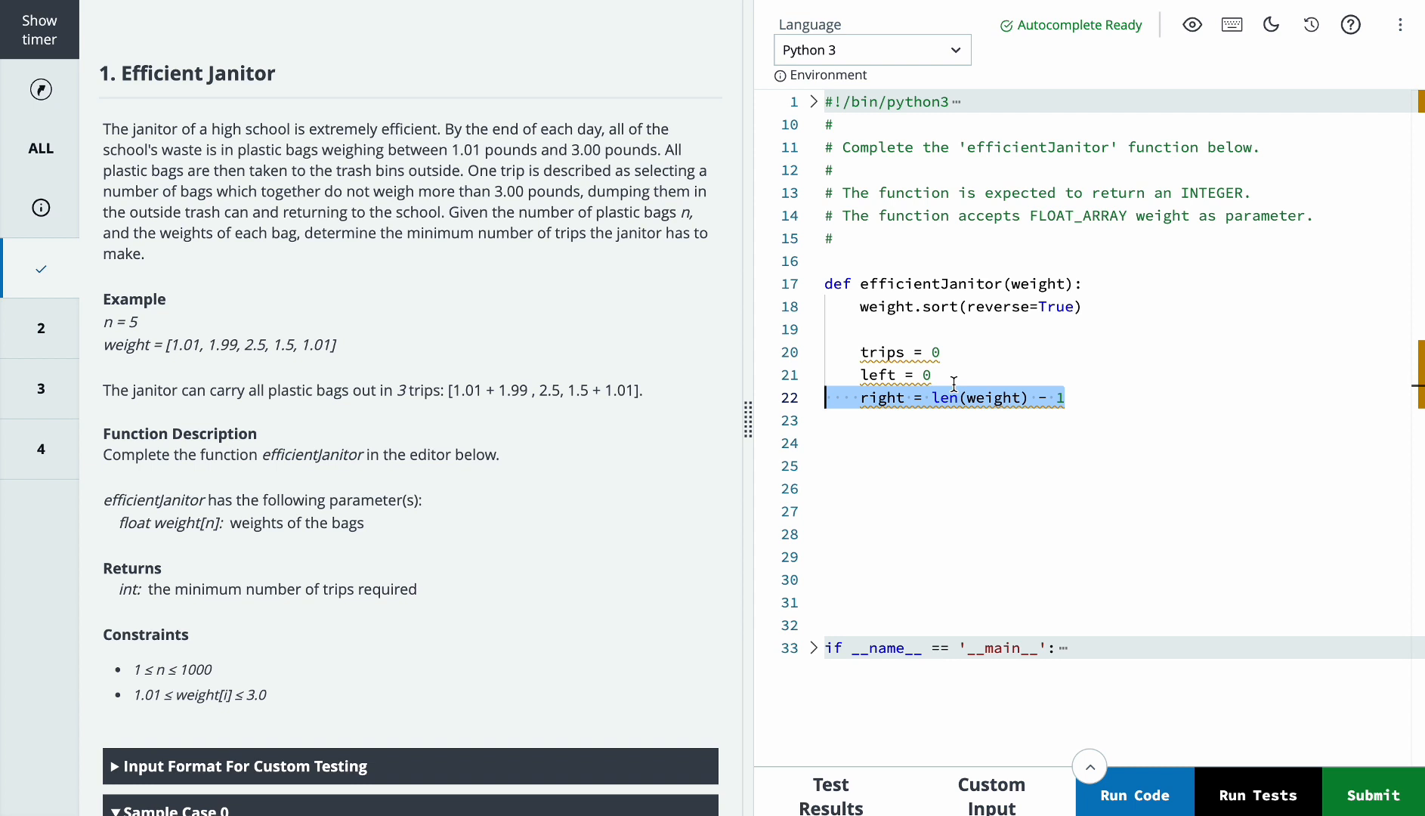
text(while left <= right:)
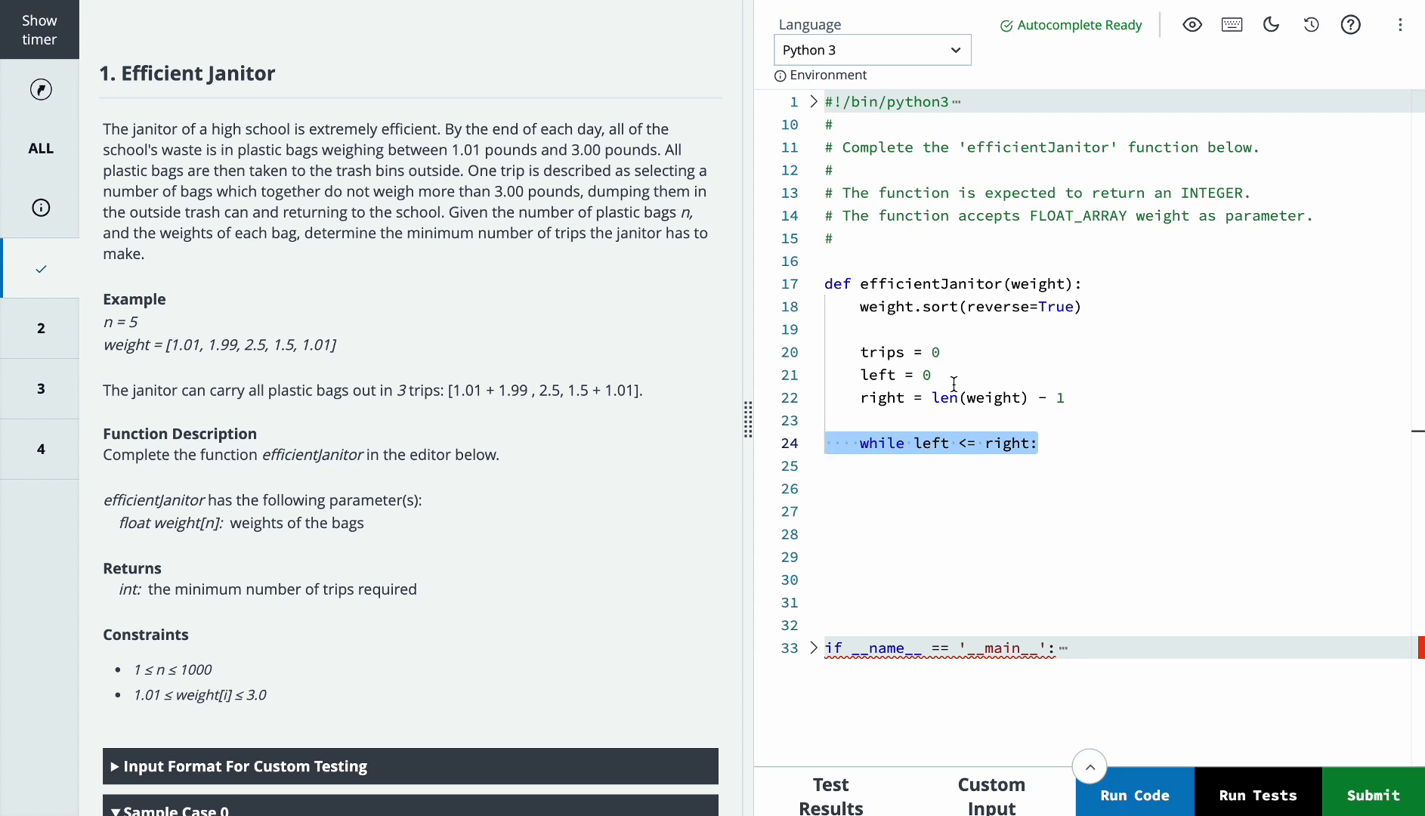
text(if weight[left] + weight[right] <= 3.00:)
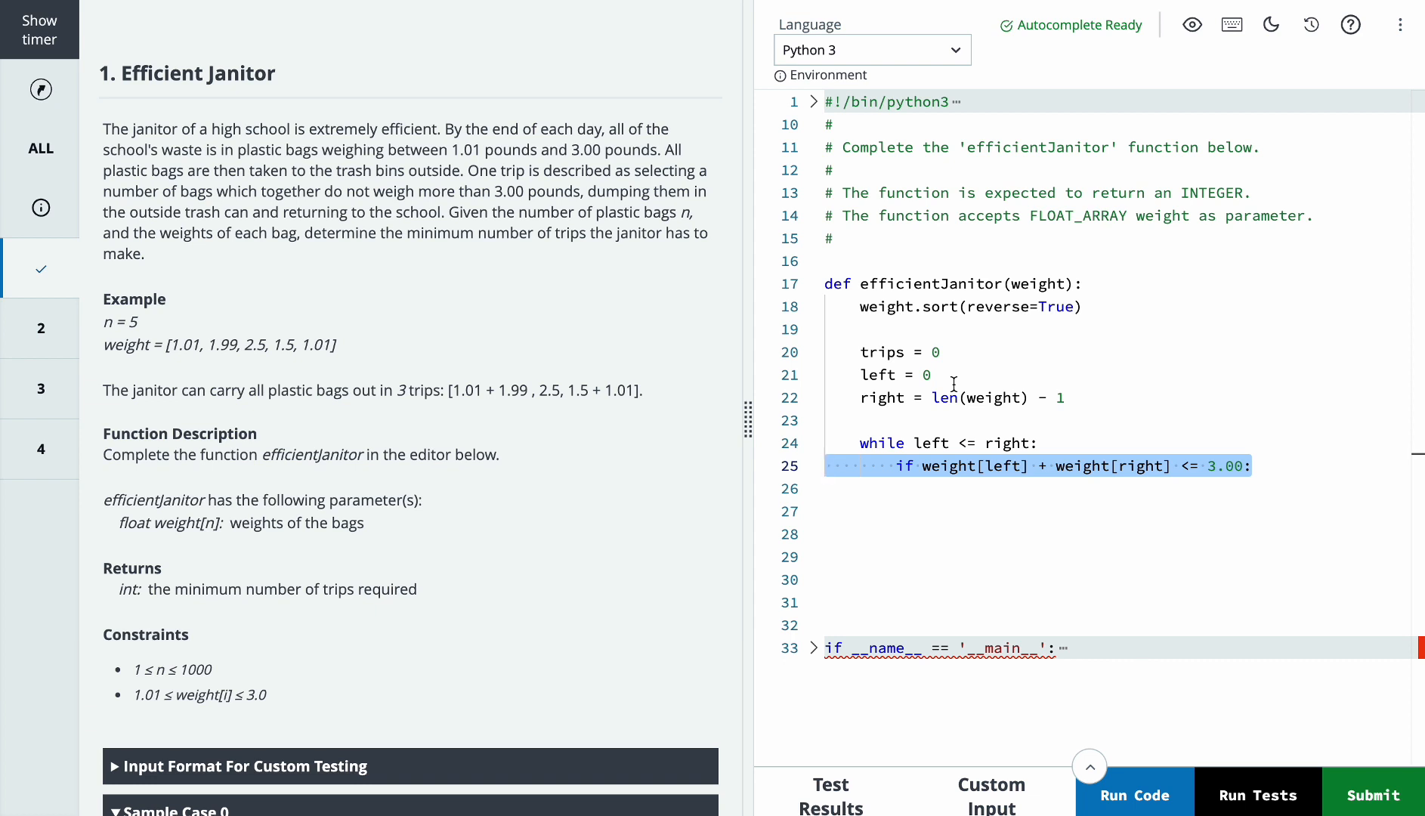
text(right -= 1)
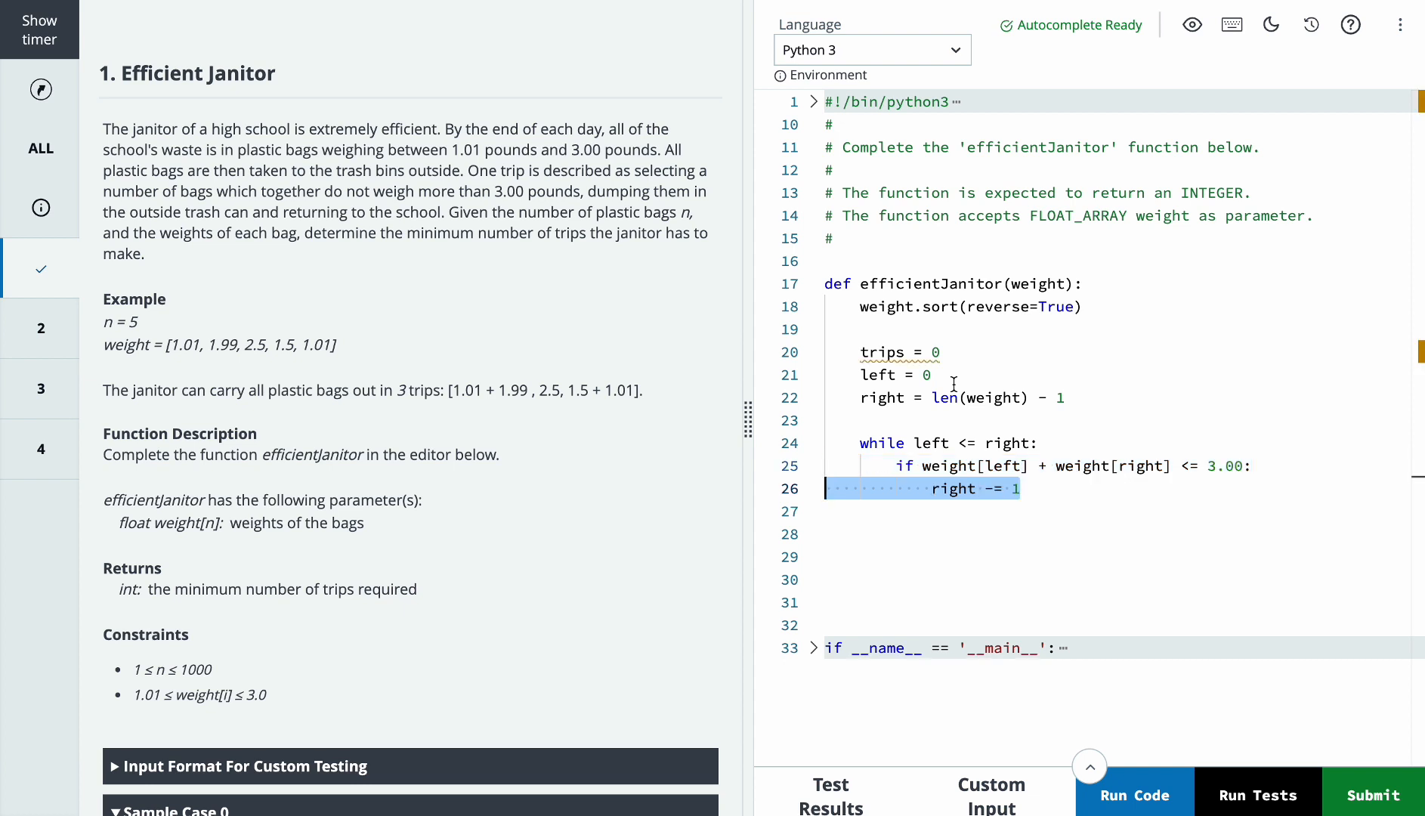
text(left += 1)
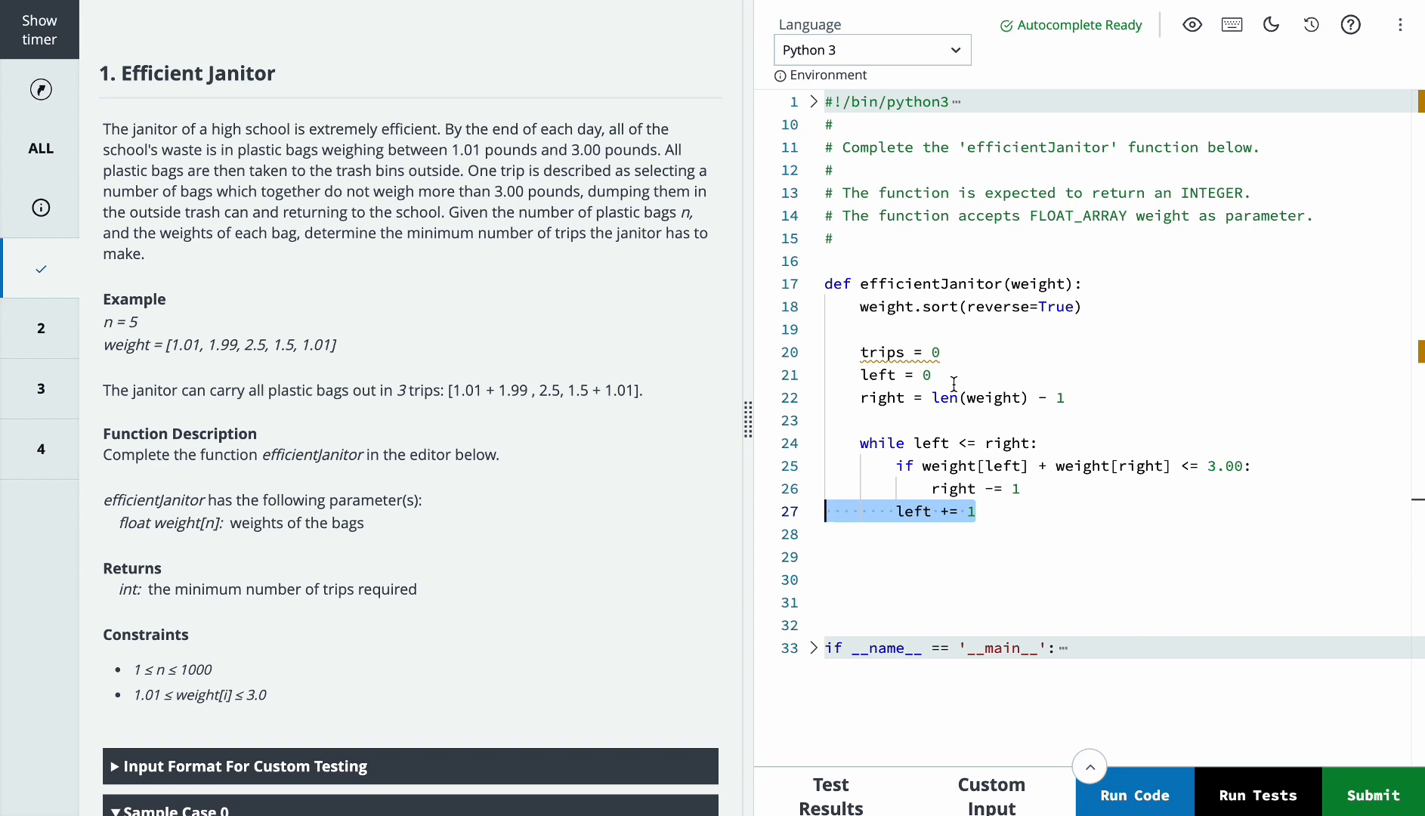
text(trips += 1)
click(1118, 579)
text(return trips)
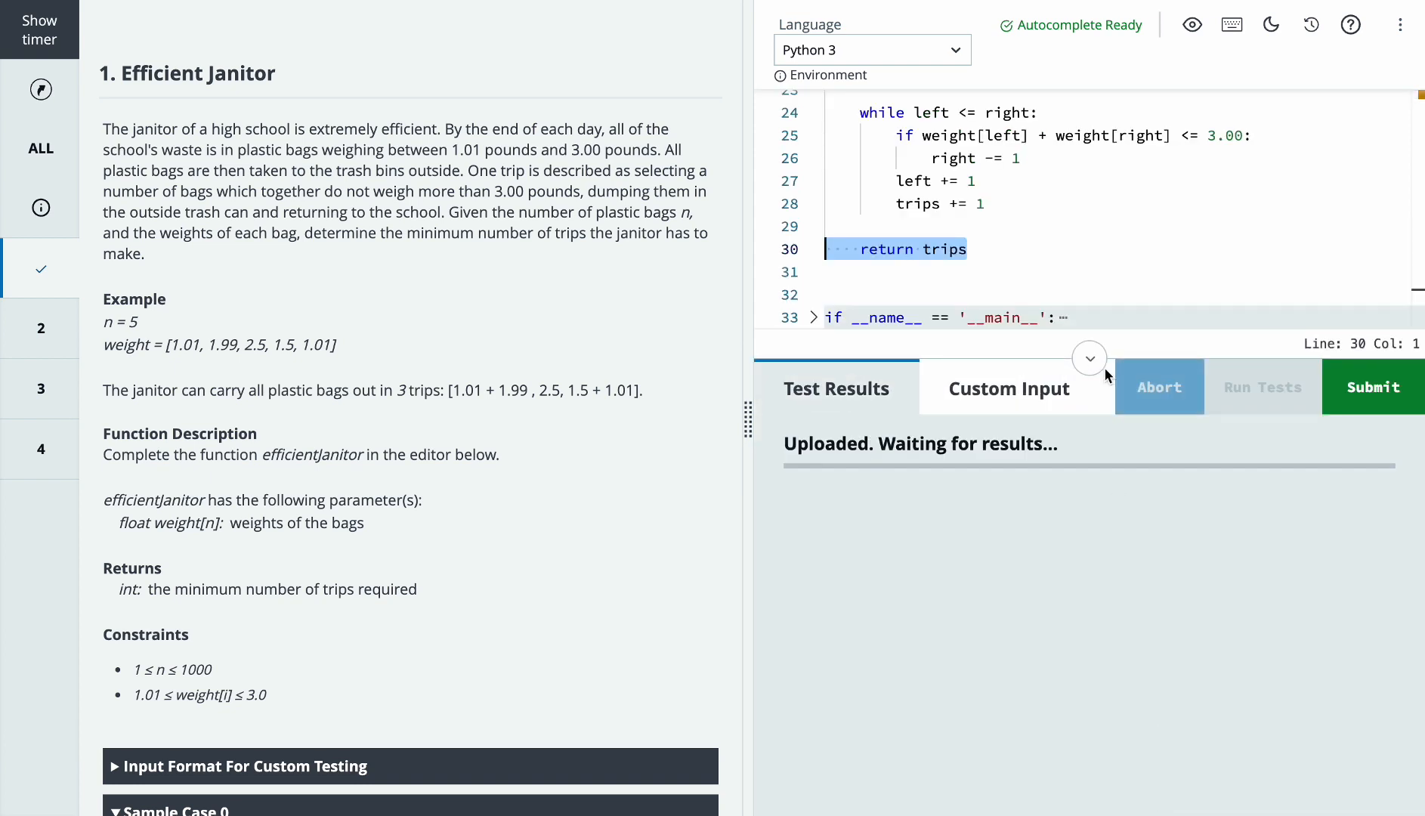
click(1133, 386)
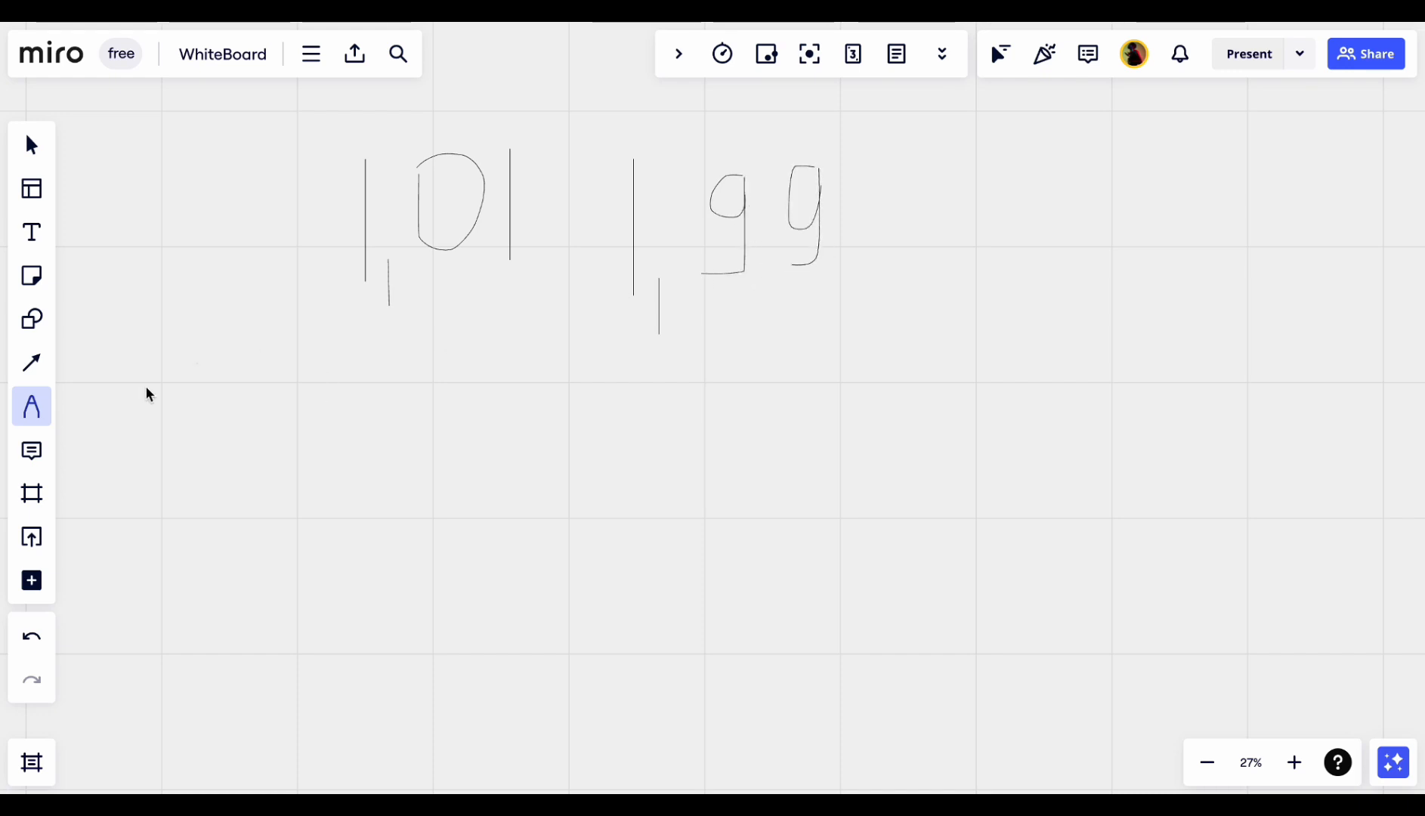
- Switch the pen to red, handwrite 2,5, 1,5 and 1,01, and bracket the list
click(31, 406)
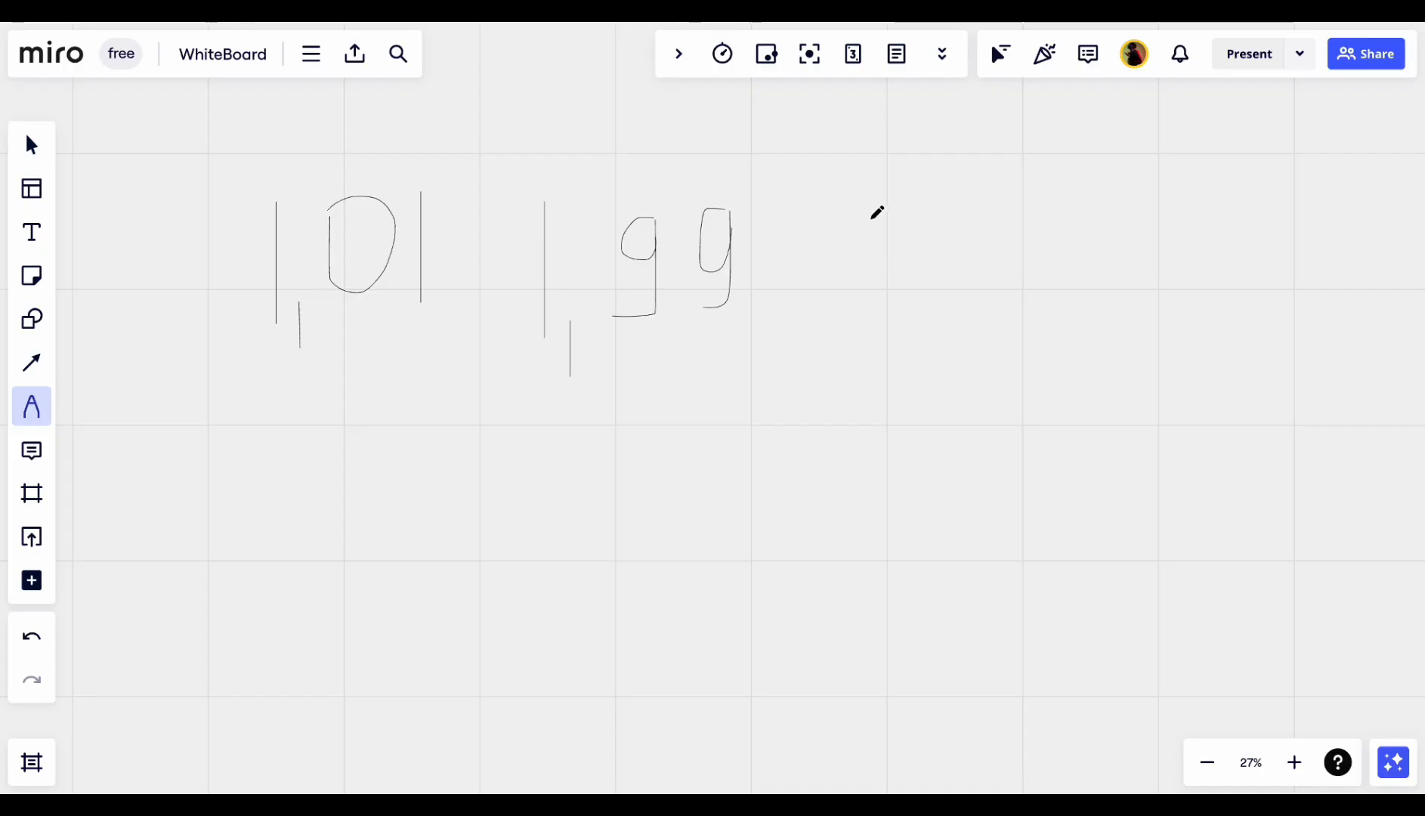
drag(841, 211, 967, 300)
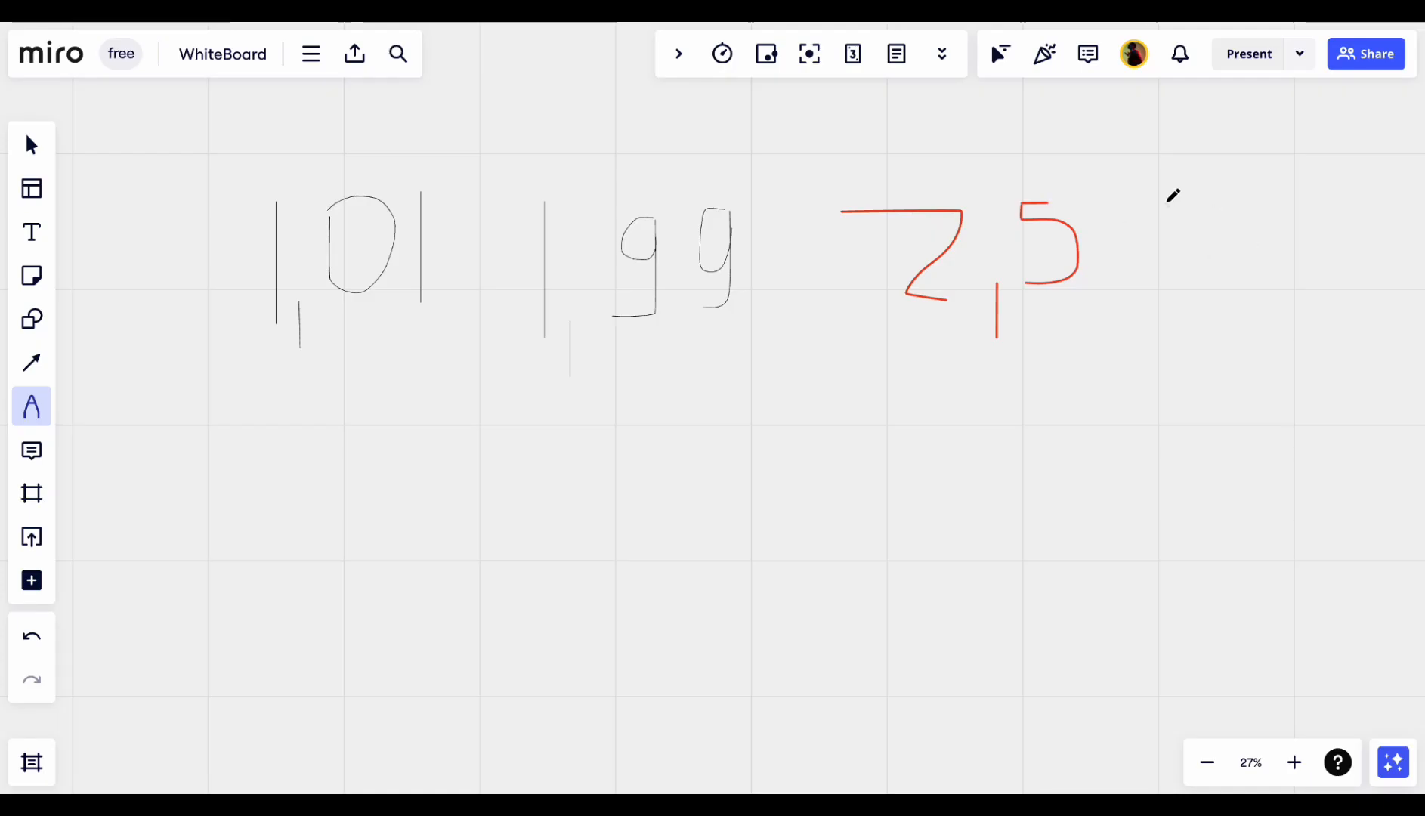
drag(1172, 195, 1182, 314)
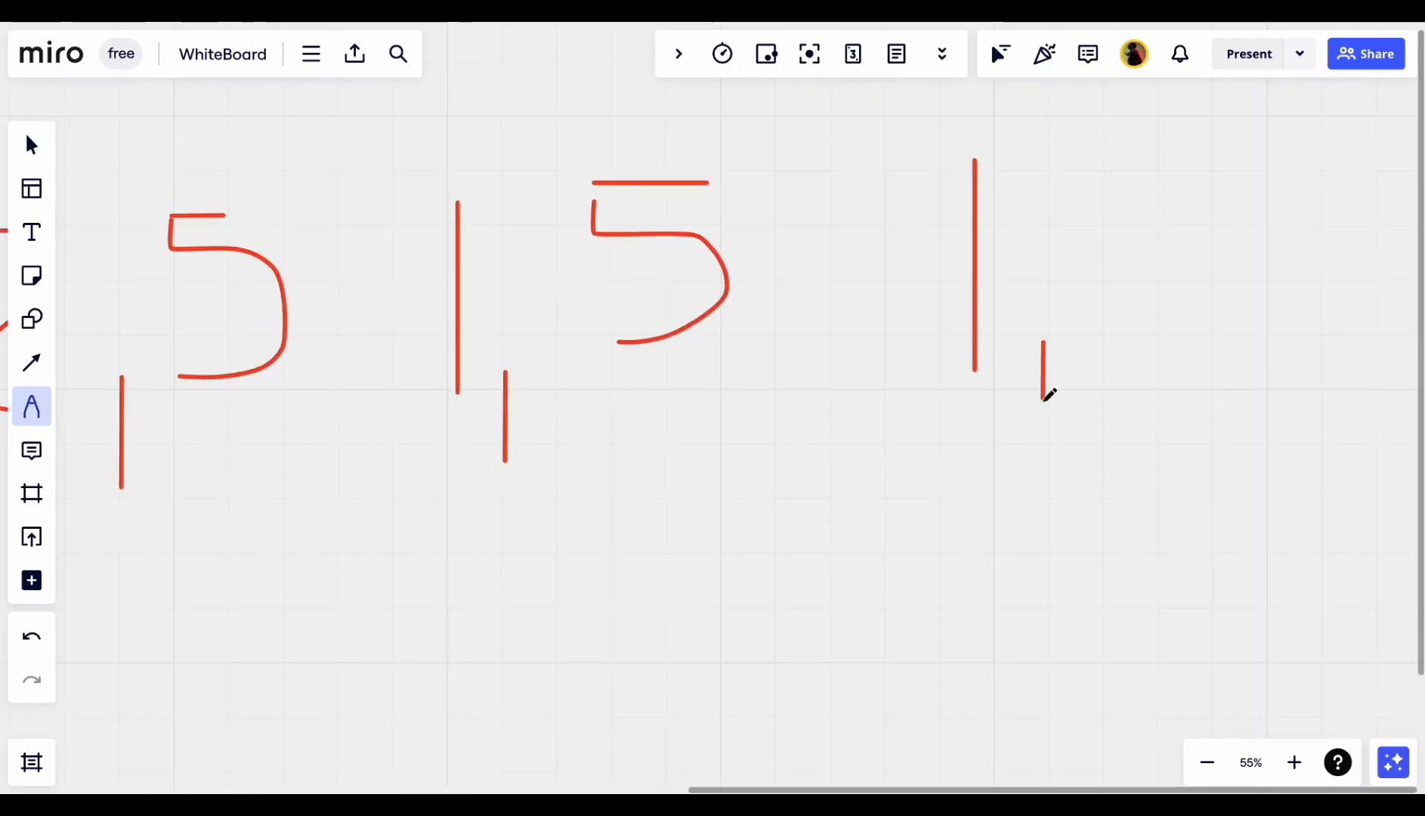
drag(1115, 177, 1149, 282)
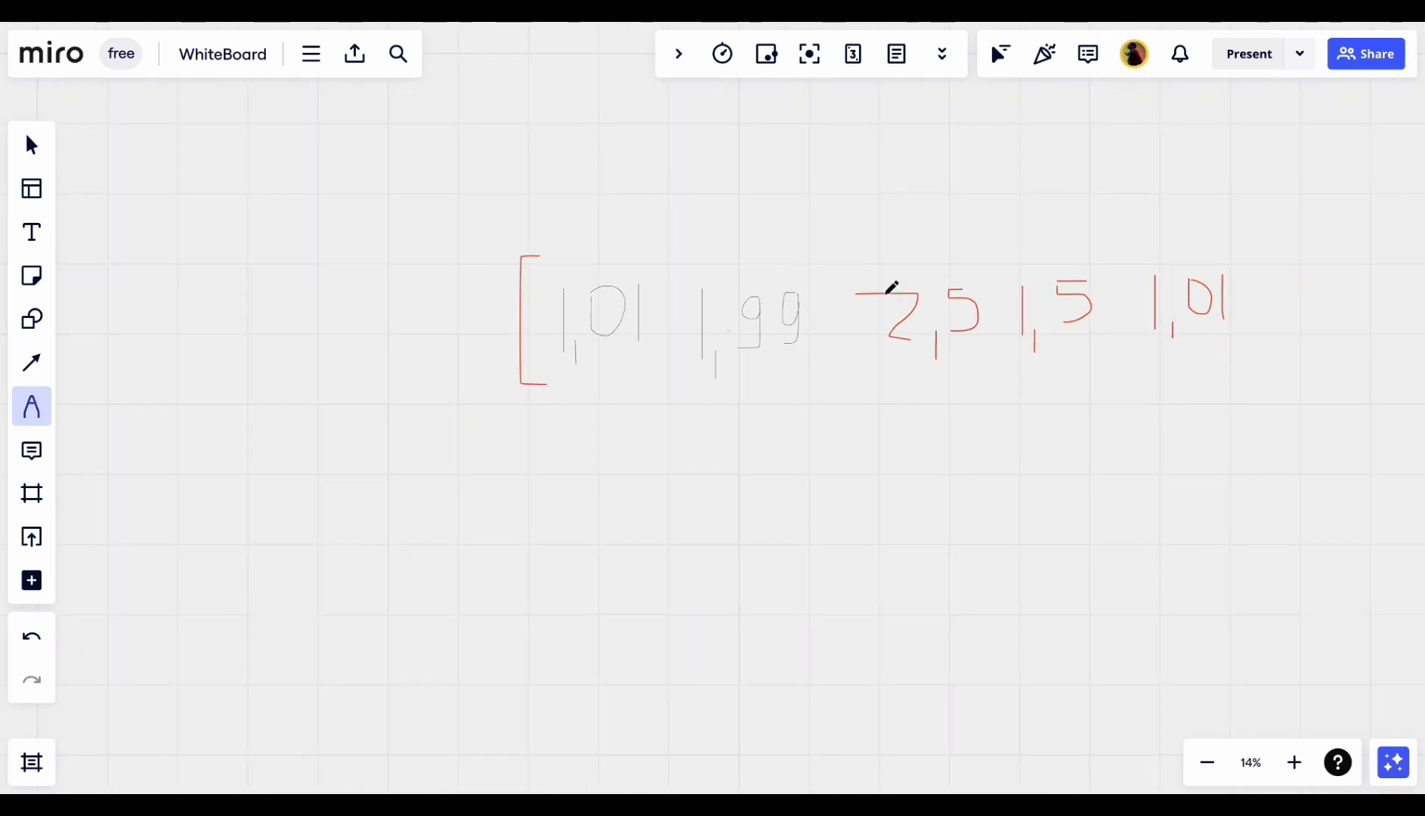
drag(1259, 236, 1250, 359)
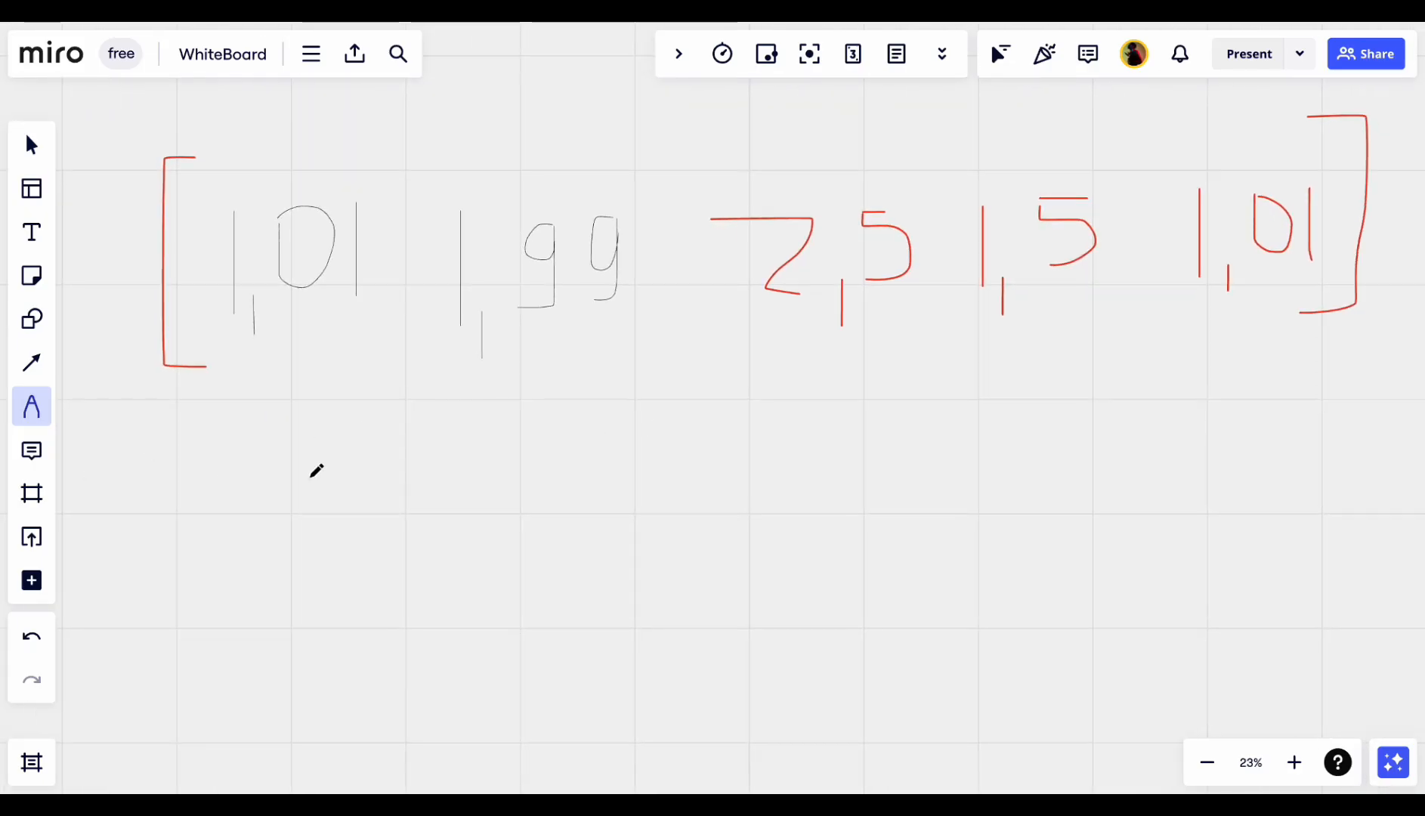
- Handwrite the descending row 2.5 1.99 1.5 1.01 1.01 below, enclosed in brackets
drag(288, 466, 237, 538)
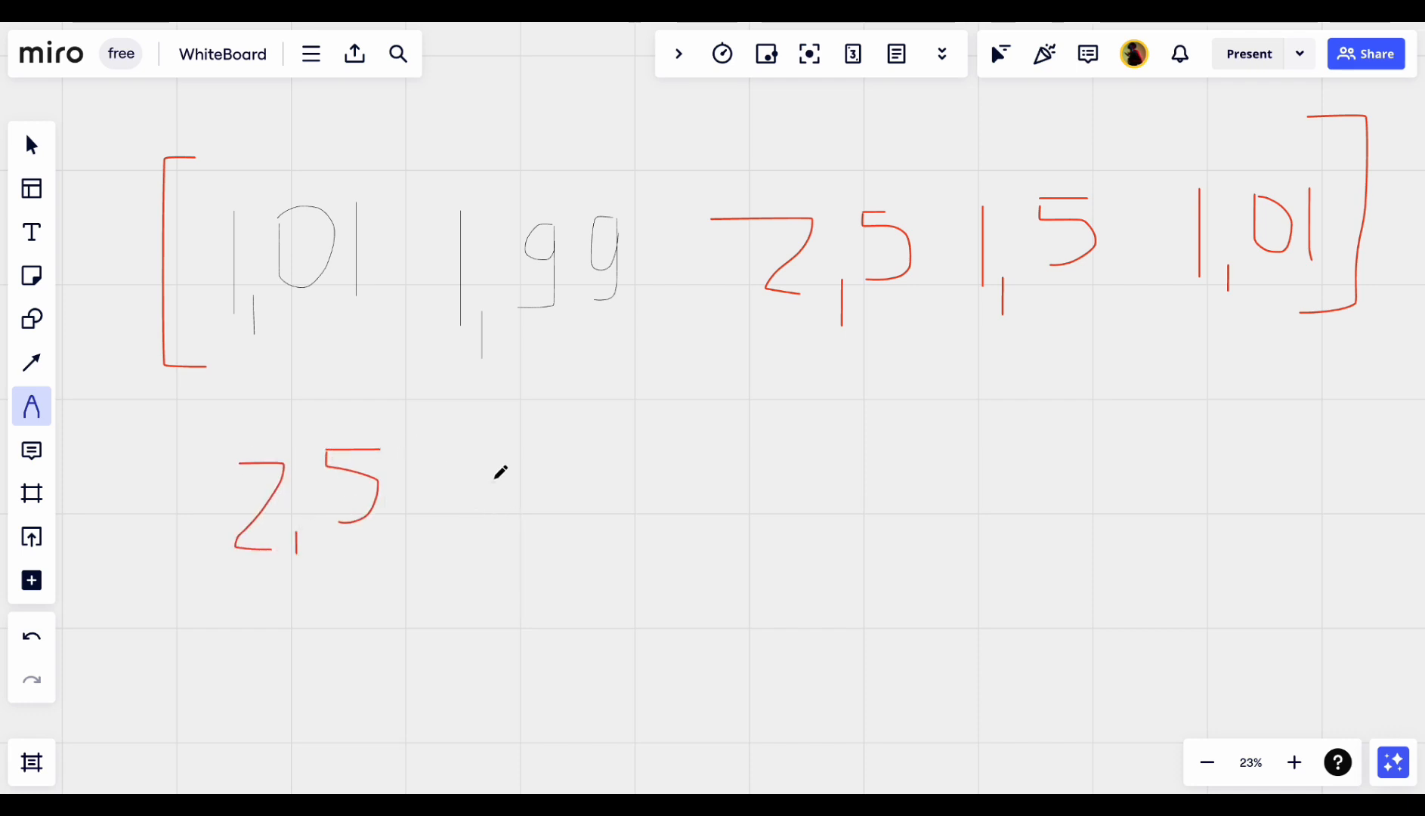
drag(496, 467, 509, 581)
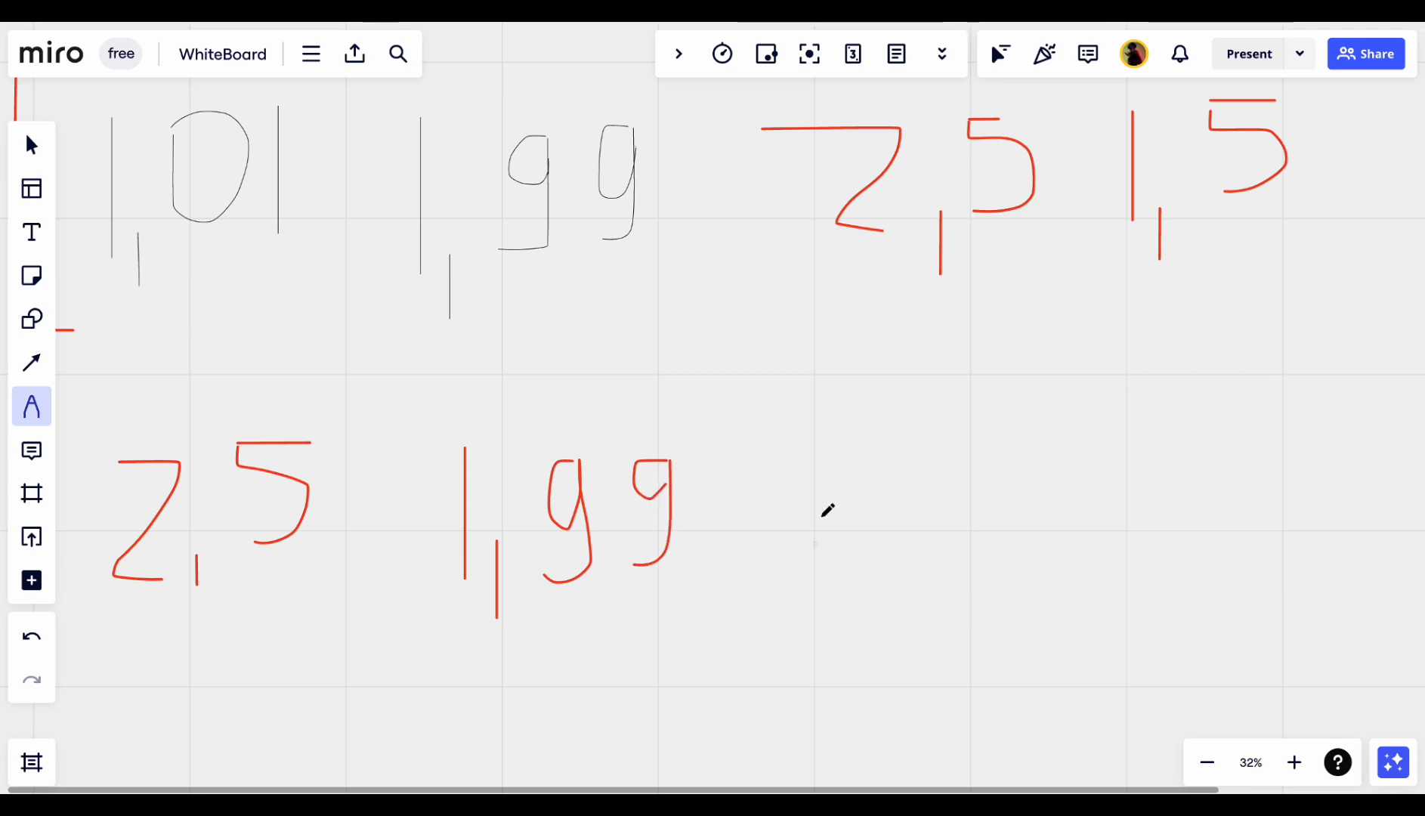
mouse_move(807, 431)
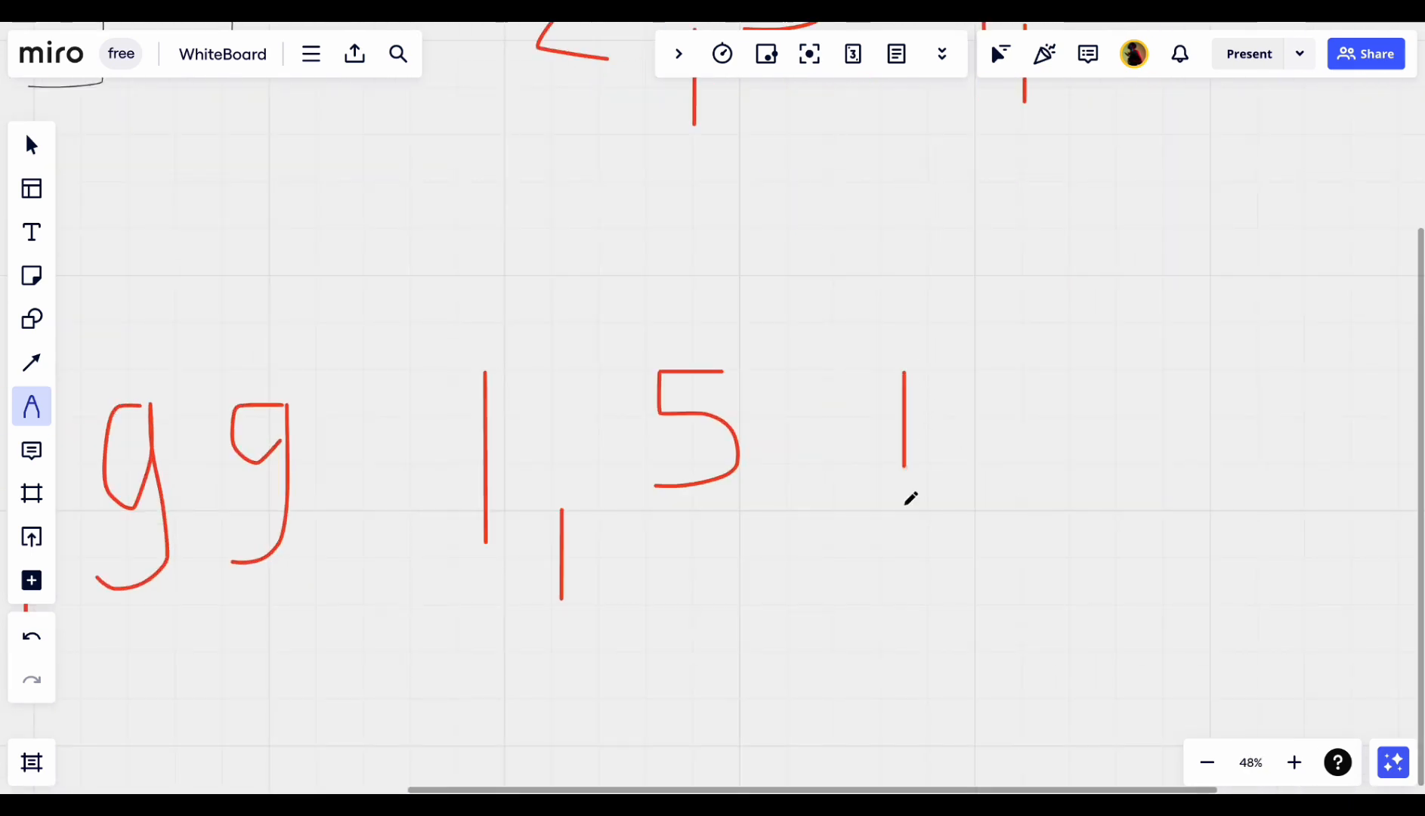
drag(951, 514, 951, 595)
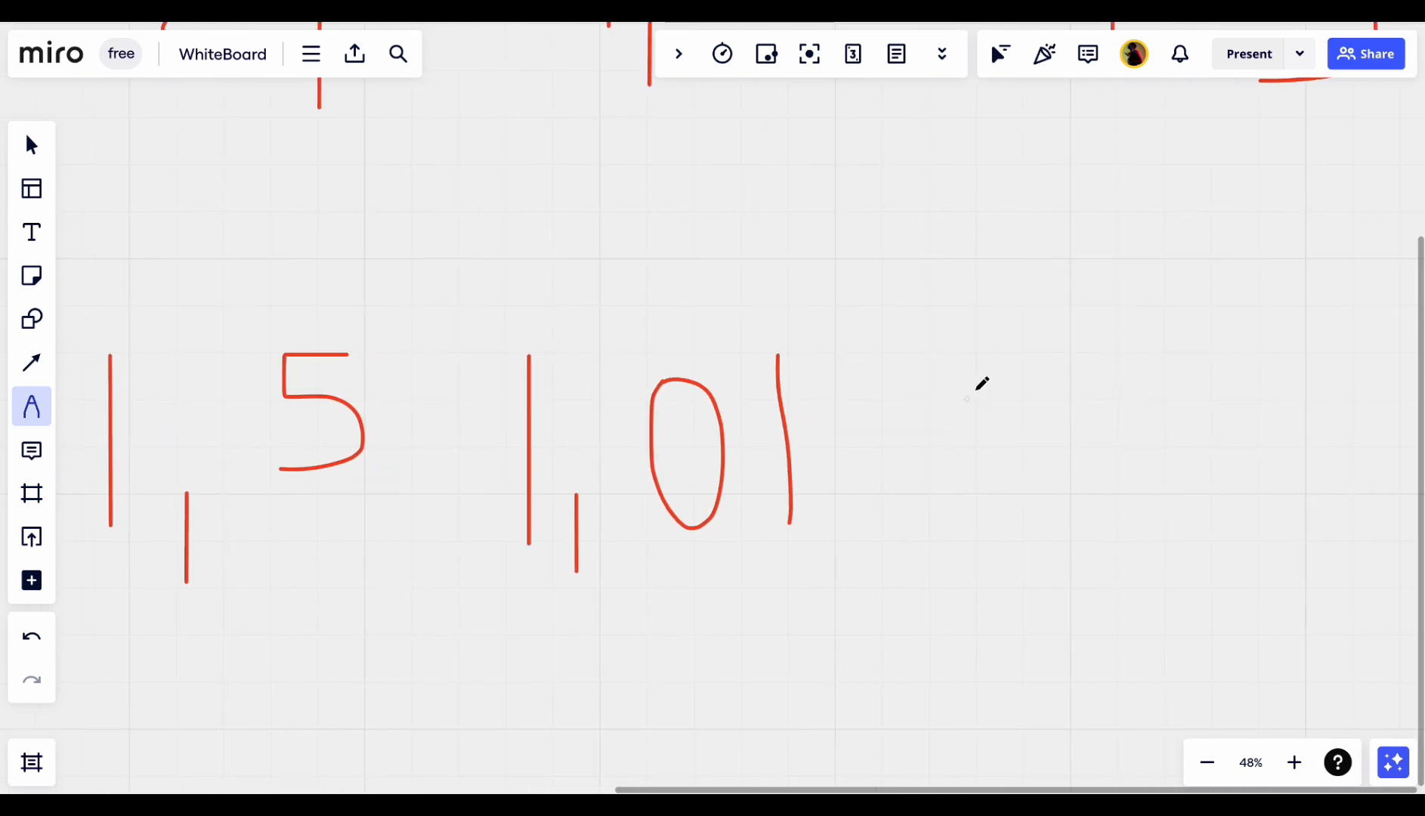
drag(954, 336, 990, 545)
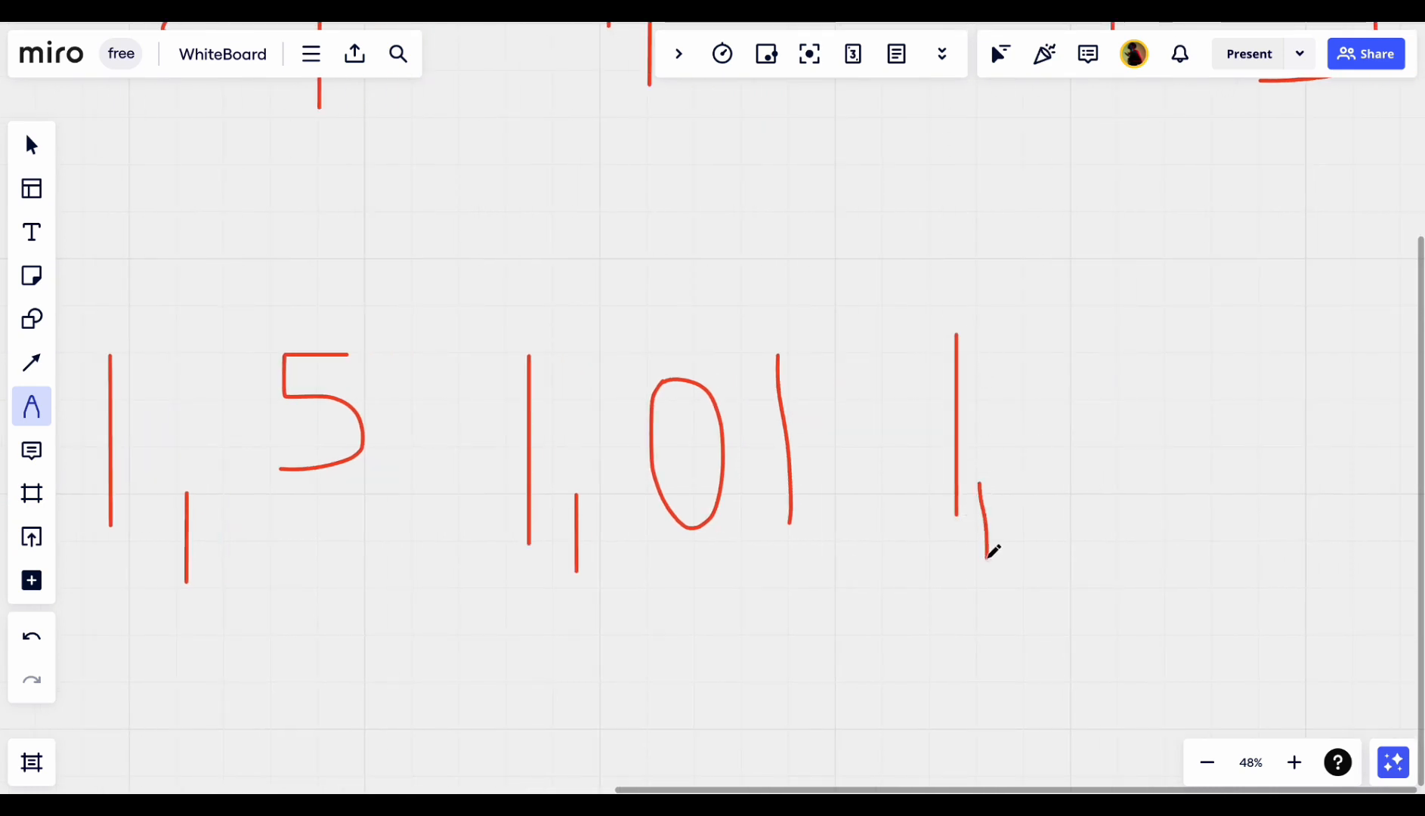
drag(1081, 327, 1080, 481)
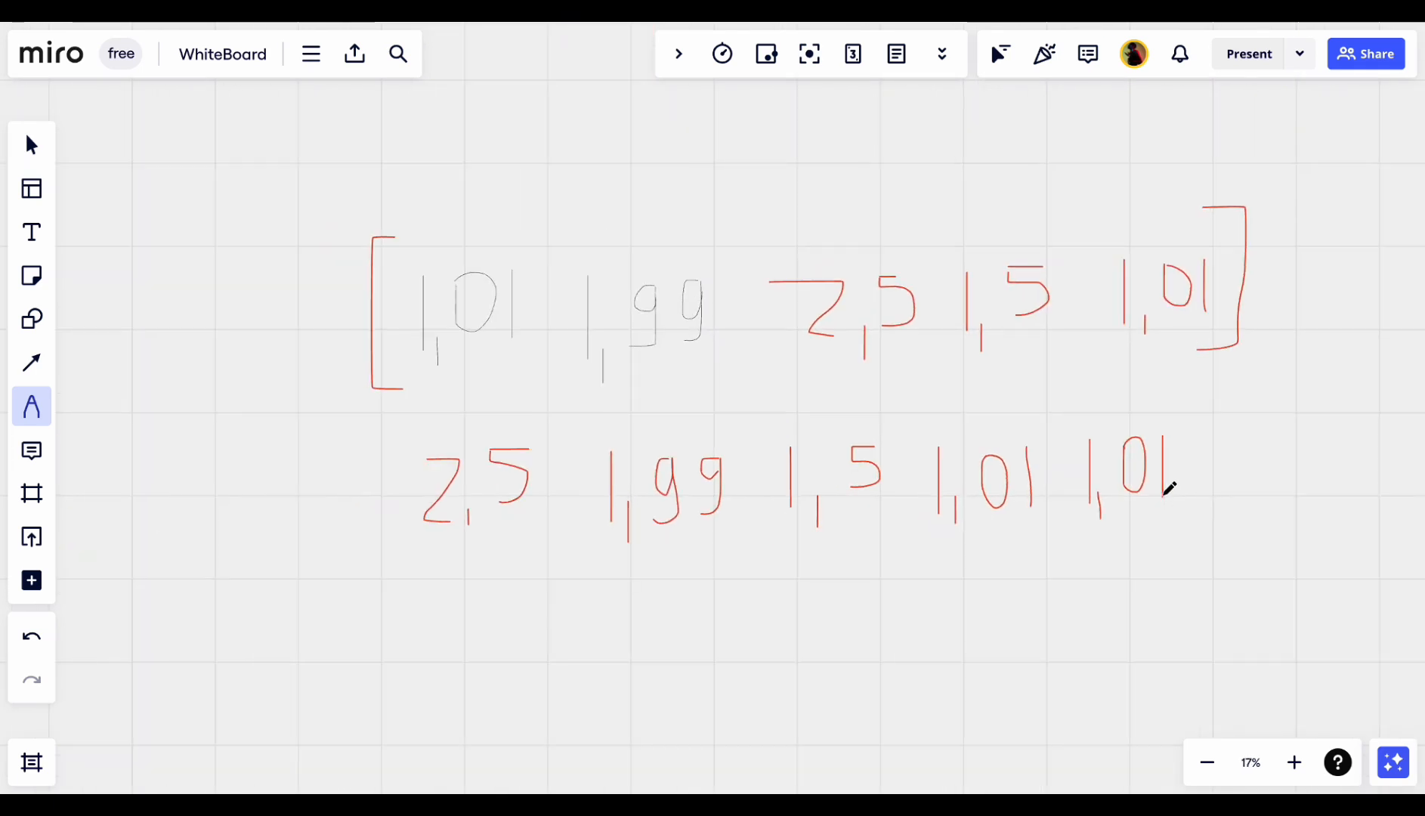
drag(1200, 409, 1209, 545)
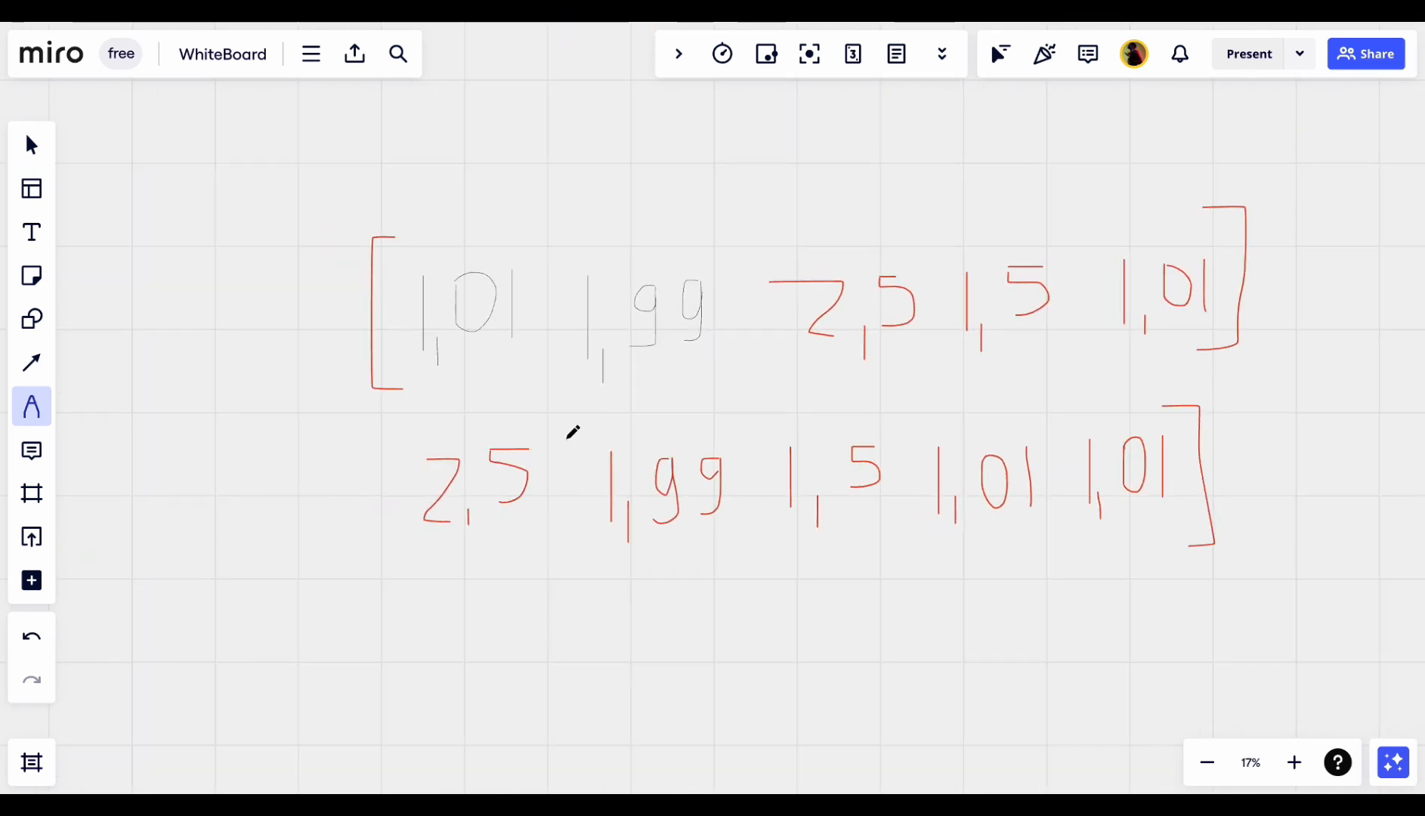
drag(390, 437, 391, 536)
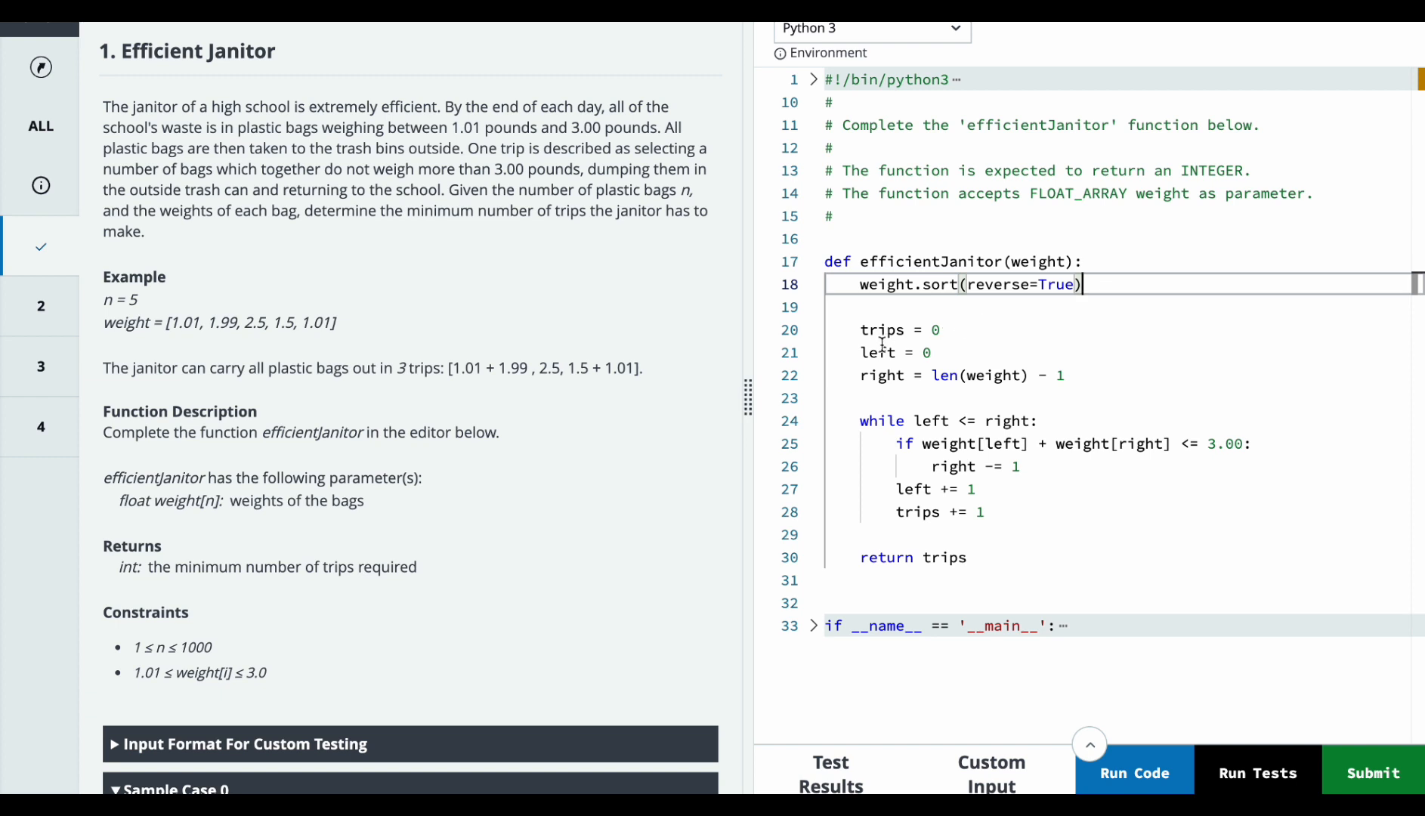
mouse_move(1034, 375)
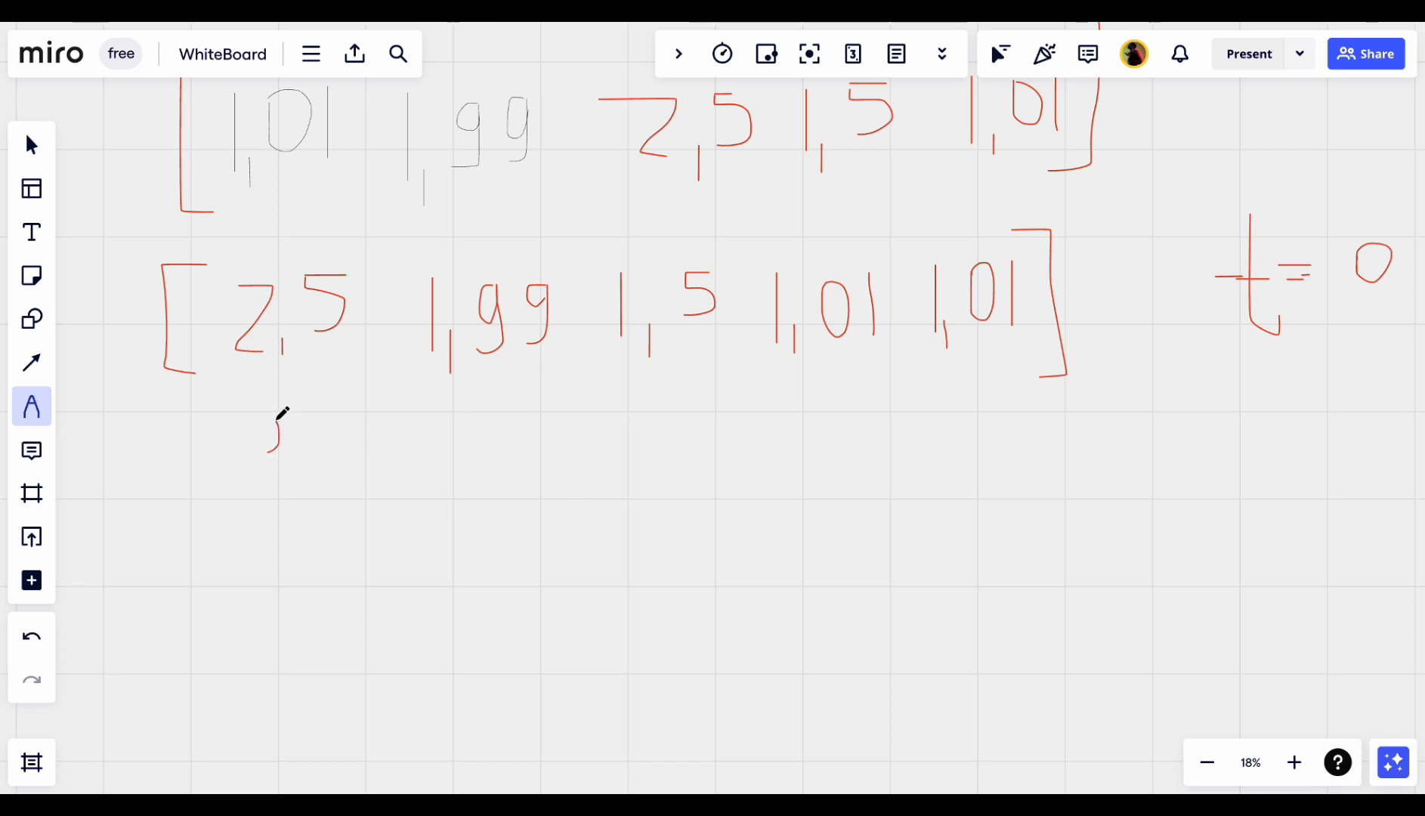
- Mark l under 2.5 and r under 1.01, then write 2.5 + 1.01 = 3.51 against 3.00
drag(277, 427, 287, 490)
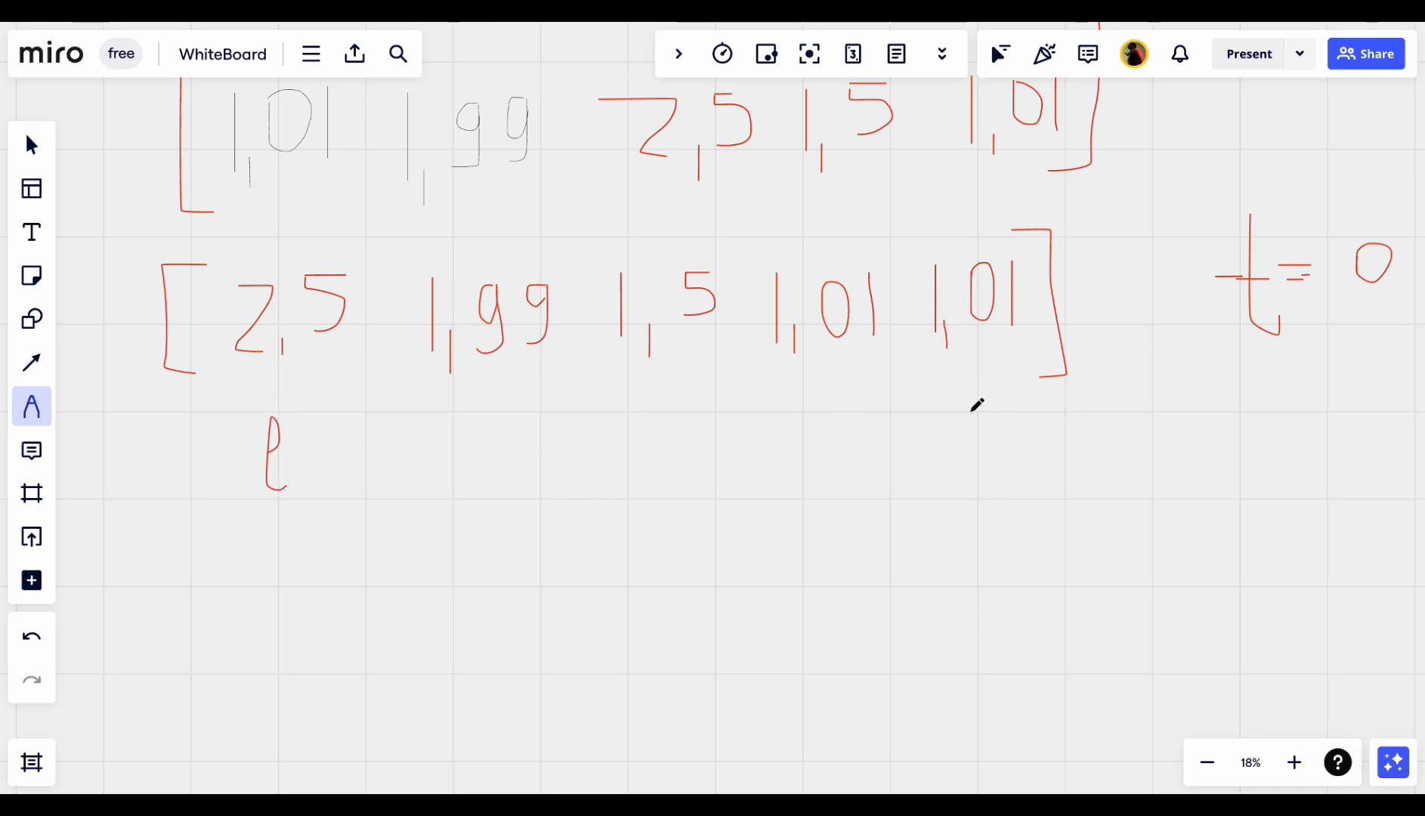
drag(970, 418, 970, 463)
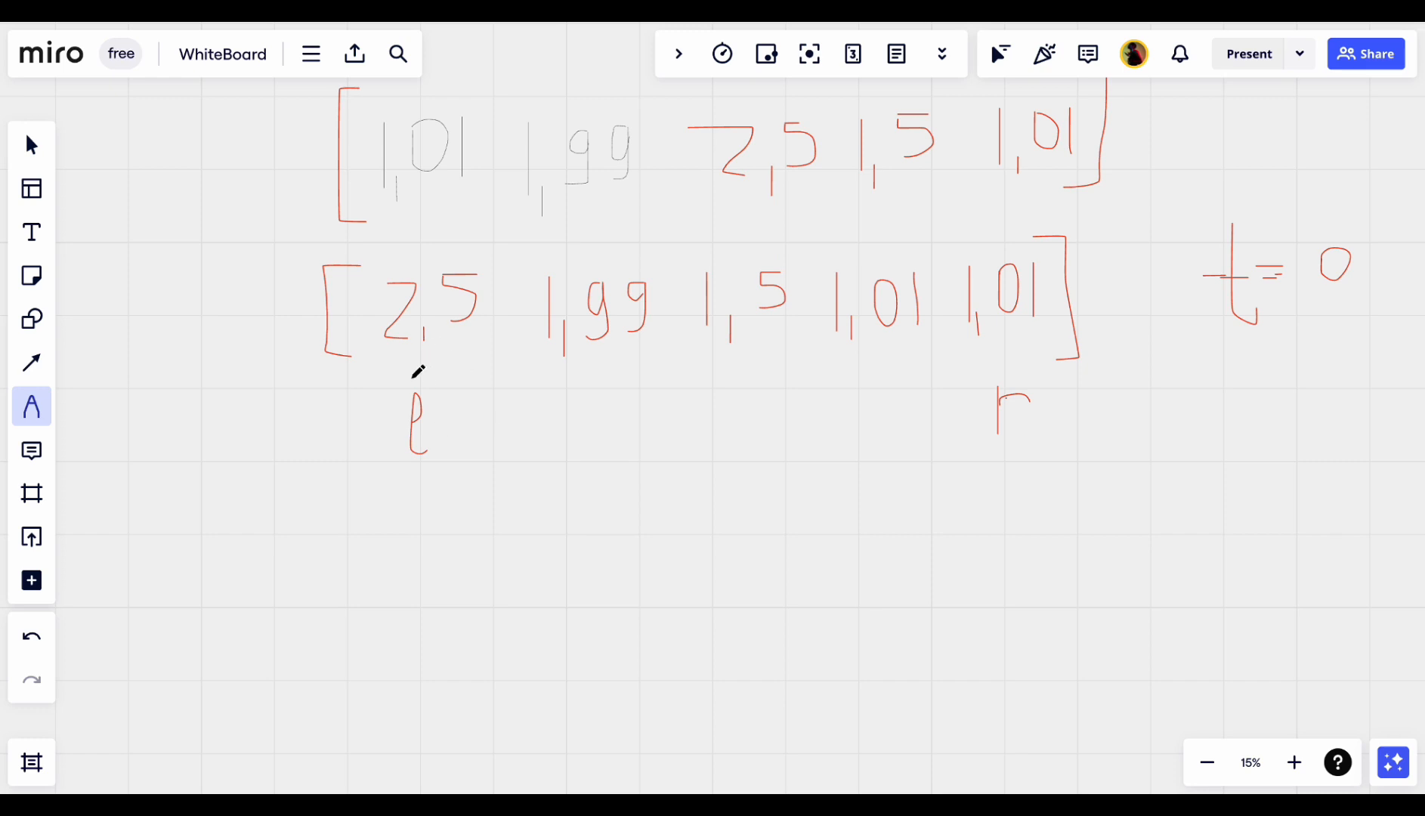
mouse_move(814, 438)
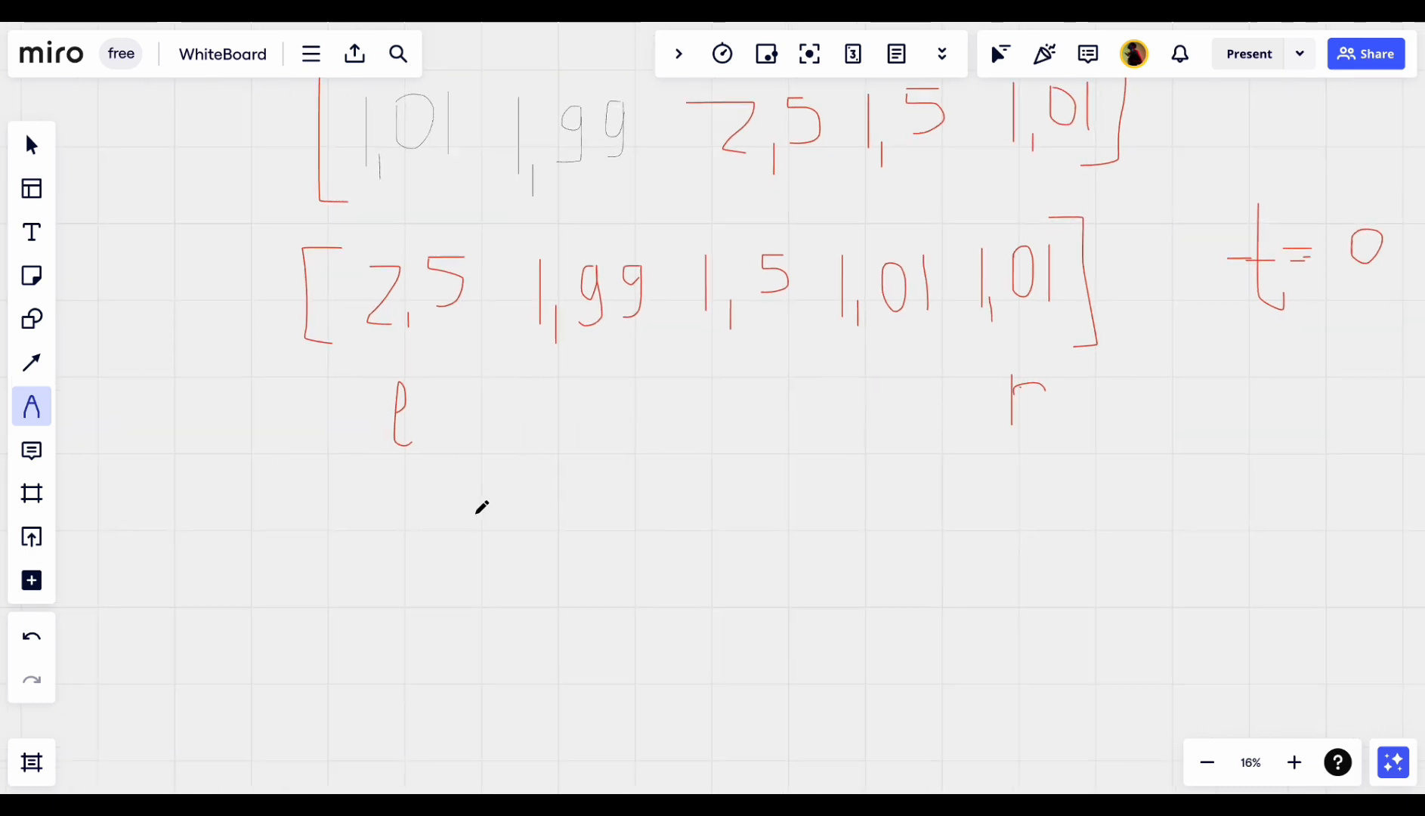
drag(449, 495, 505, 559)
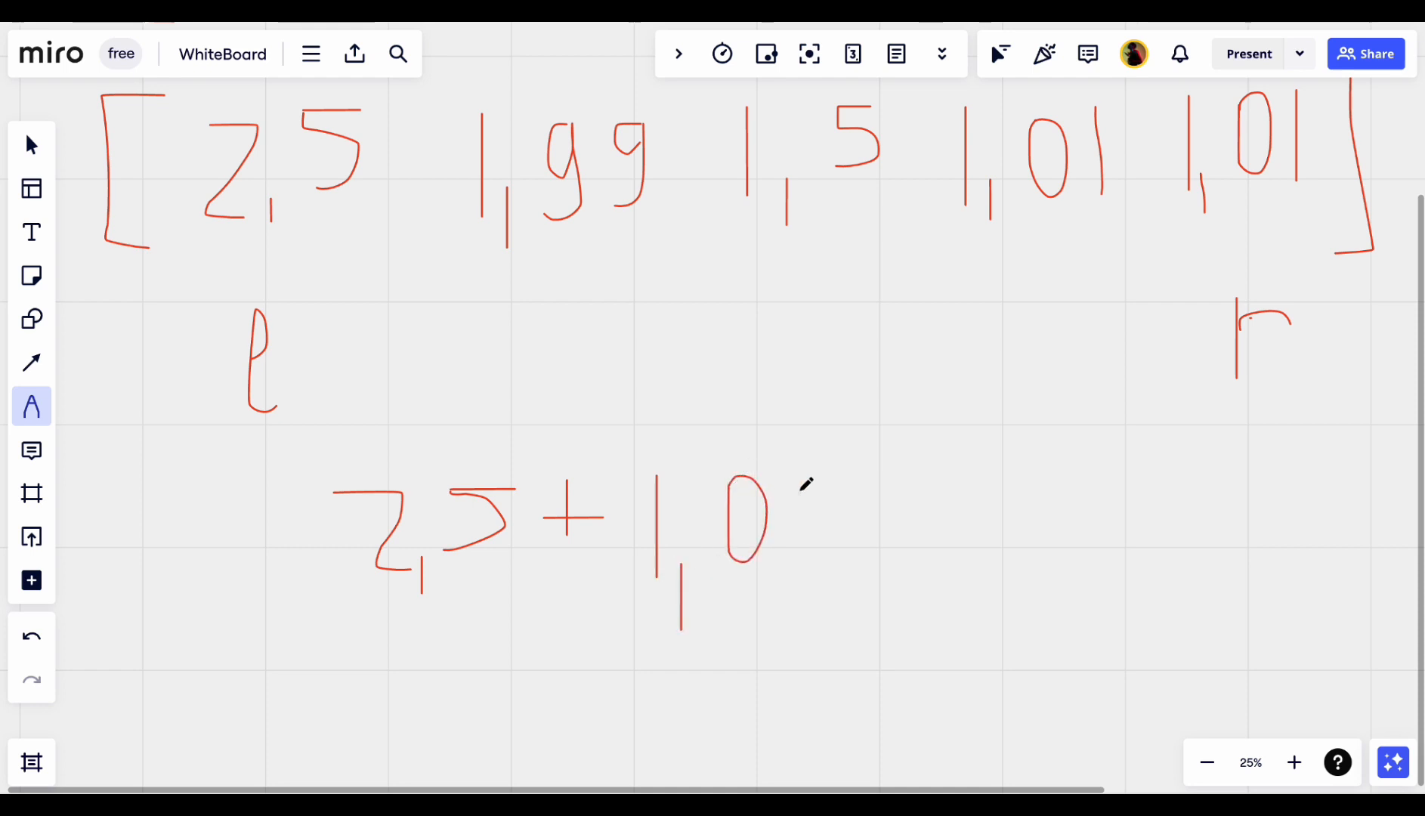
drag(804, 477, 804, 568)
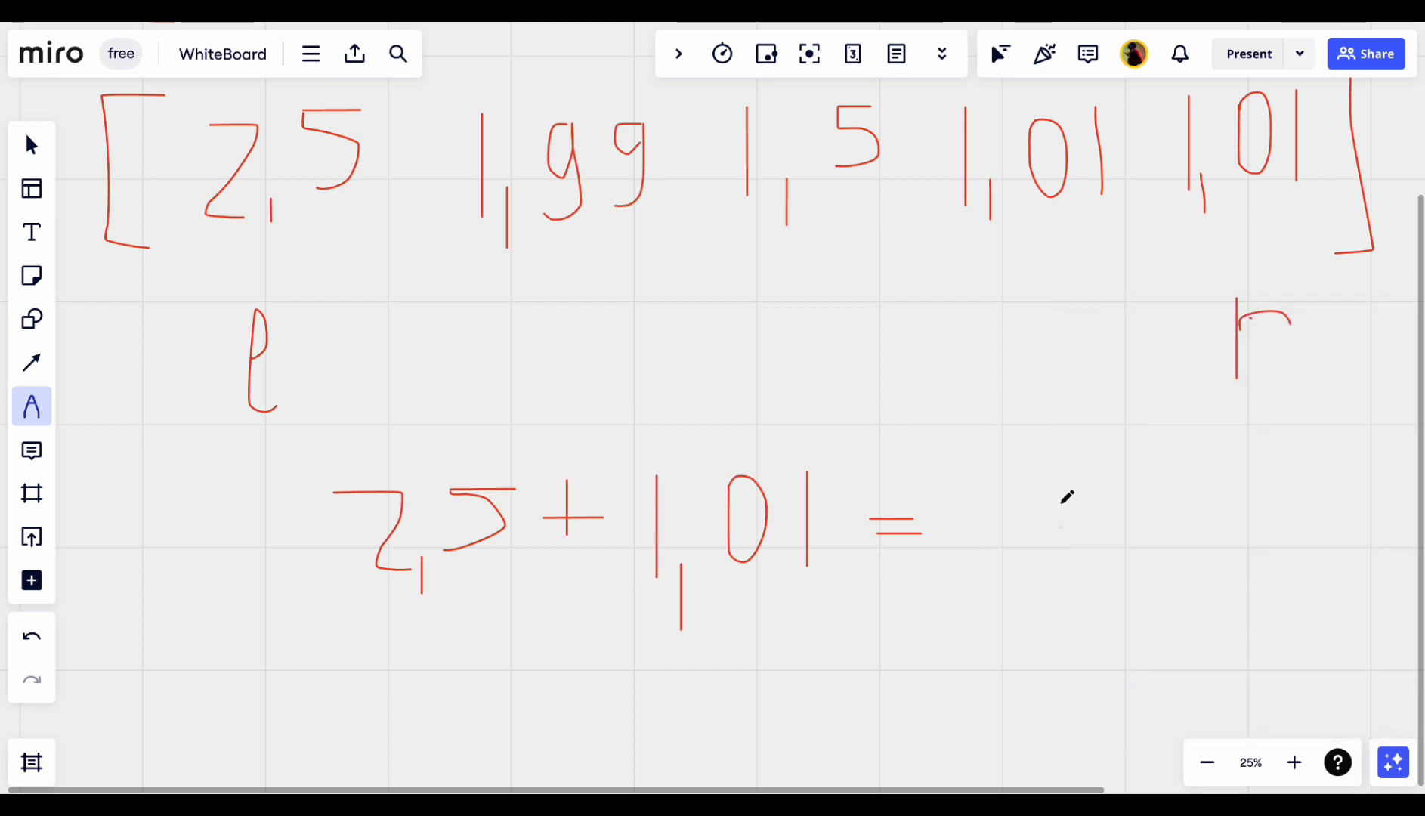
drag(986, 490, 1017, 527)
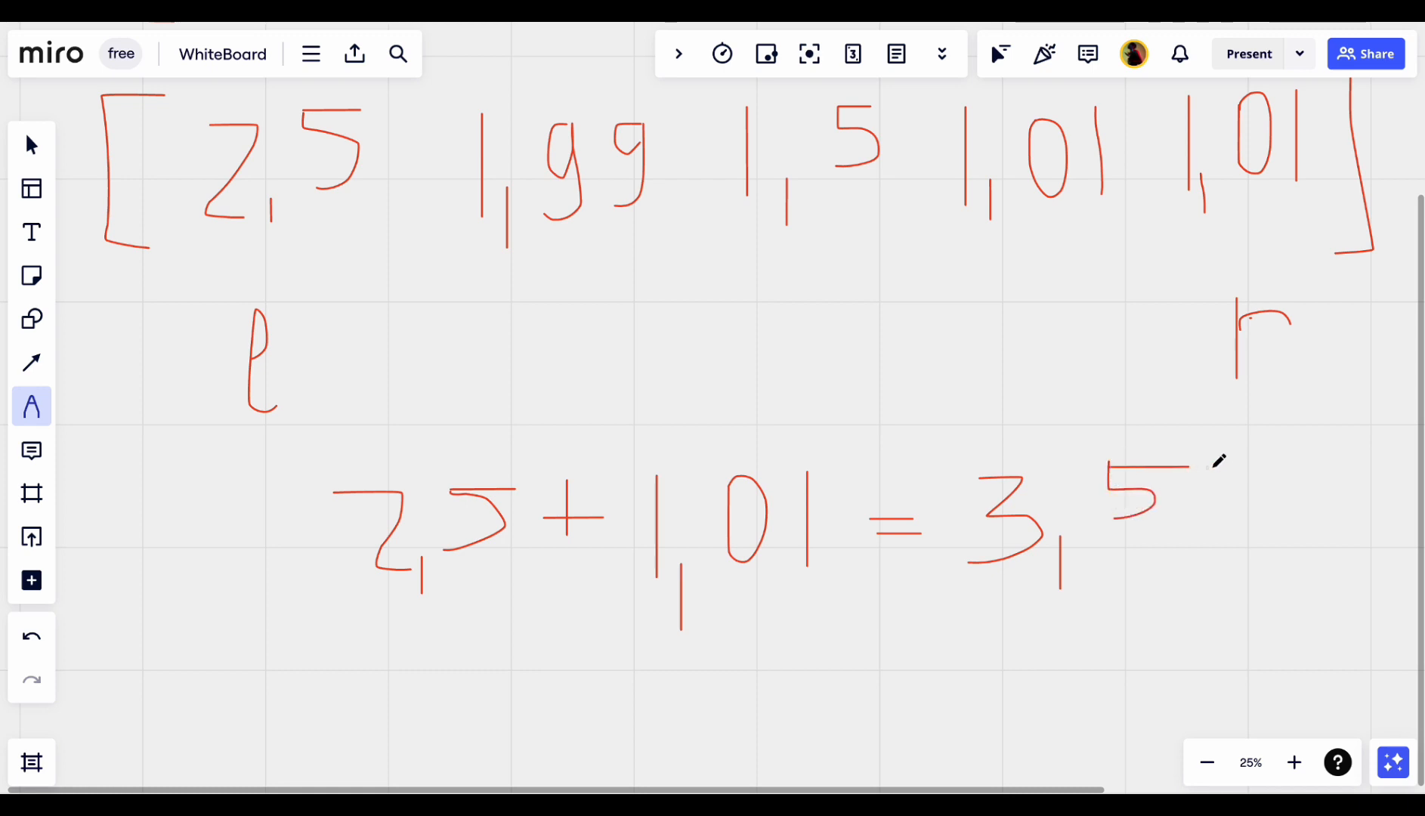
drag(1212, 468, 1211, 563)
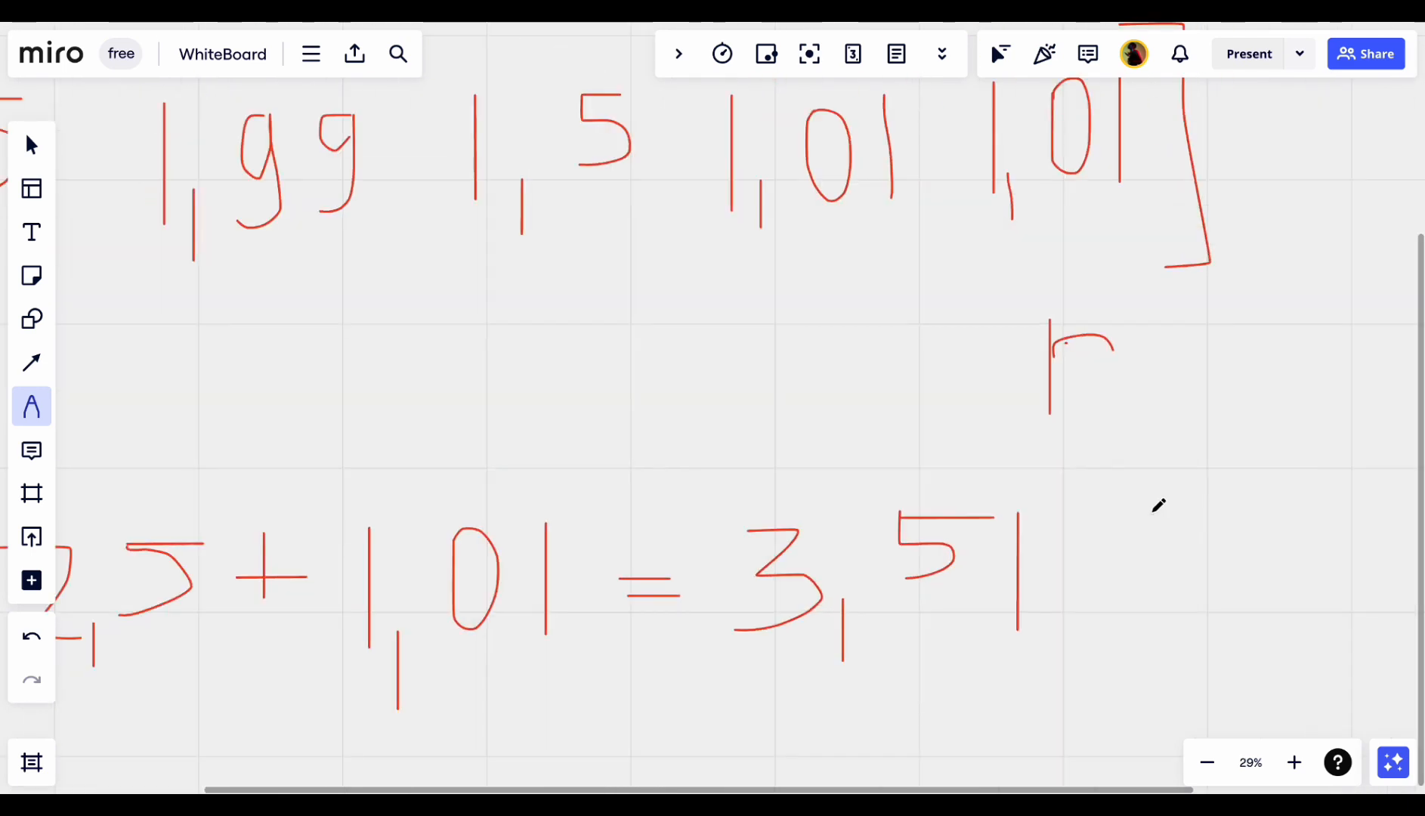
drag(1155, 508, 1223, 595)
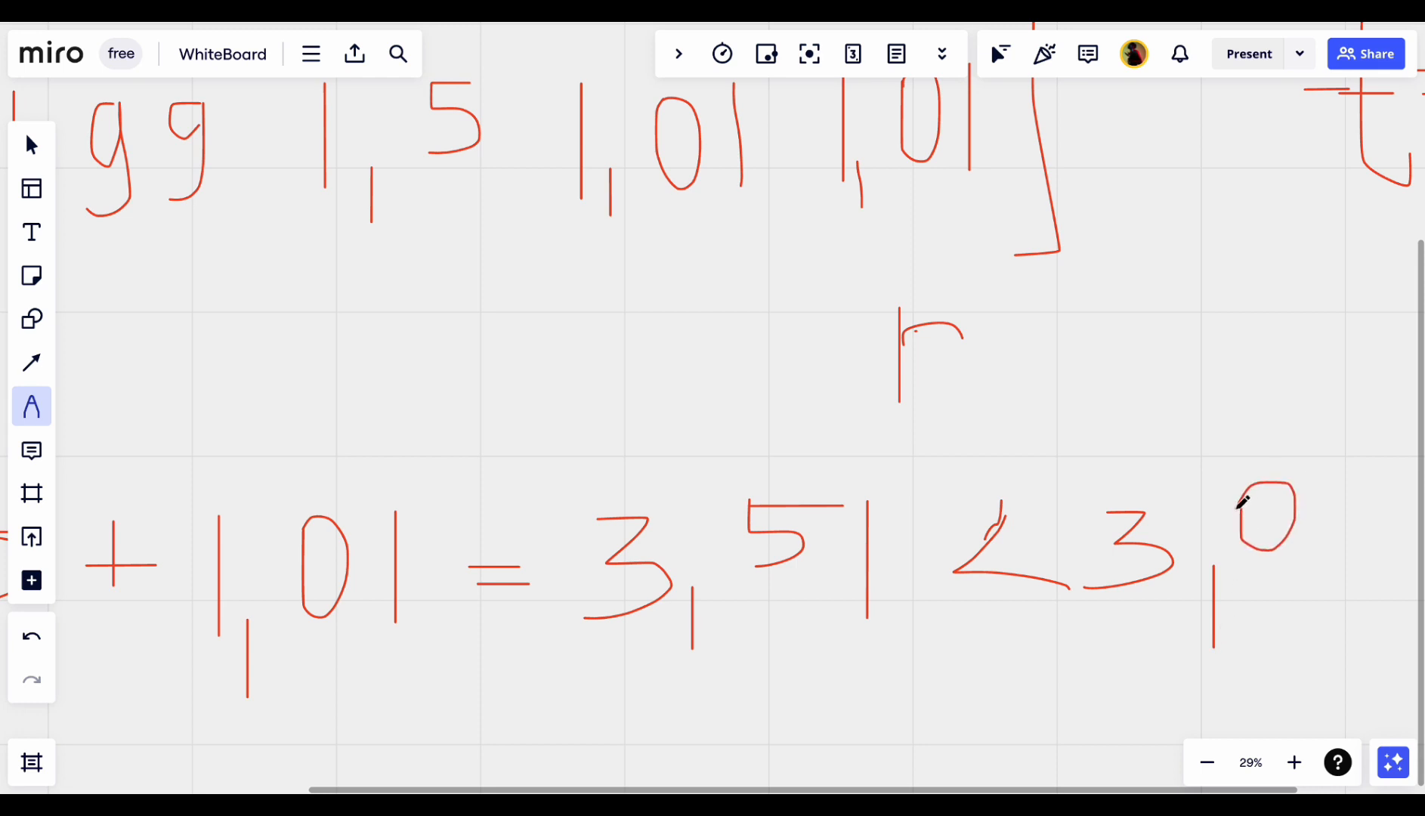
drag(1299, 486, 1336, 541)
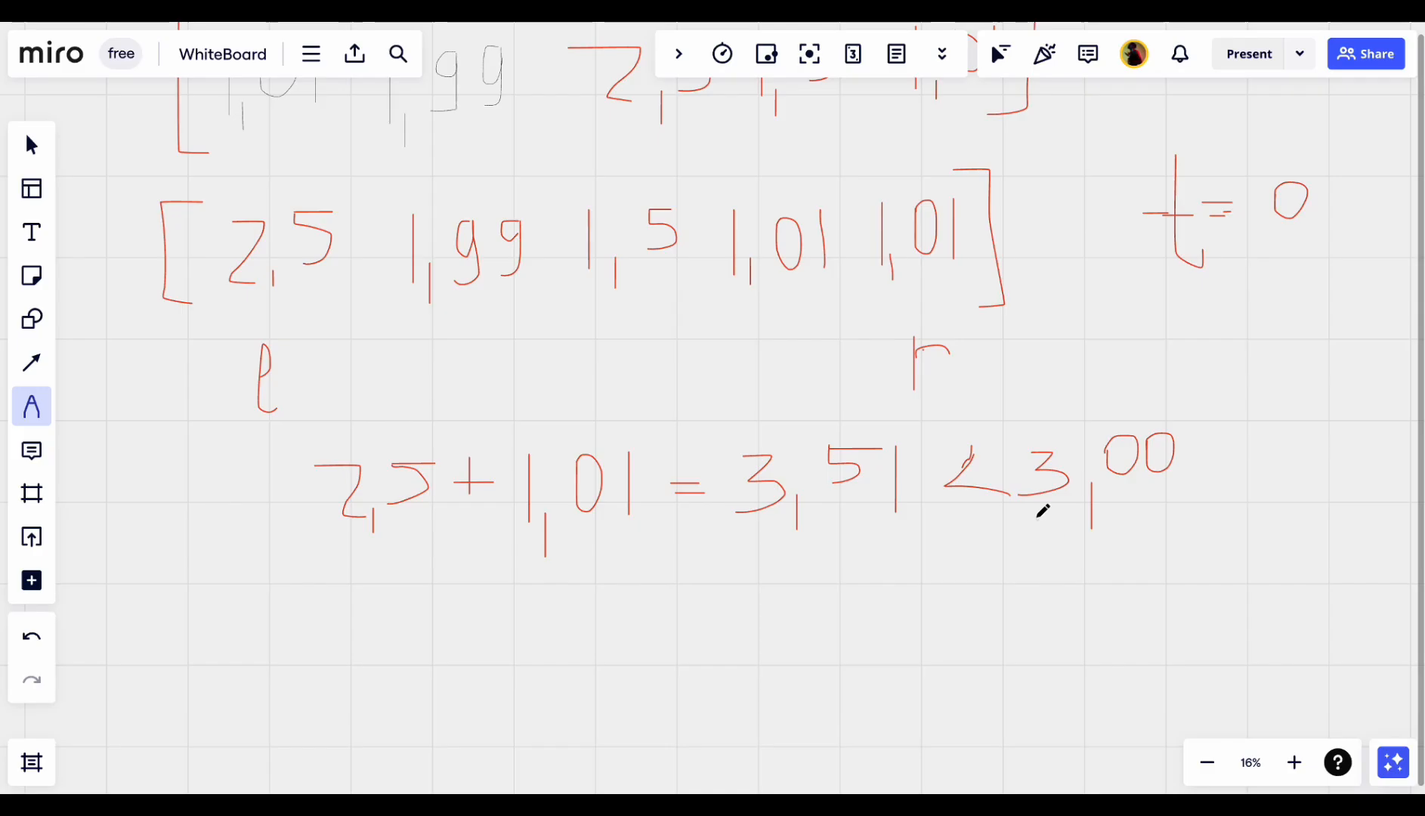
- Write a new l marker with an arrow from the old l to it
scroll(down, 3)
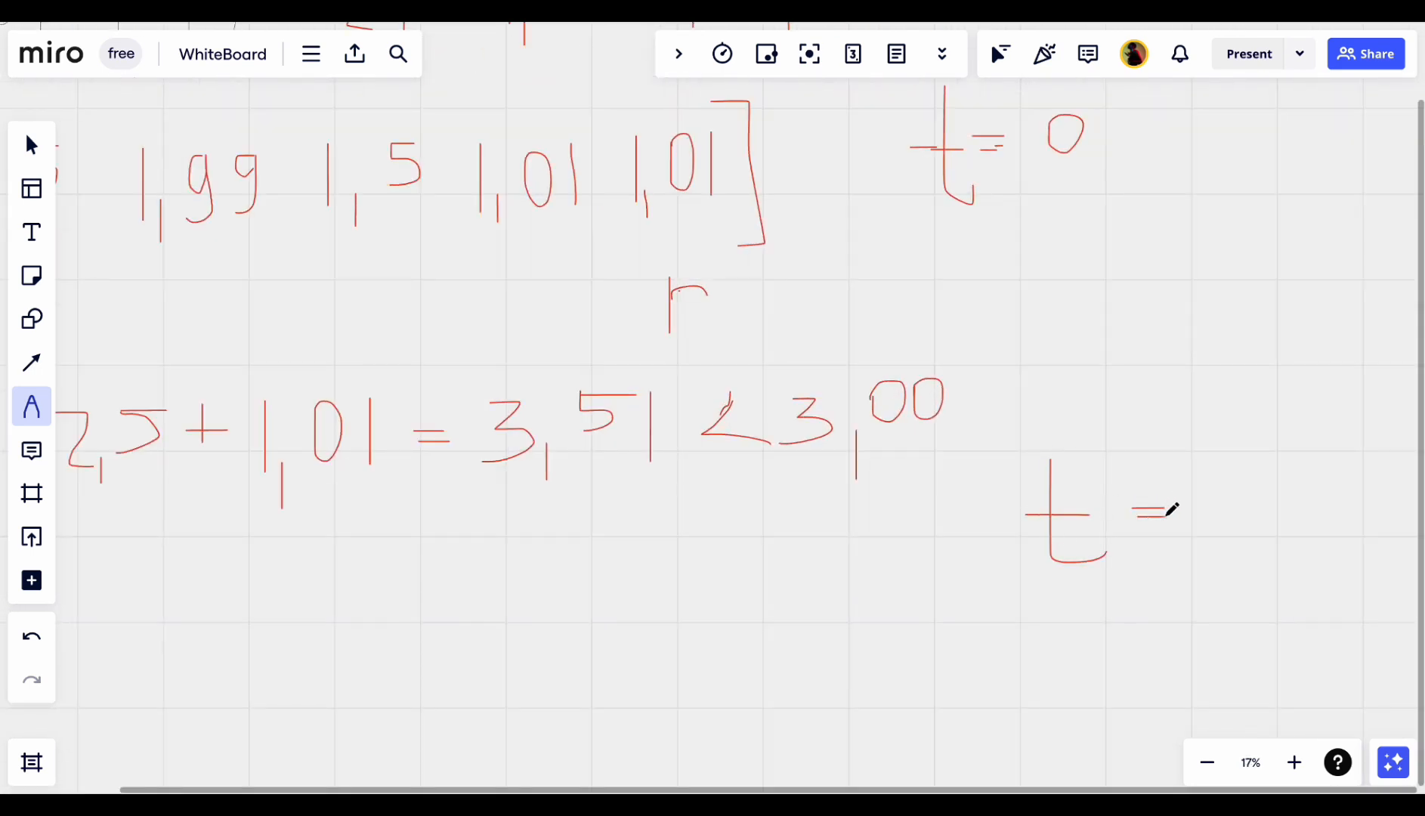
scroll(down, 3)
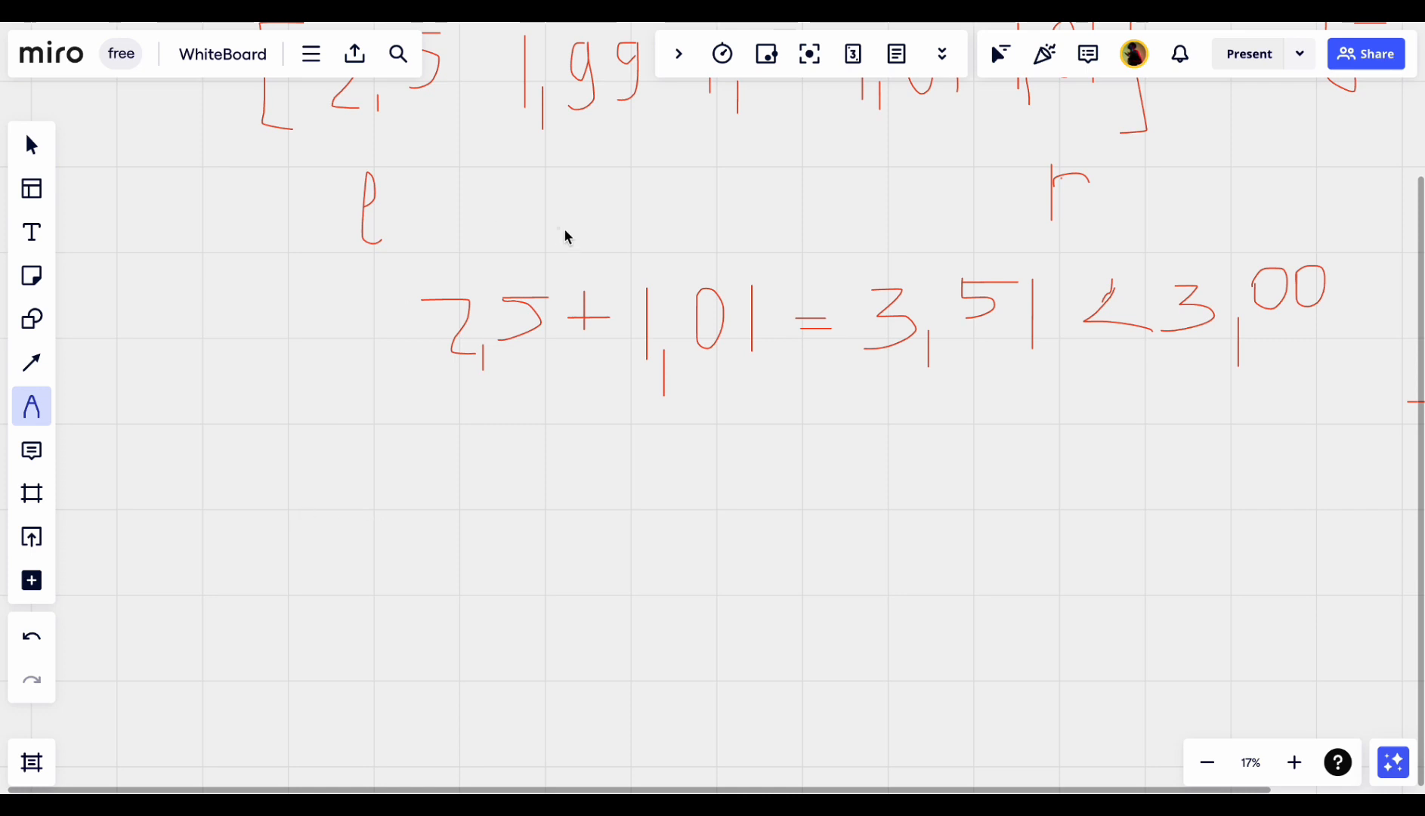
mouse_move(557, 215)
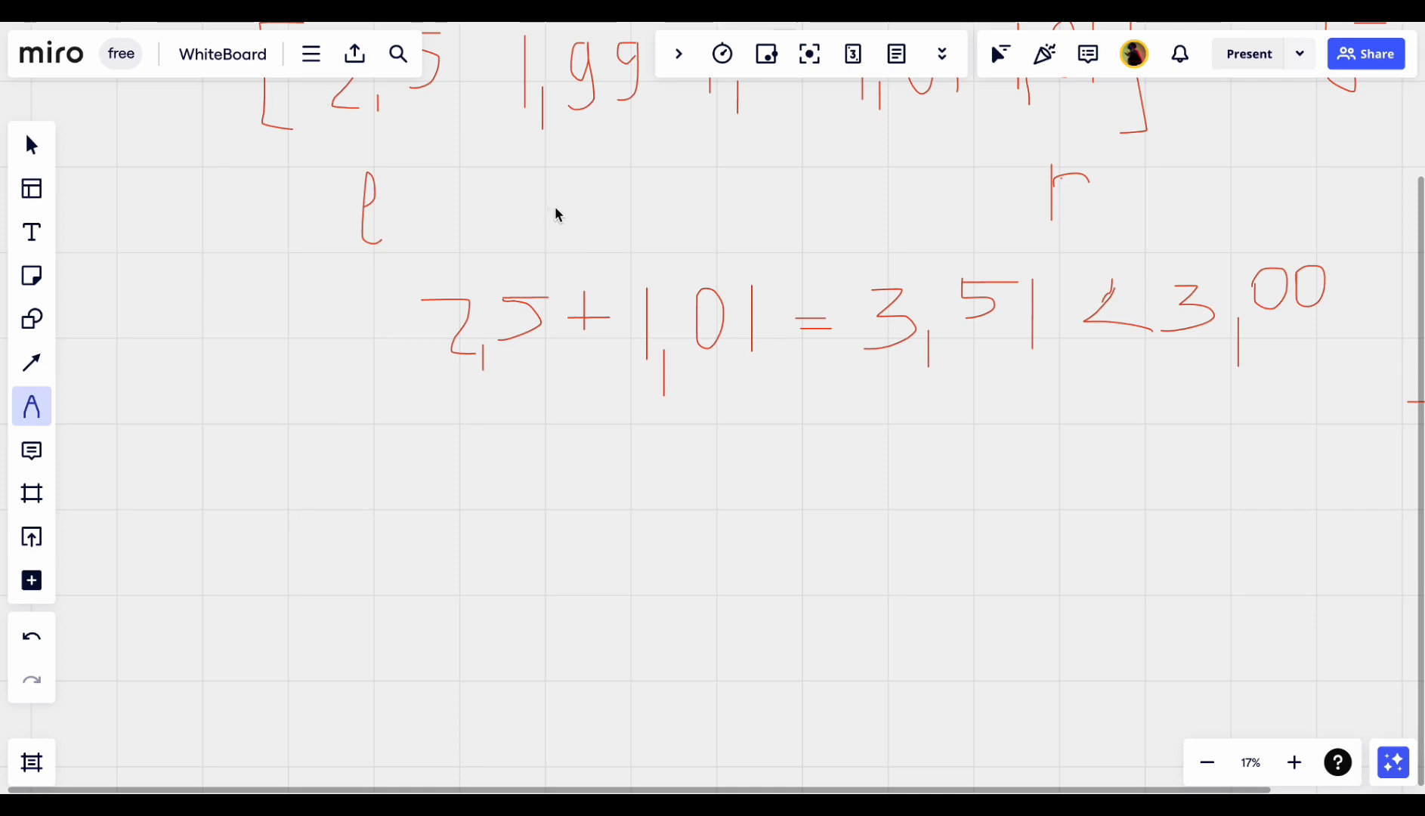
drag(564, 168, 573, 245)
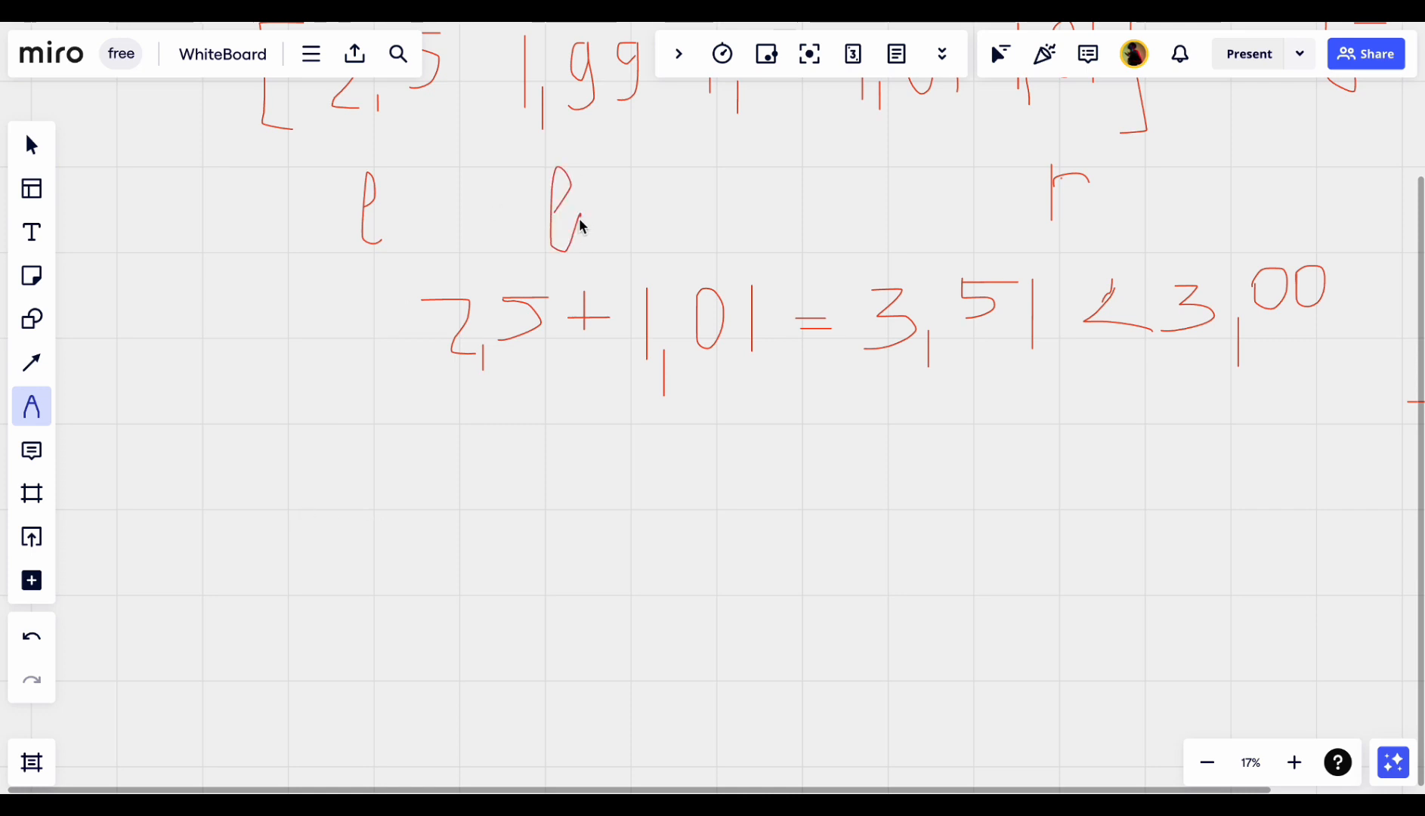
drag(413, 210, 495, 211)
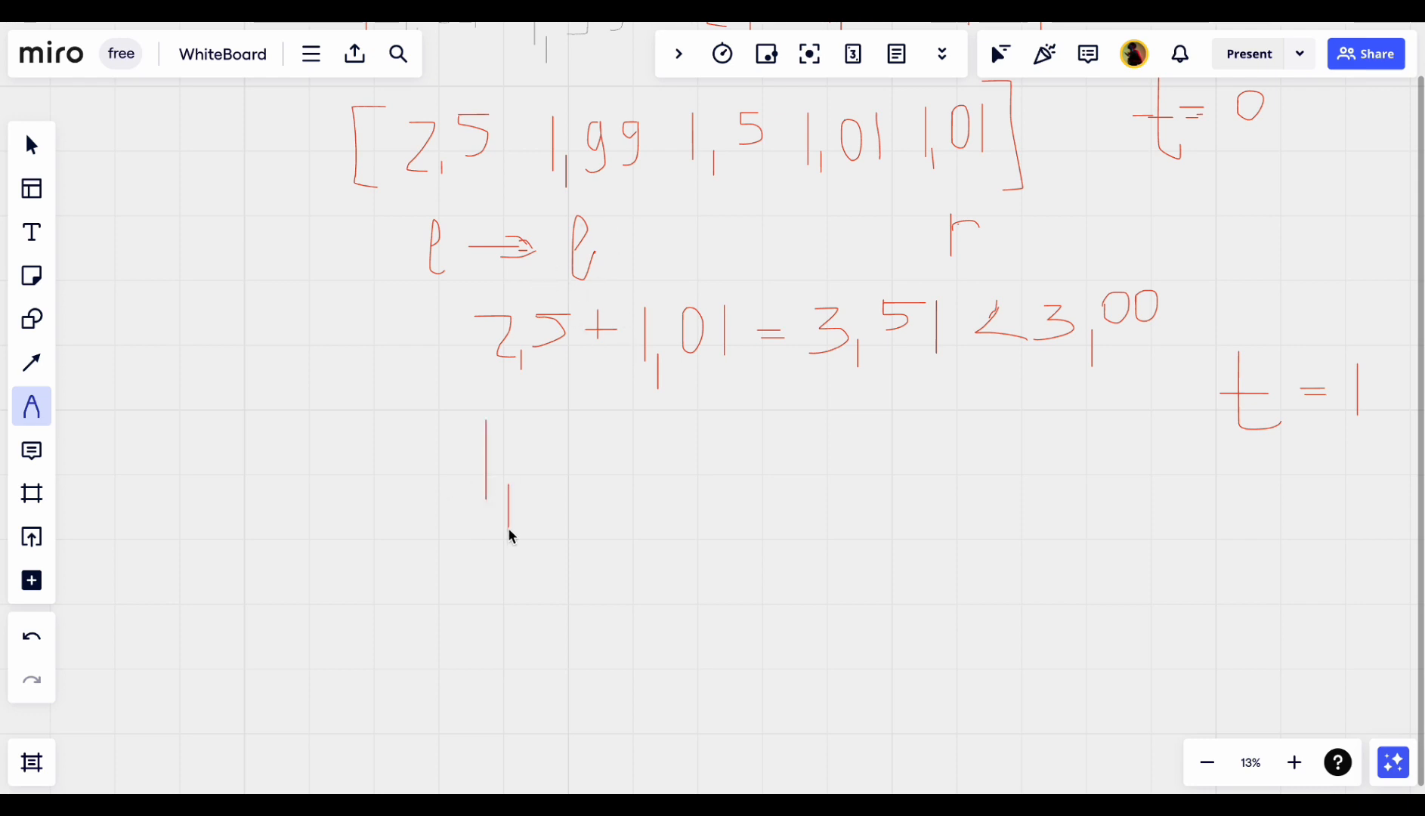
- Handwrite 1,99 + 1,01 <= 3,00 below the first sum
drag(550, 440, 541, 477)
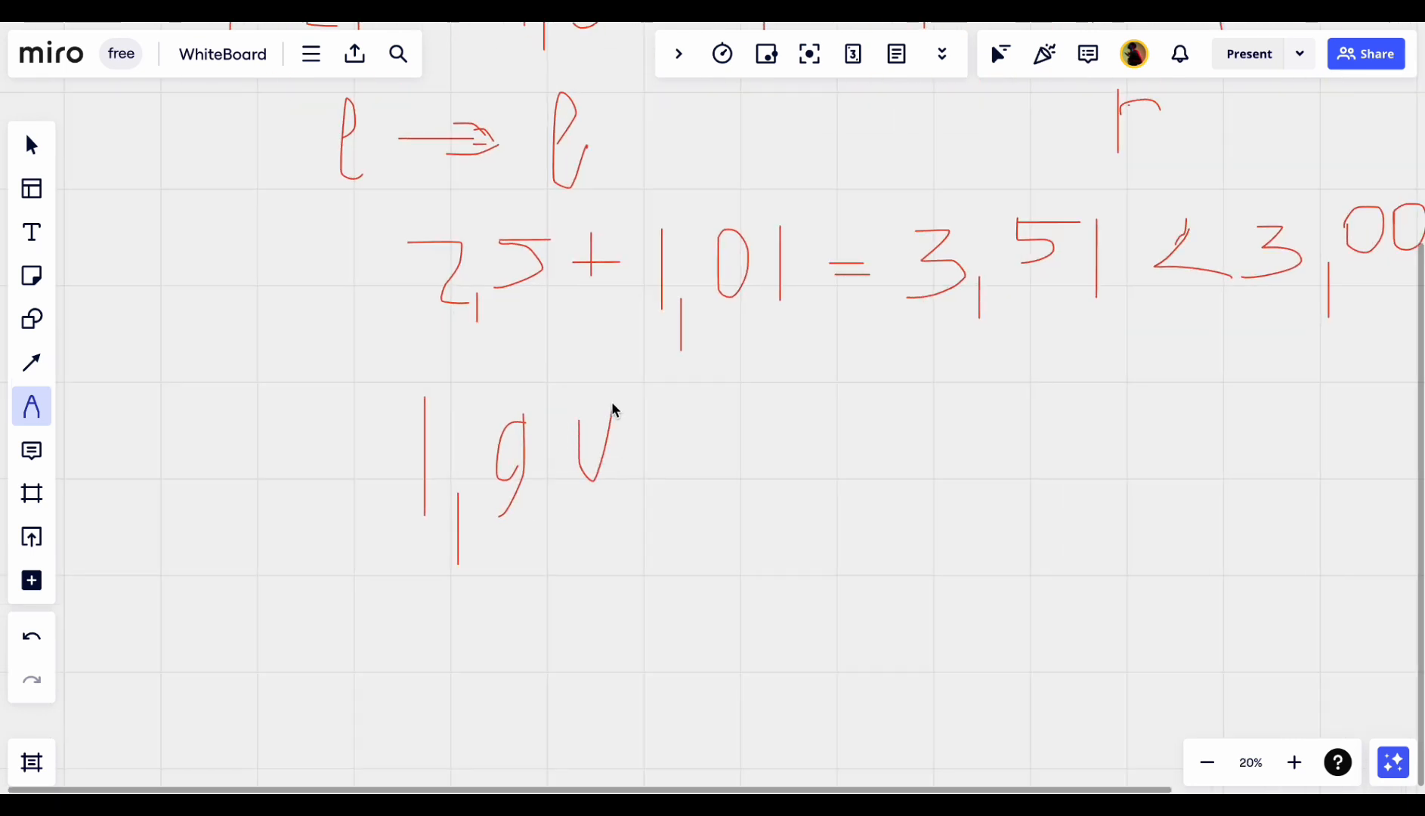
drag(600, 400, 586, 509)
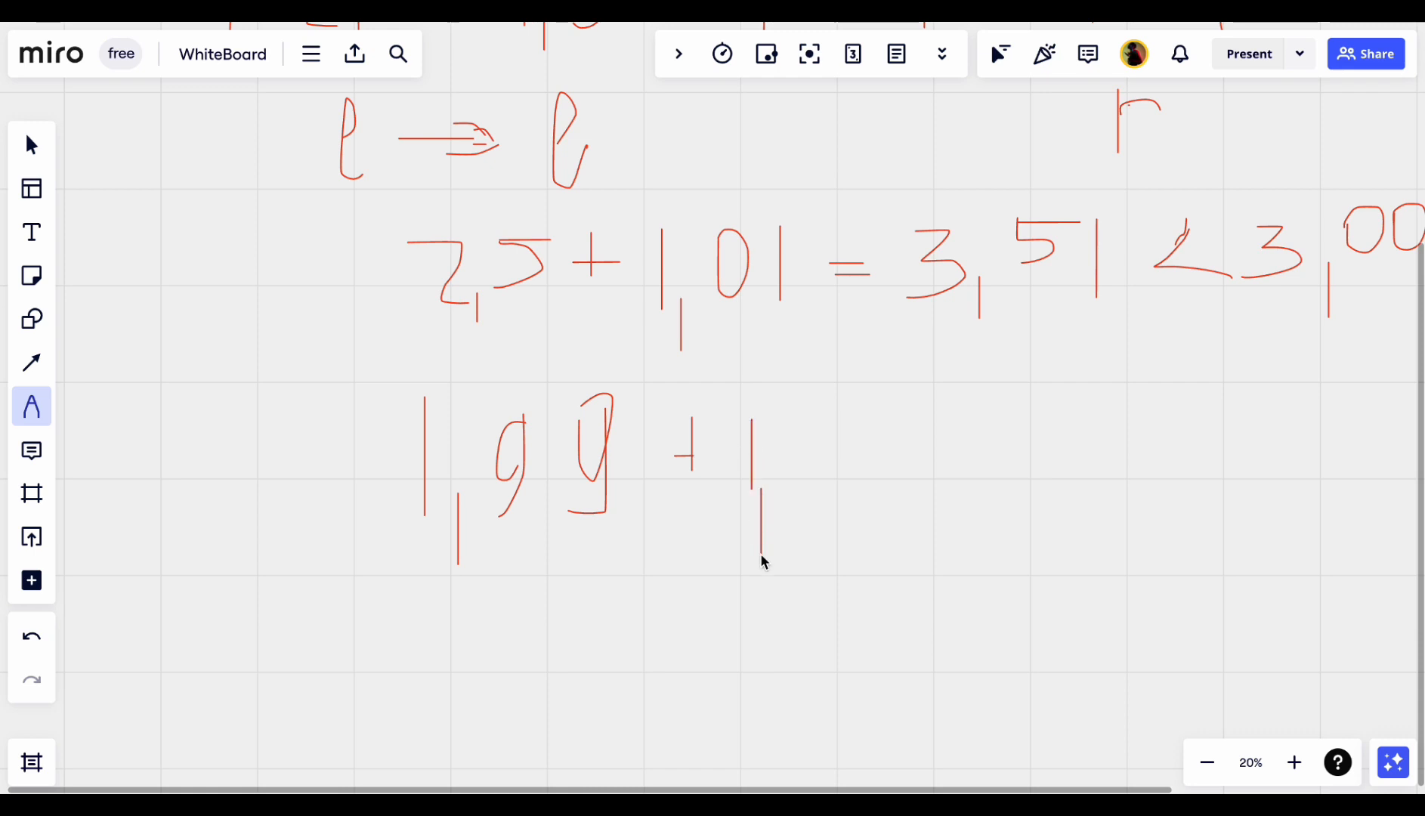
drag(813, 404, 799, 459)
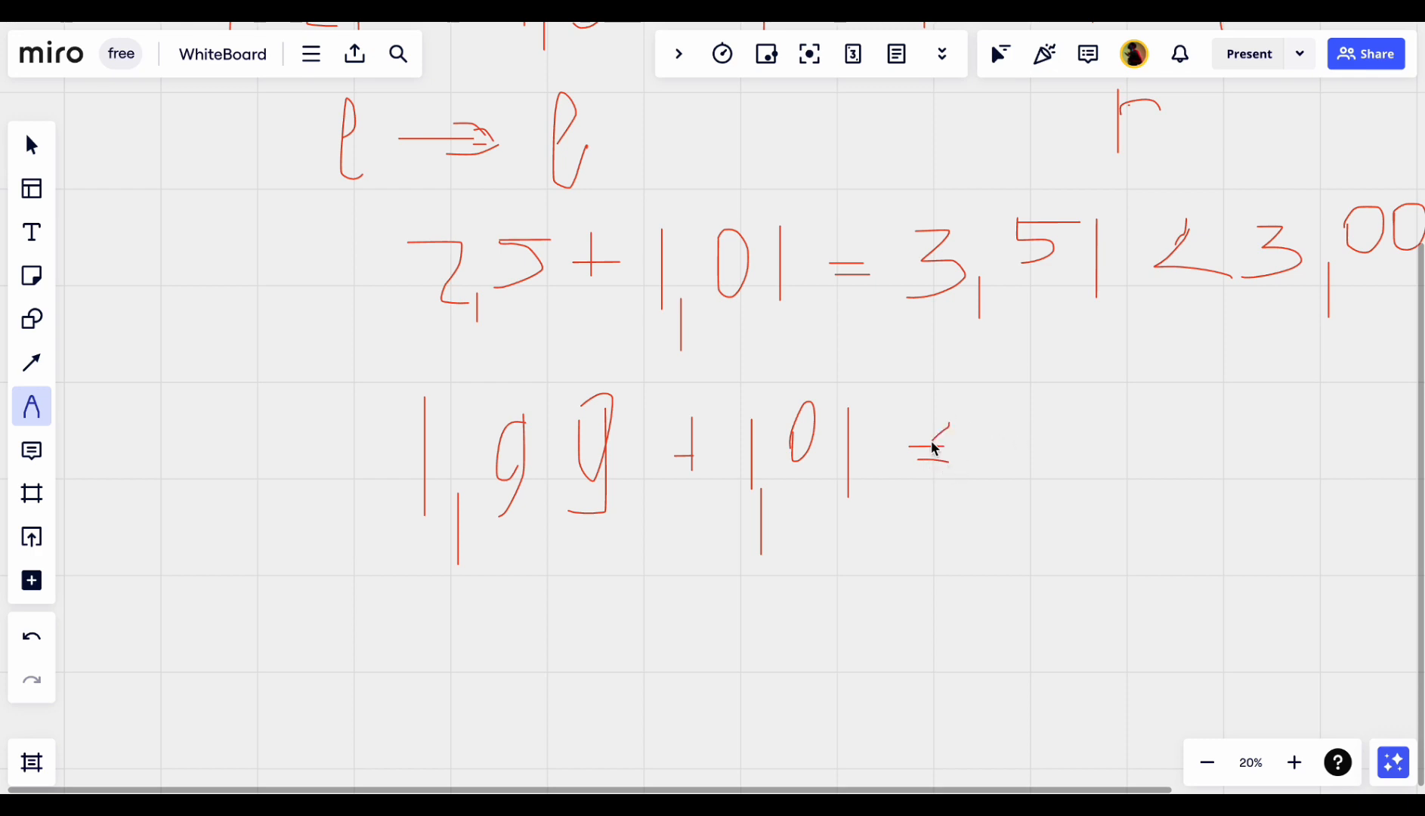
drag(949, 454, 1018, 472)
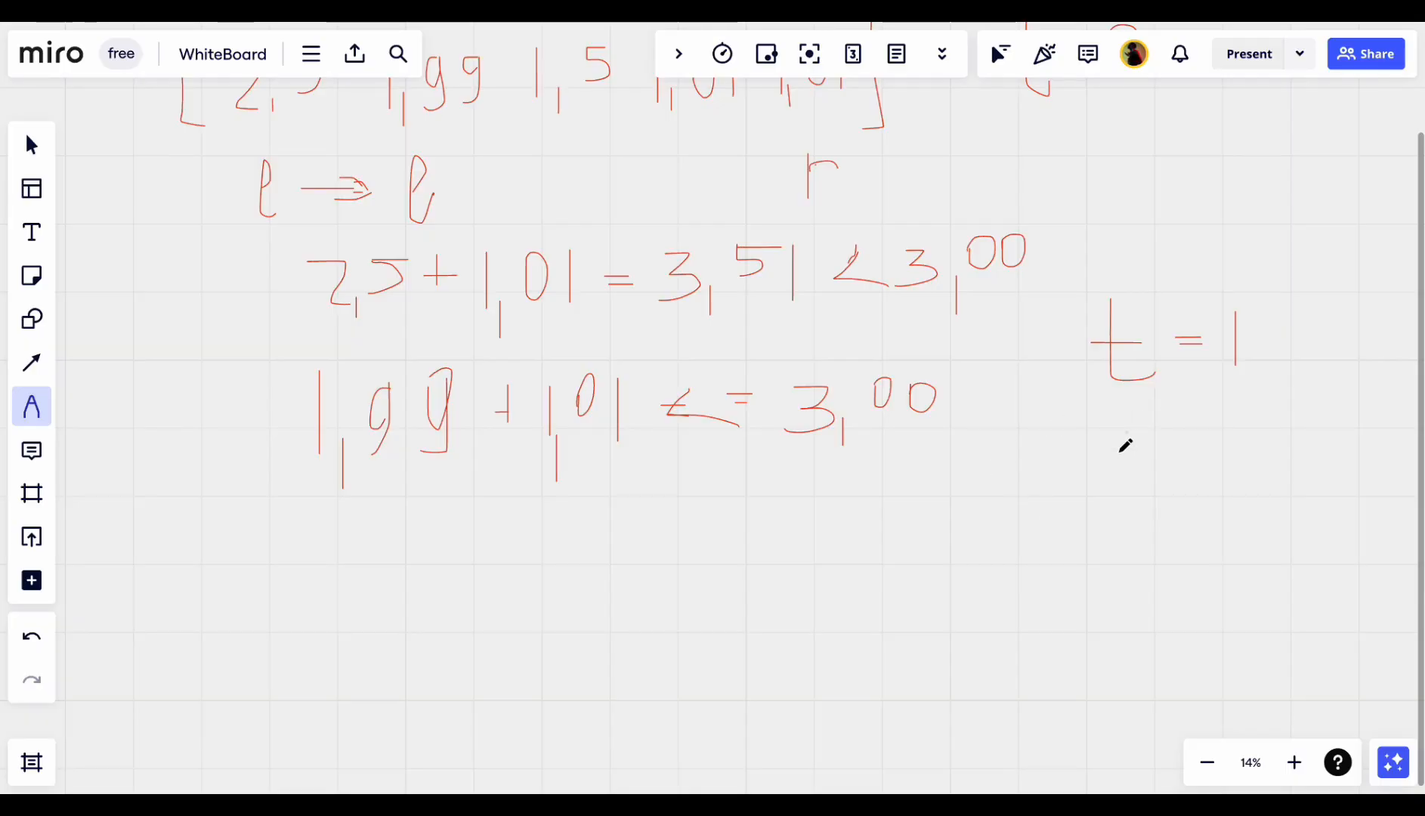
- Write t = 2 below t = 1 and draw the arrow advancing l to its new position
drag(1116, 440, 1116, 504)
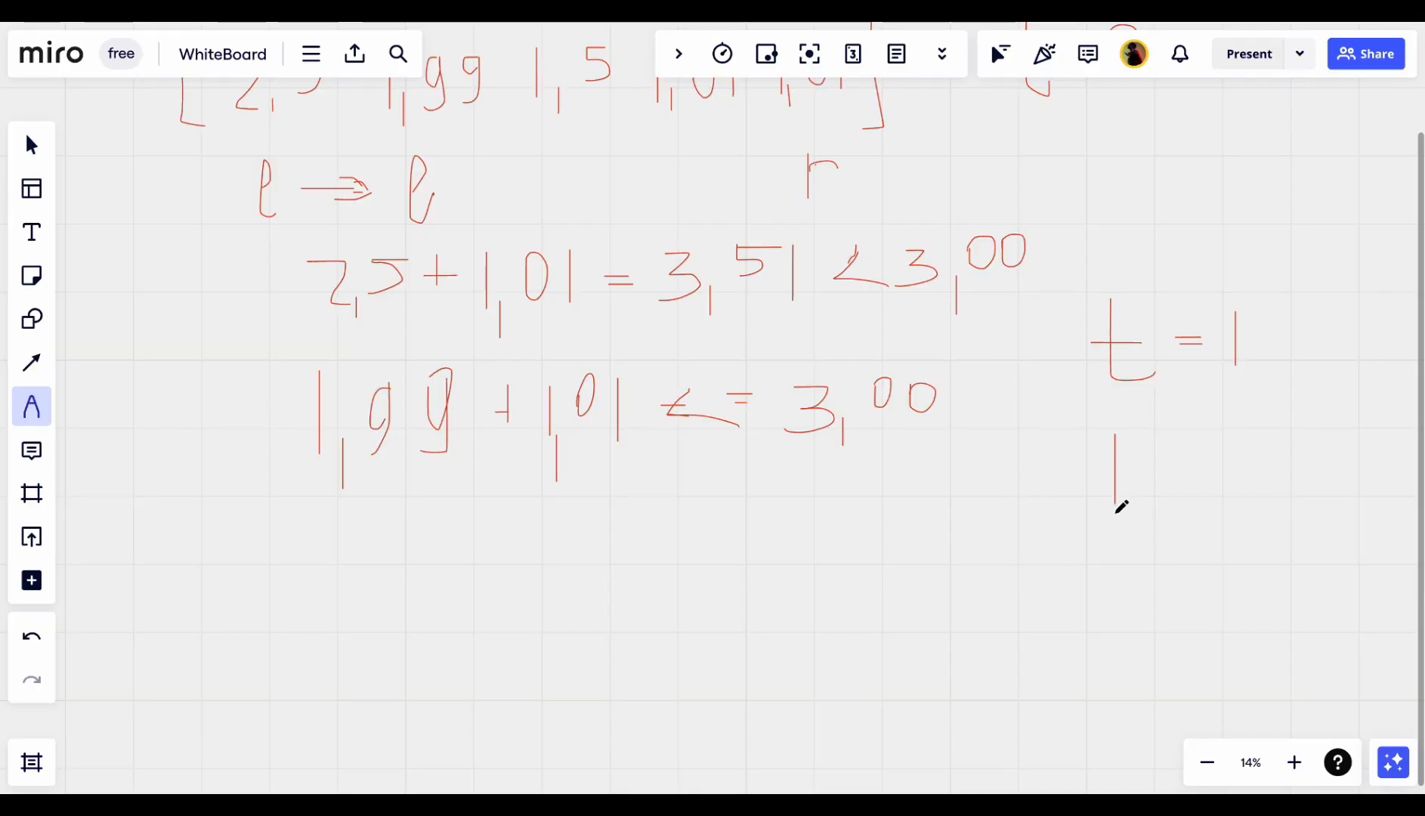
drag(1117, 445, 1226, 490)
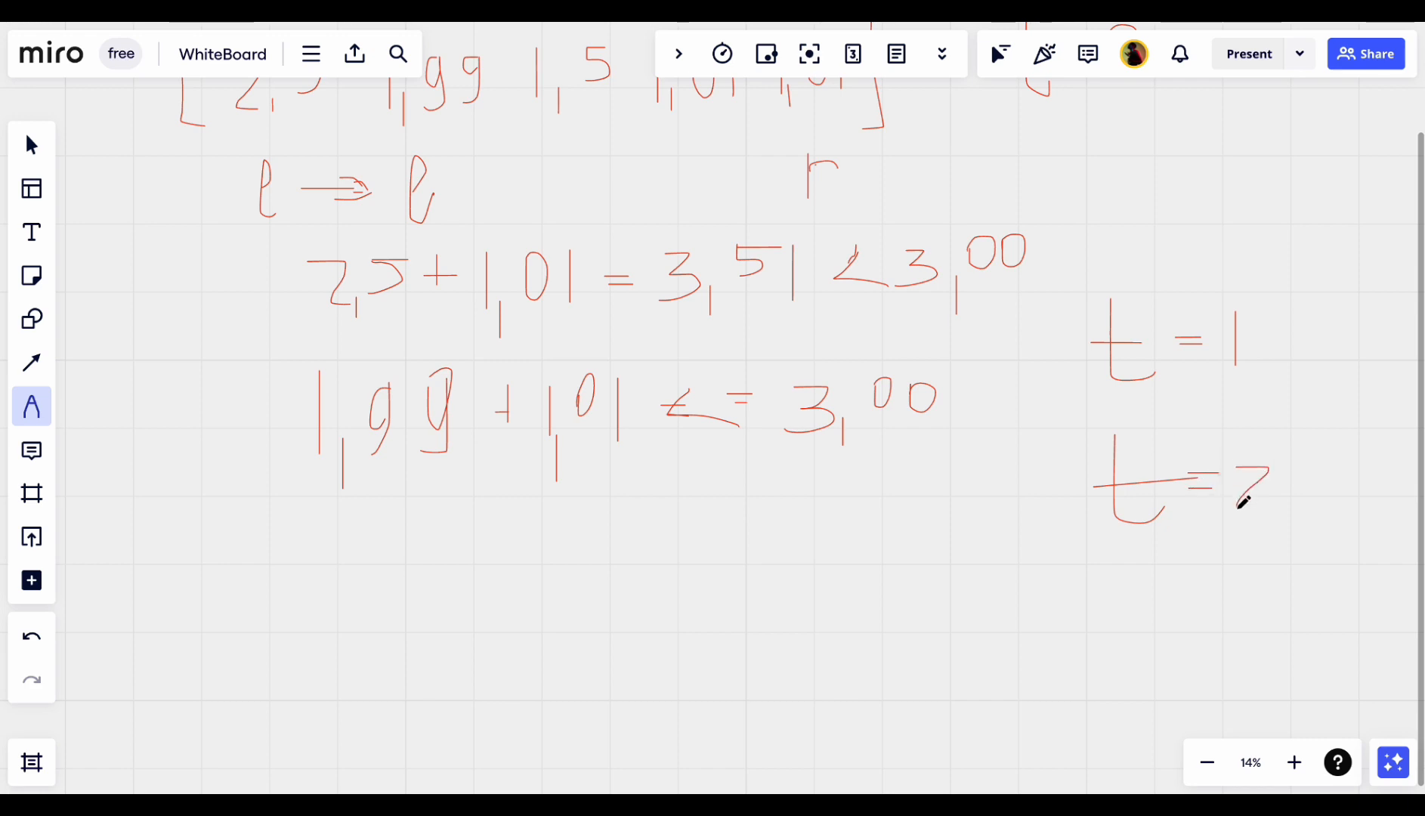
scroll(down, 3)
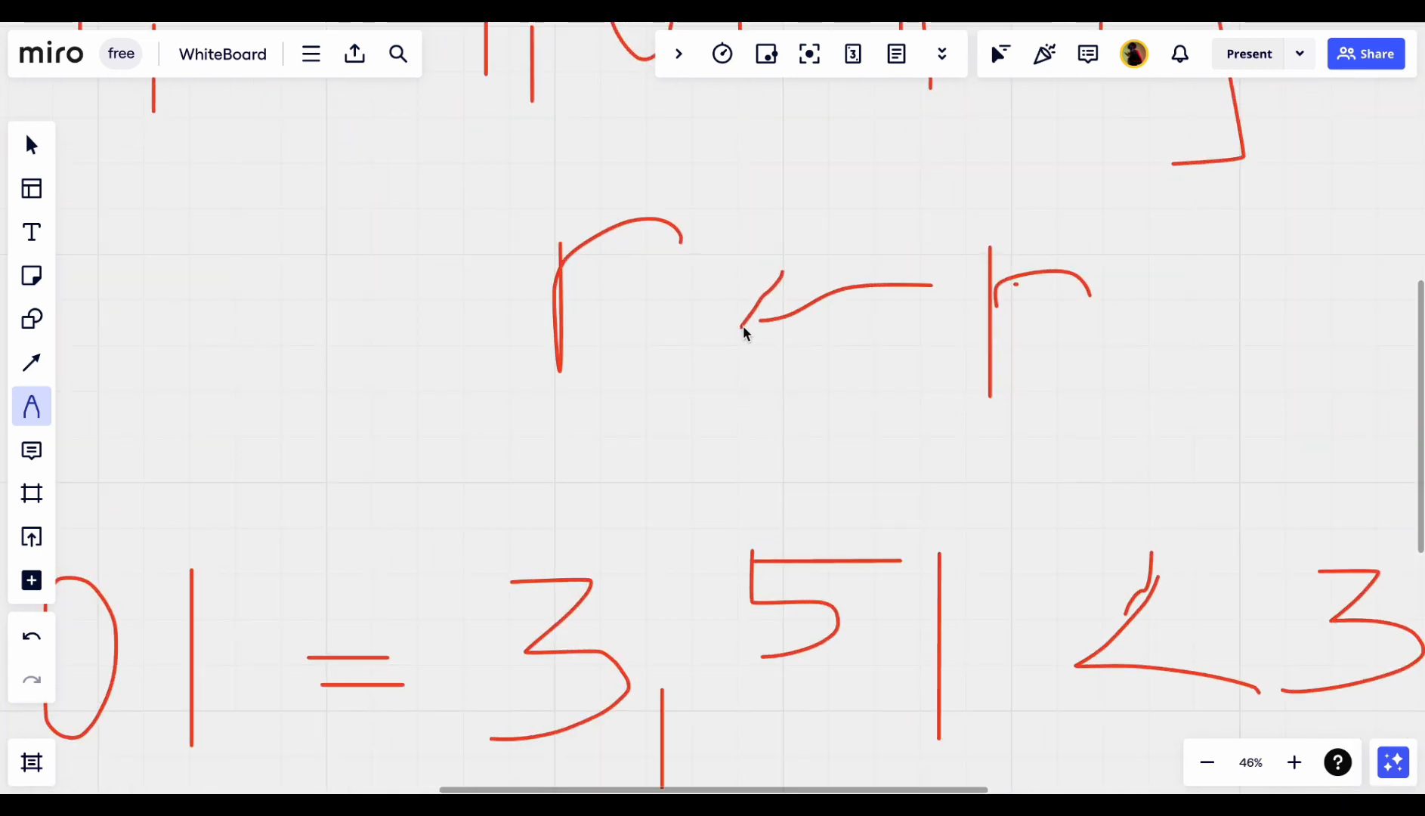
scroll(down, 3)
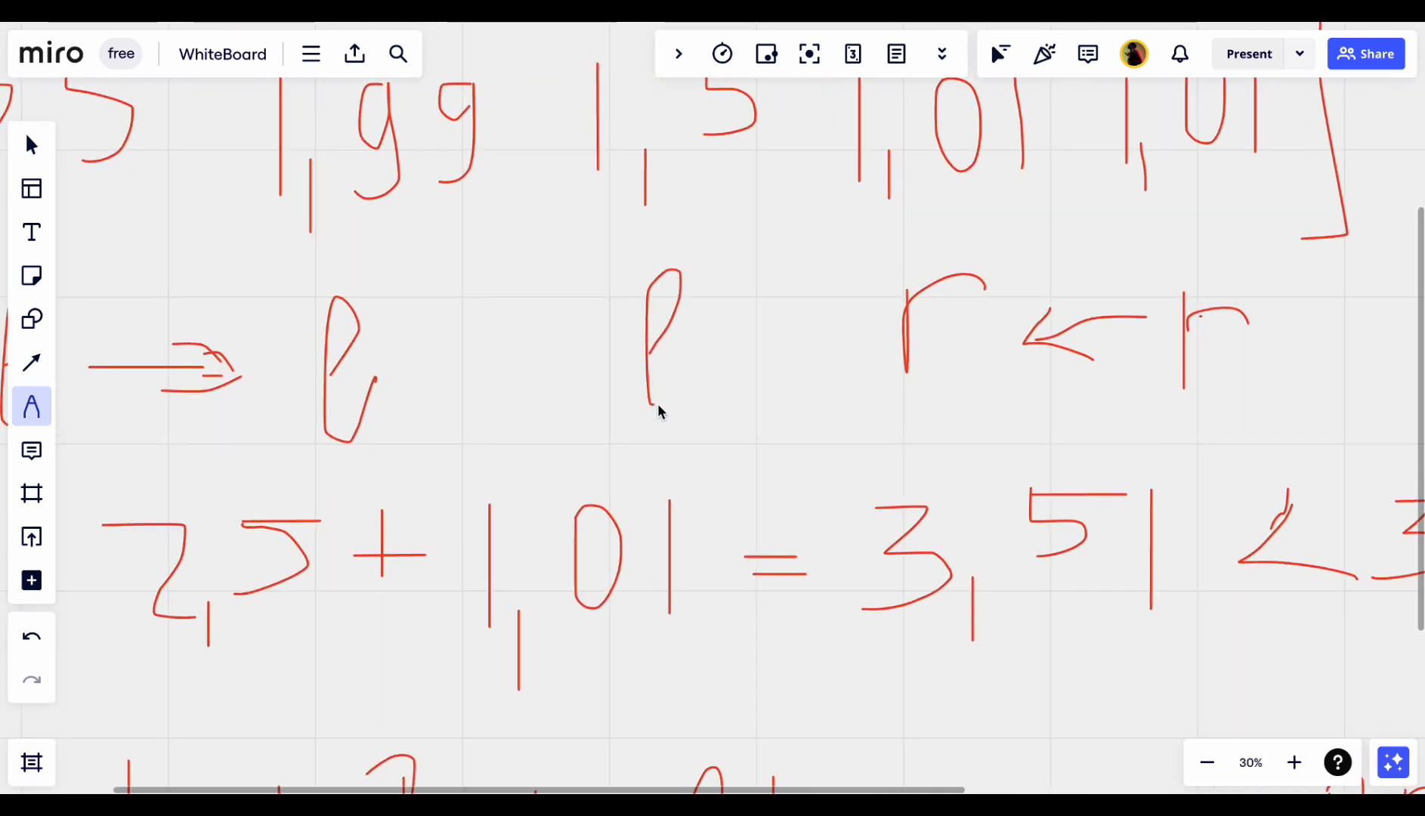
drag(421, 380, 543, 375)
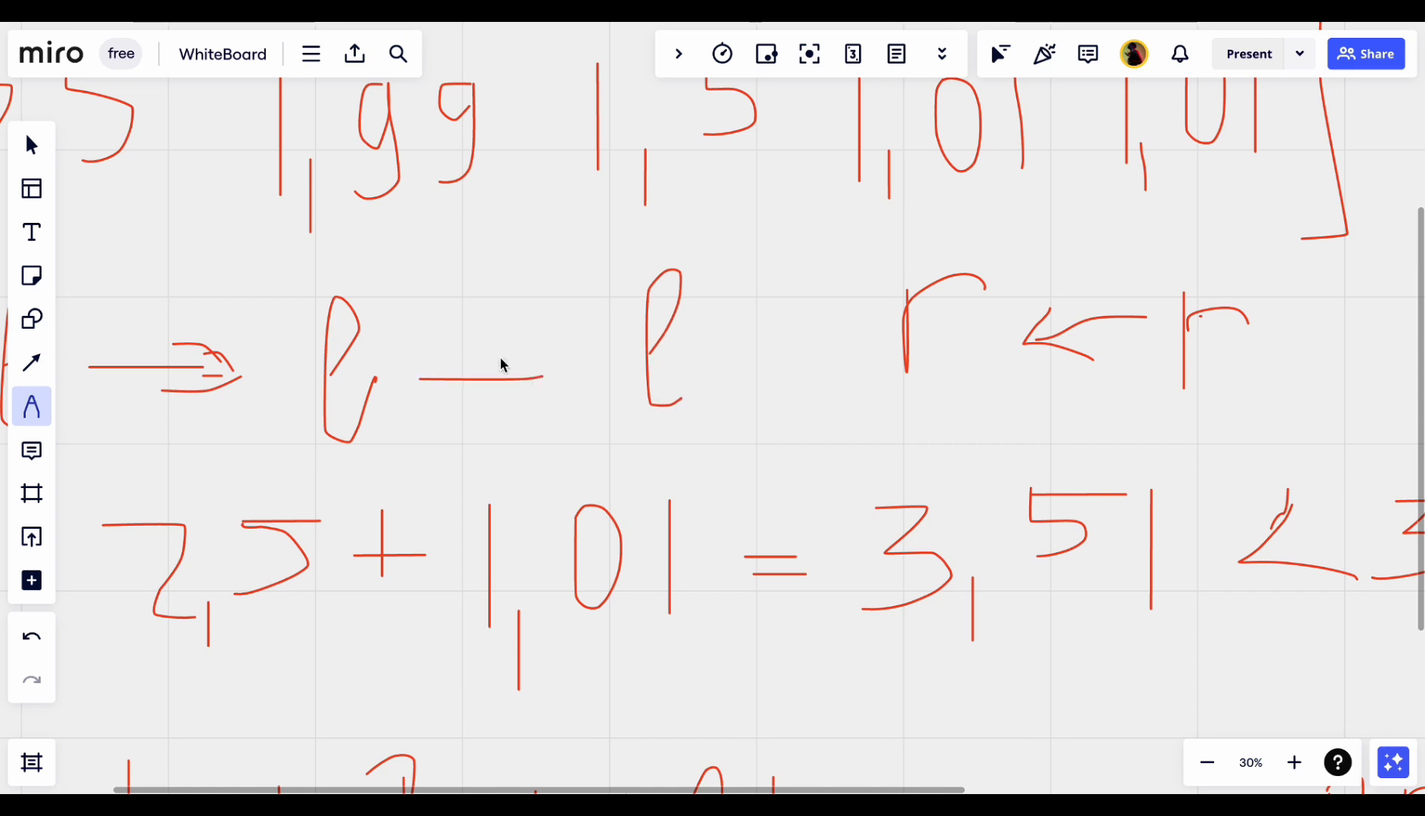
drag(500, 363, 543, 427)
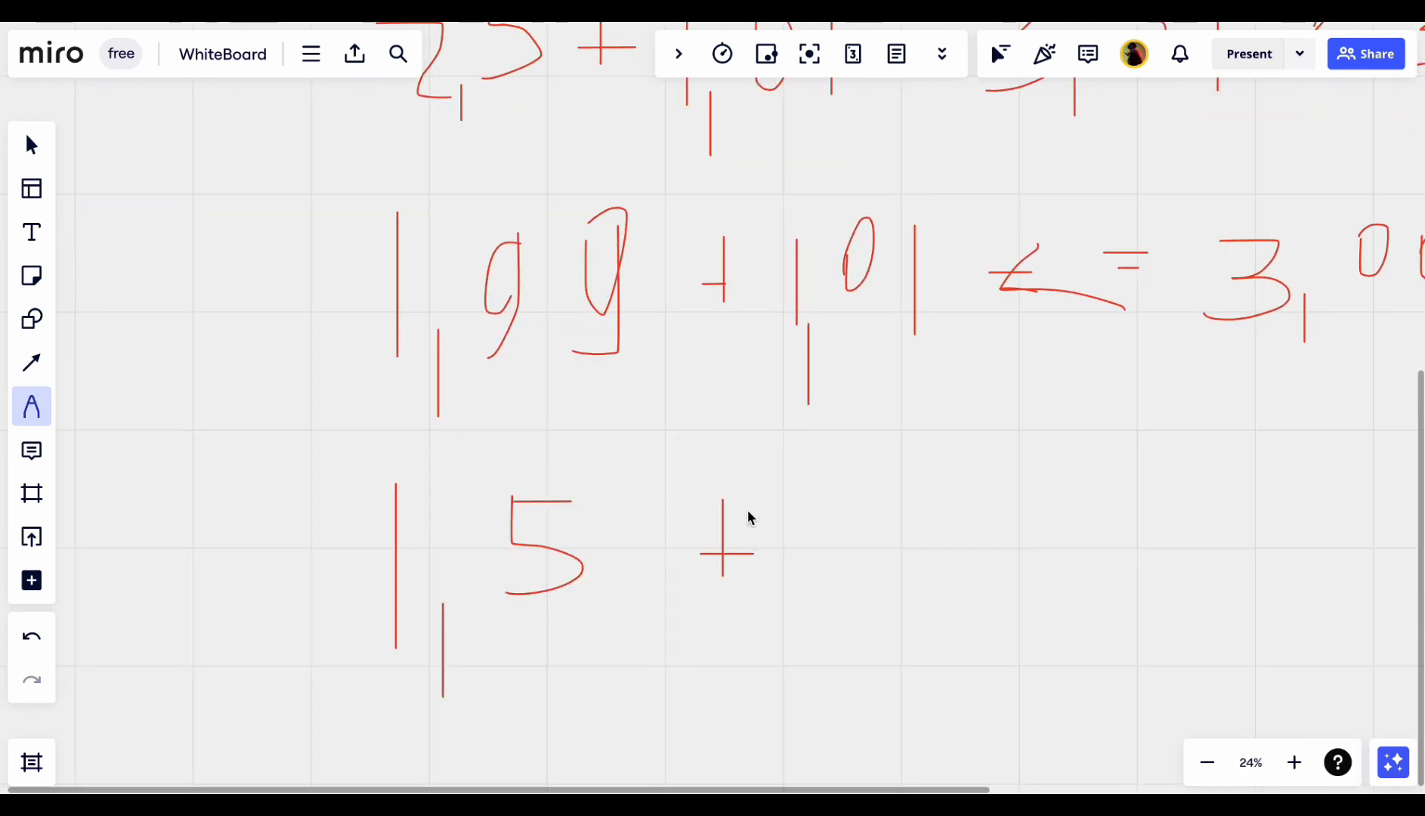
- Finish 1,5 + 1,01 <= 3,00, write t = 3 below t = 2, and add the r stroke
scroll(down, 3)
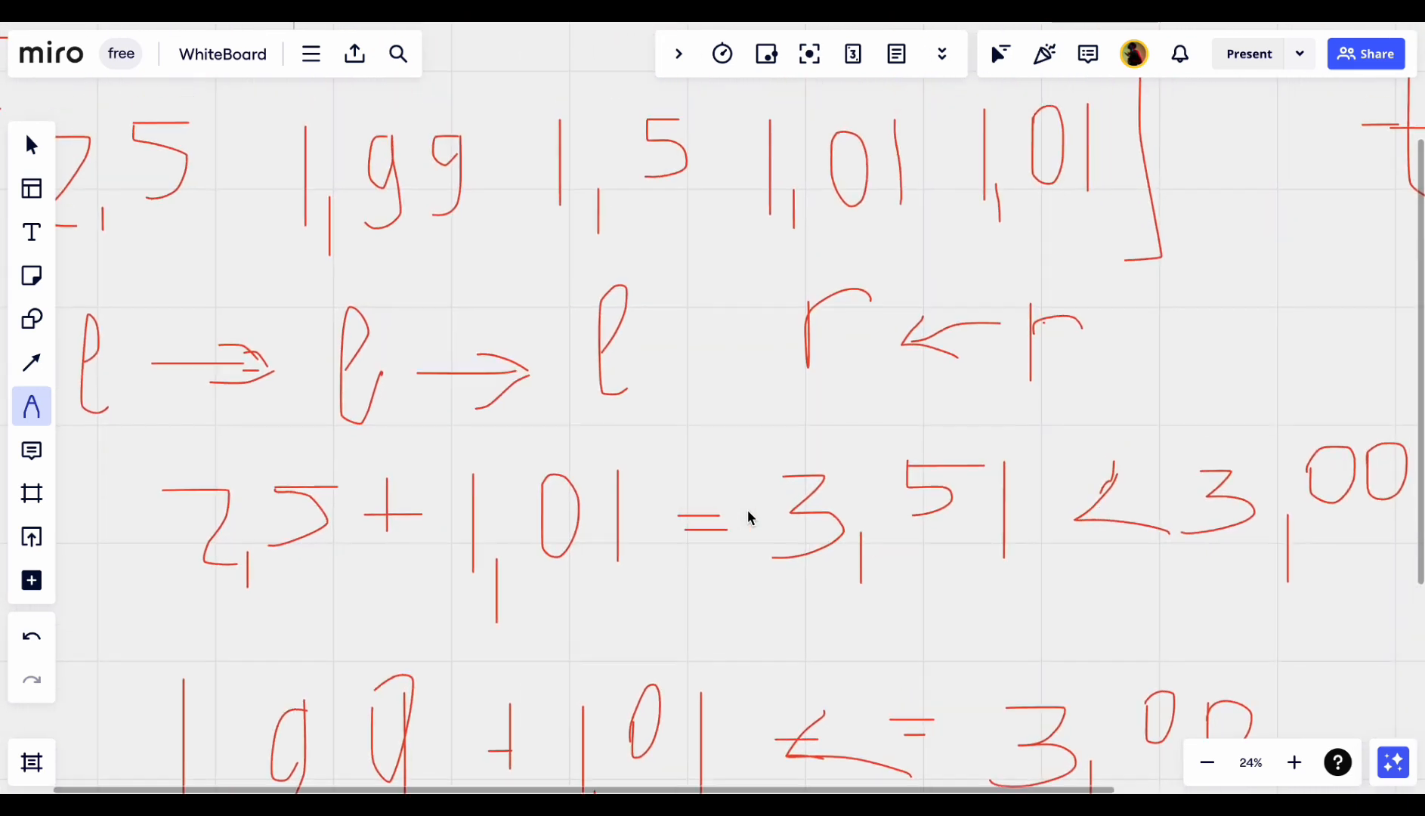
scroll(down, 3)
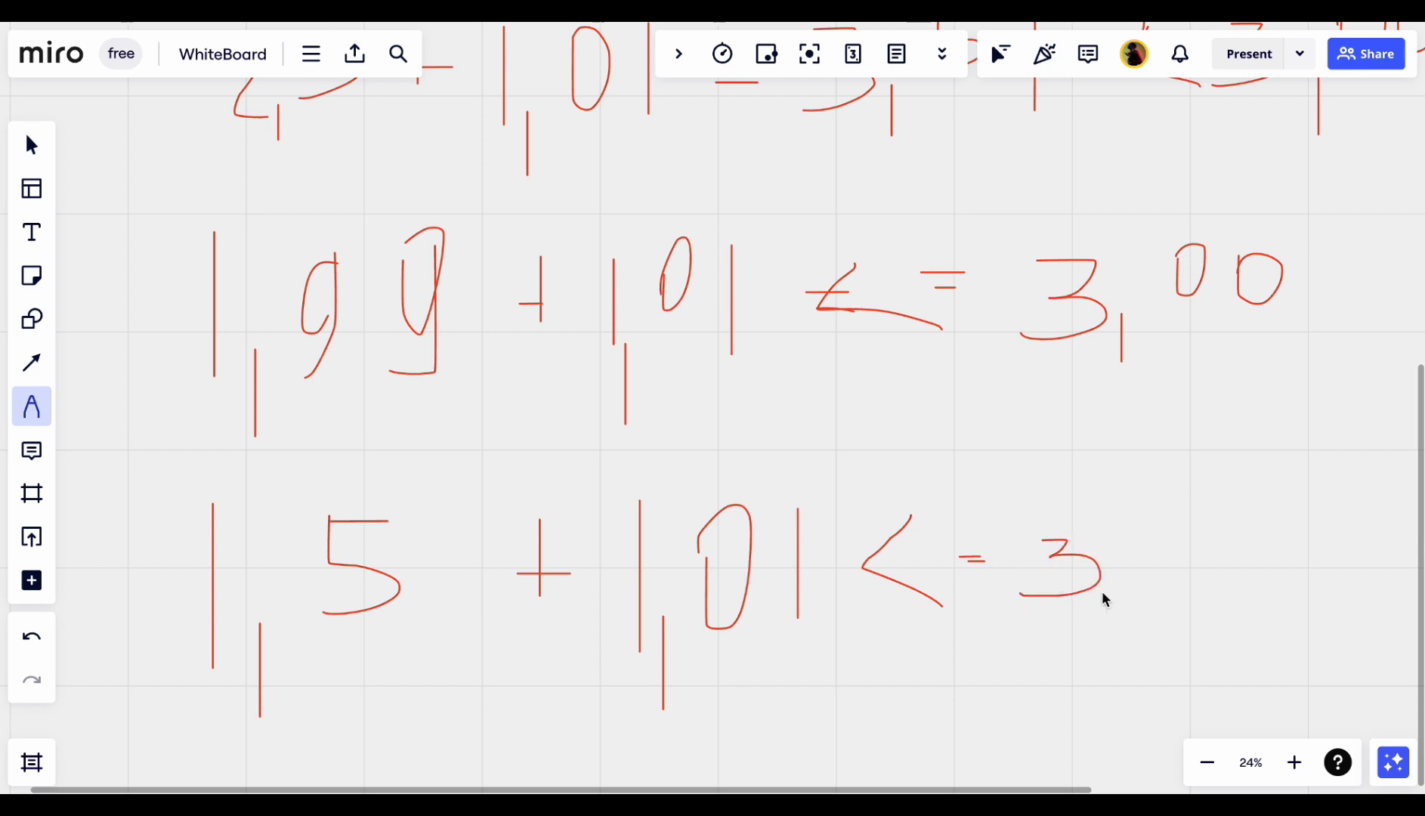
drag(1168, 527, 1182, 591)
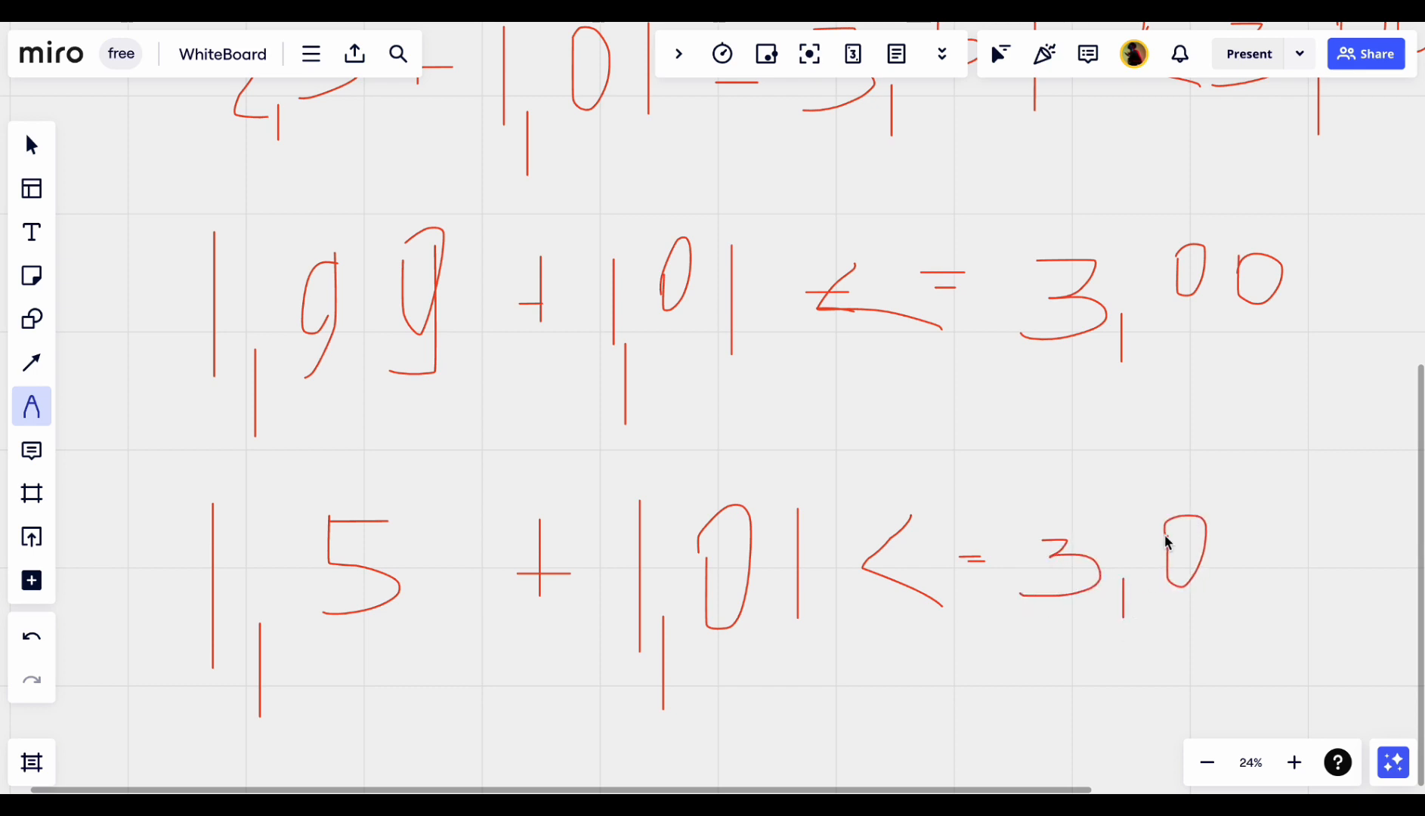
drag(1241, 518, 1272, 568)
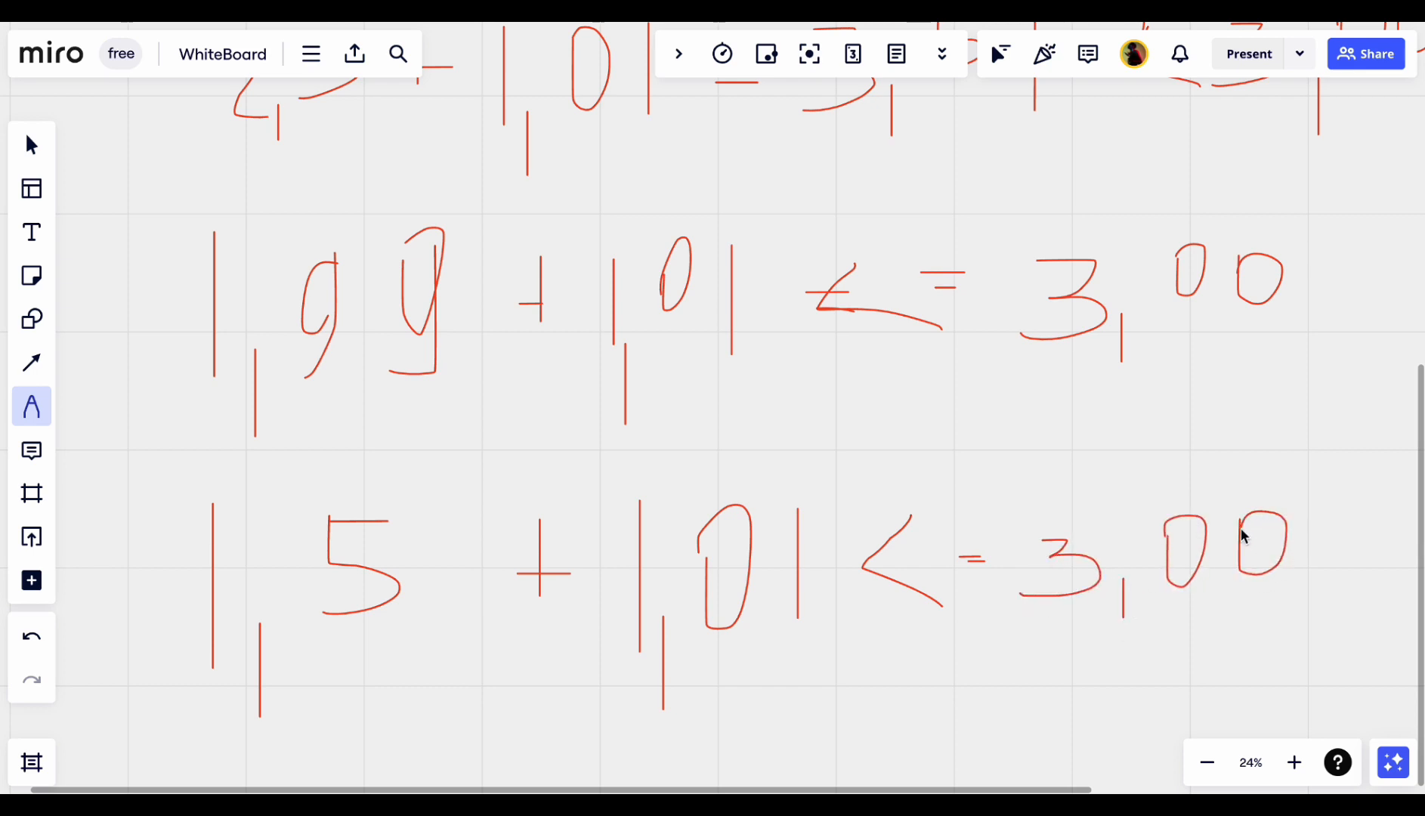
scroll(down, 3)
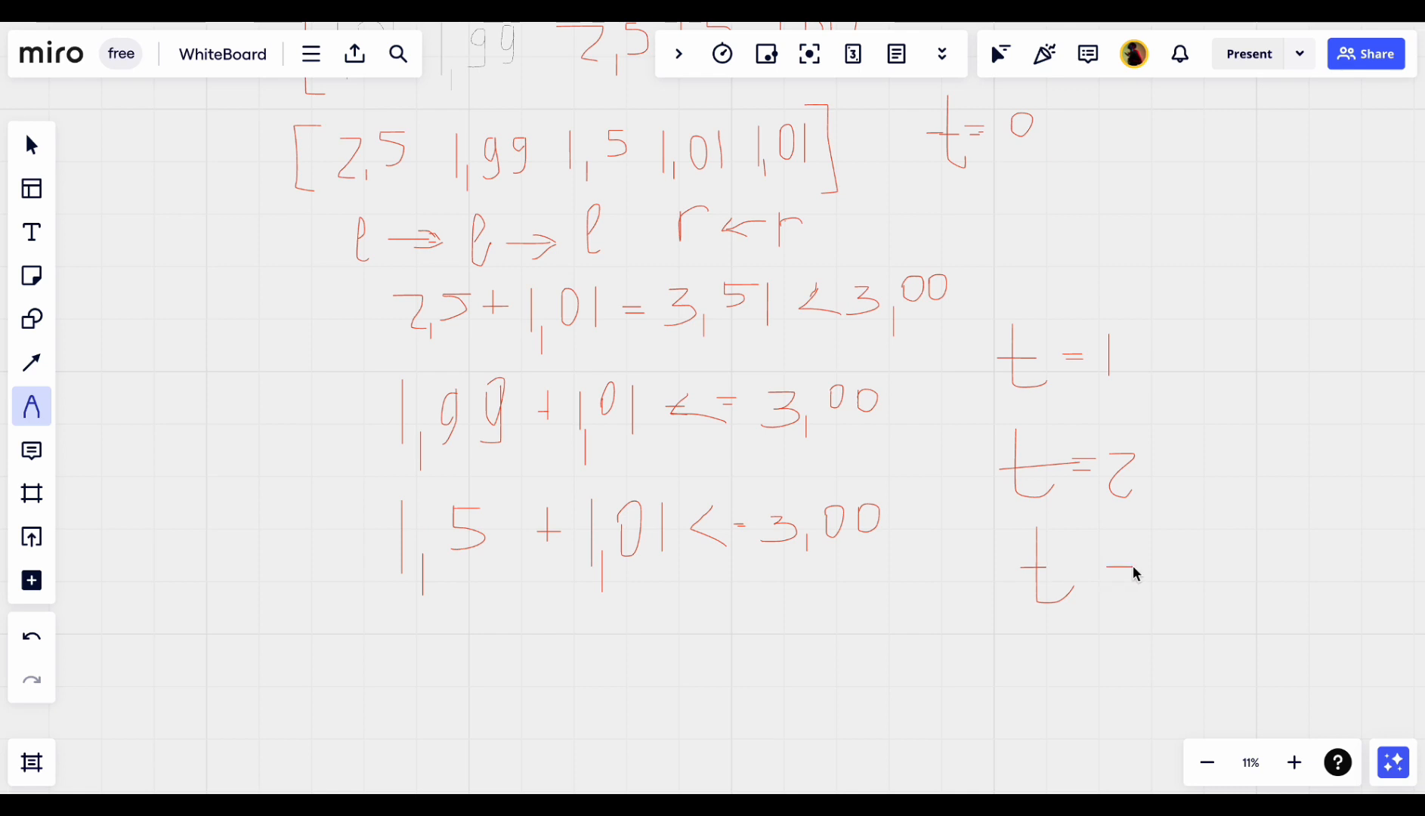
drag(1136, 572, 1186, 591)
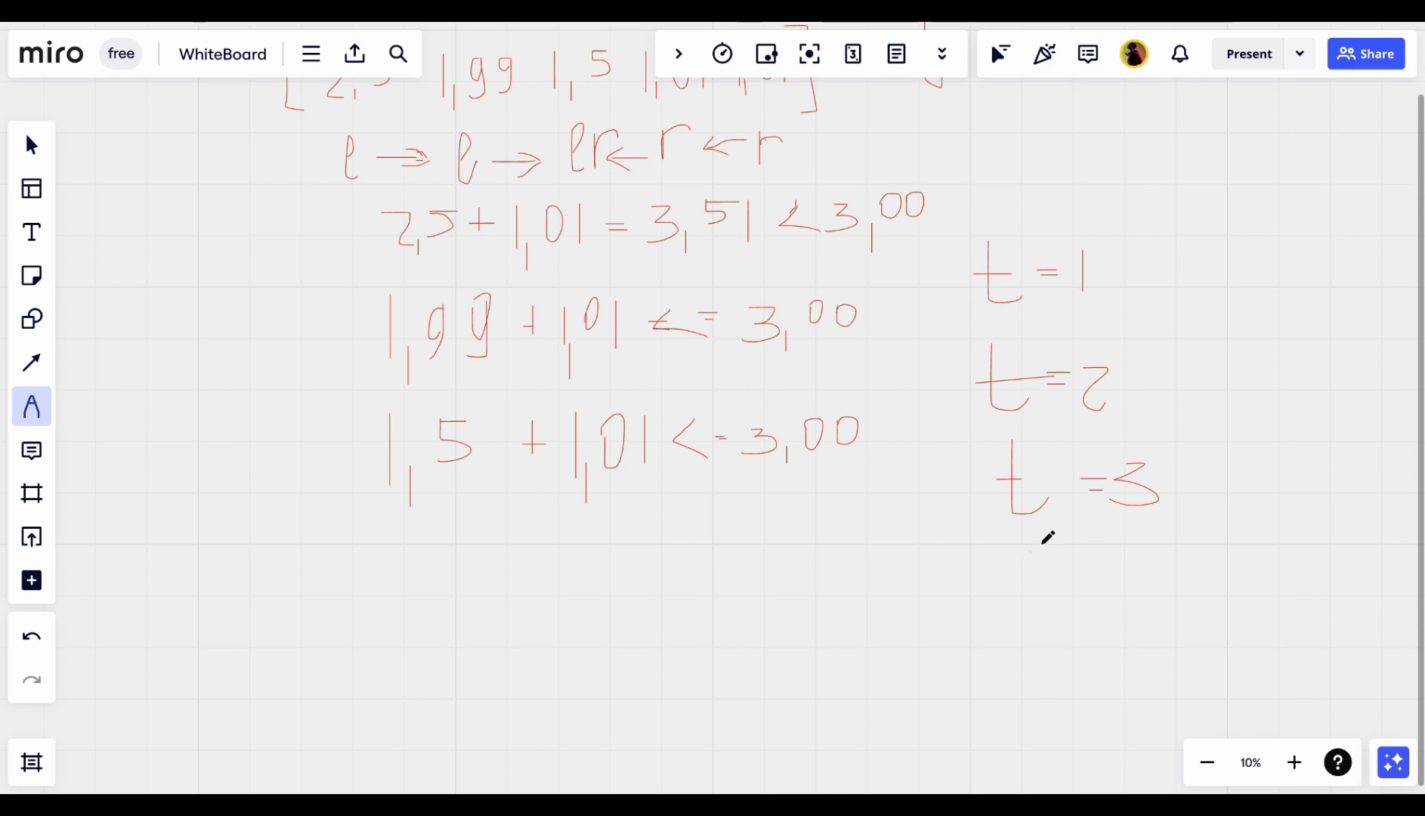
drag(941, 439, 941, 609)
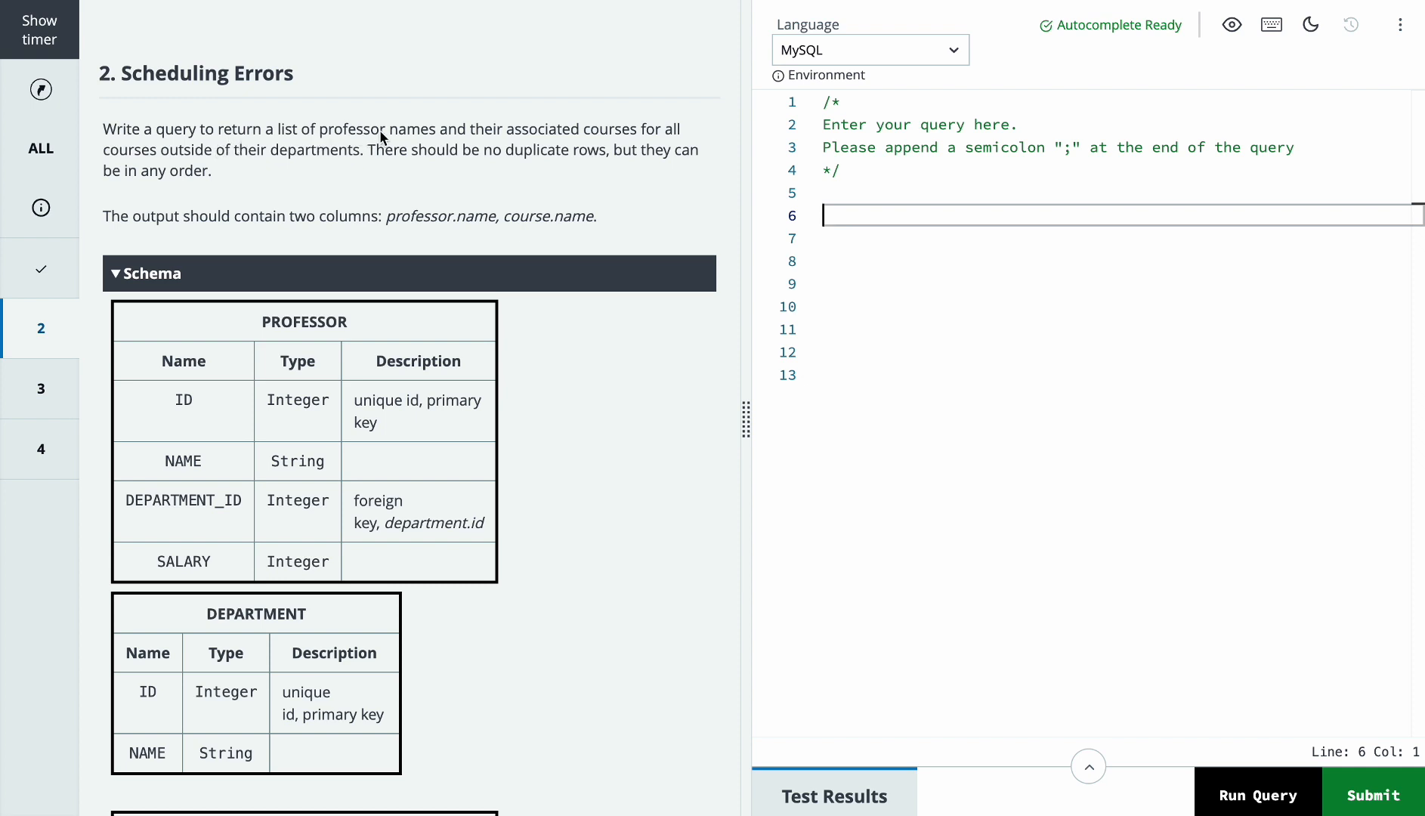
mouse_move(613, 139)
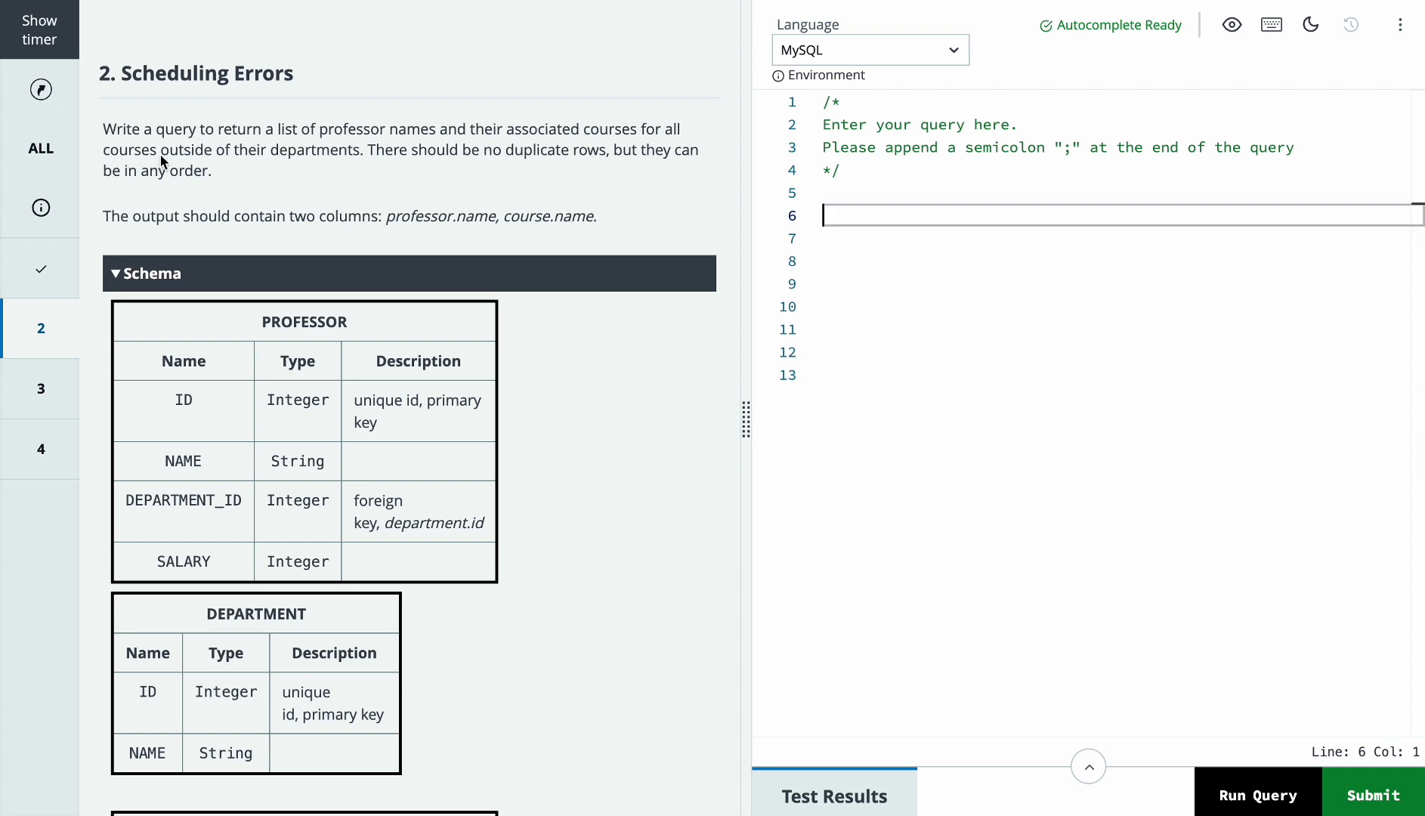
mouse_move(357, 173)
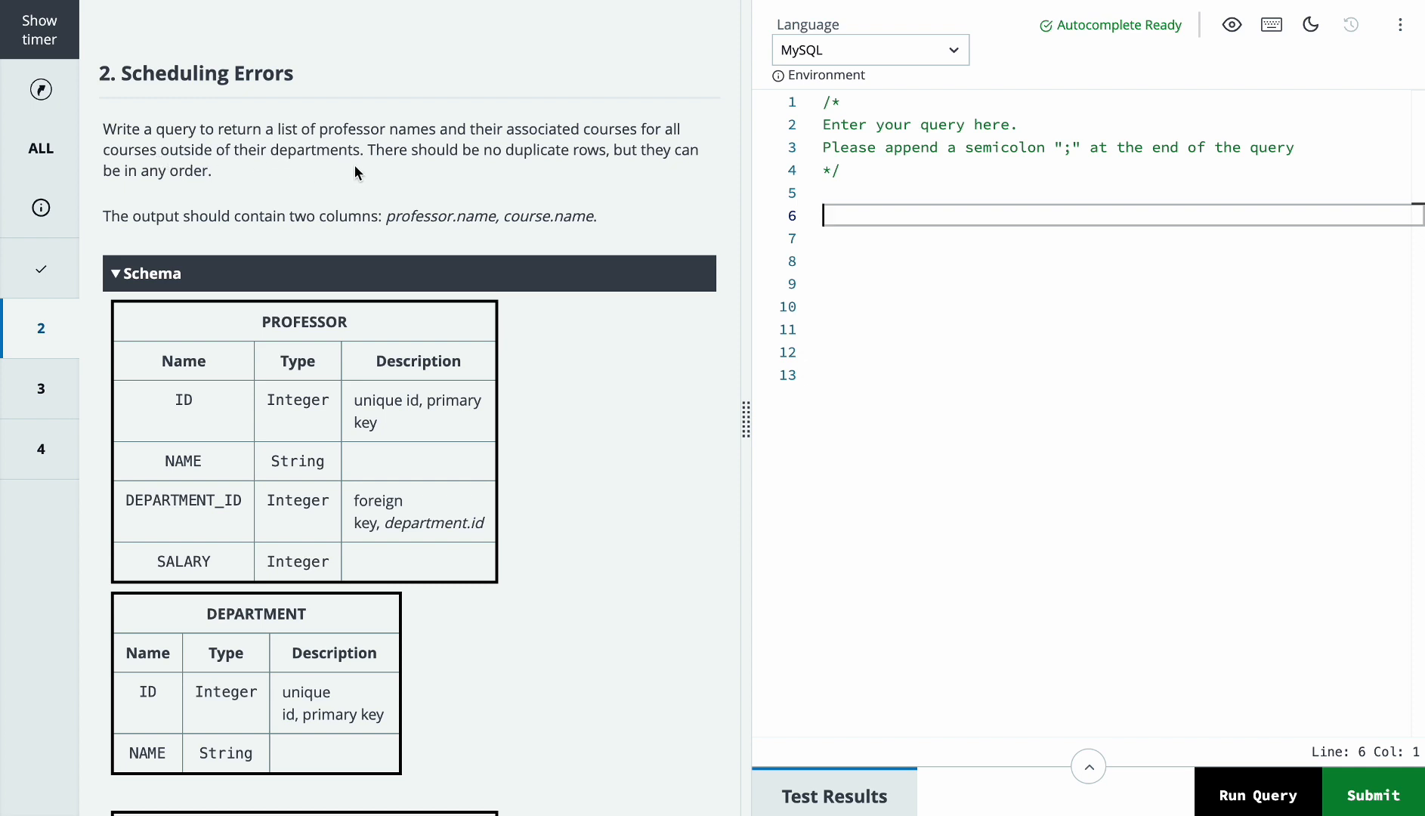
mouse_move(509, 165)
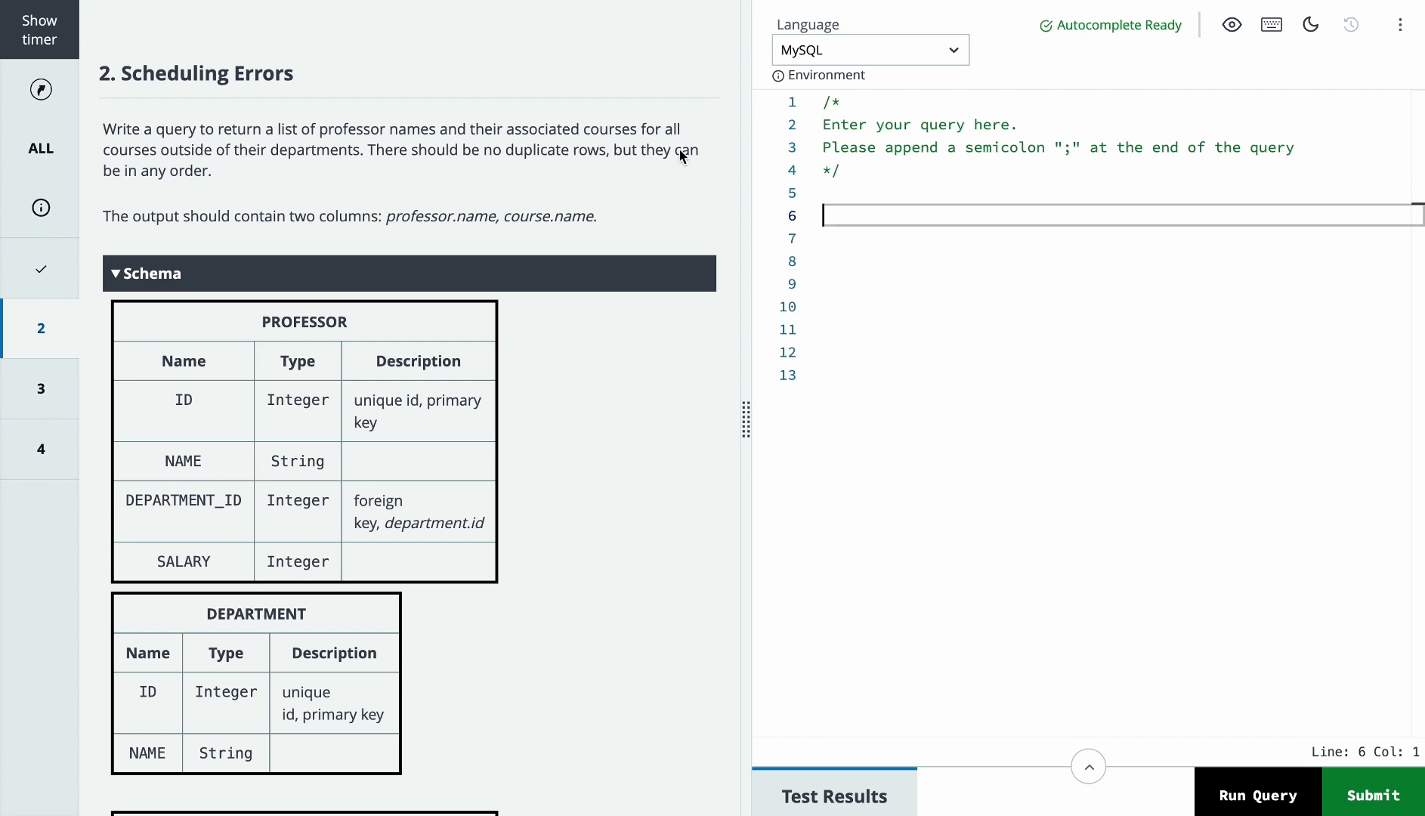
mouse_move(563, 301)
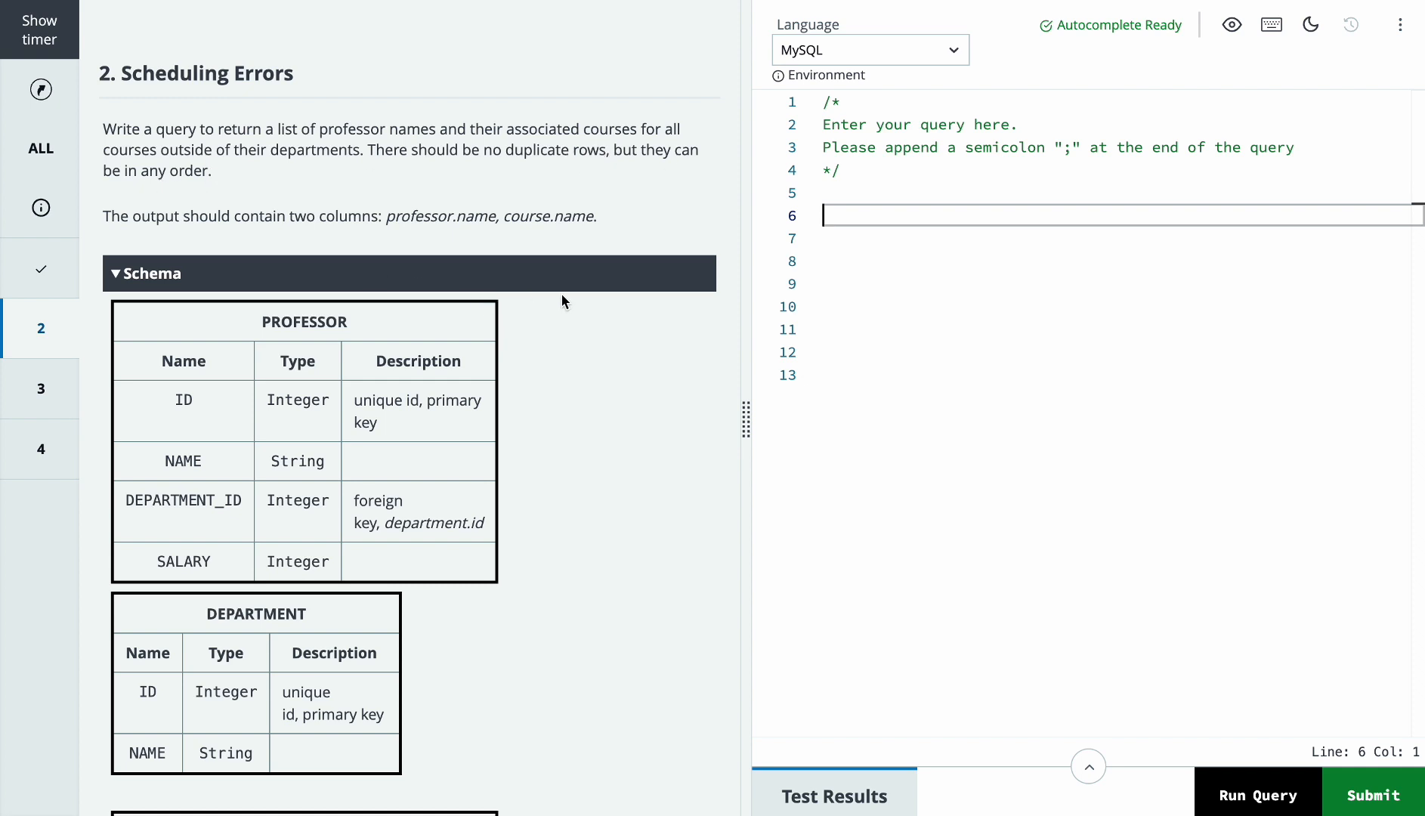
- Scroll through the Scheduling Errors schema and sample data
scroll(down, 3)
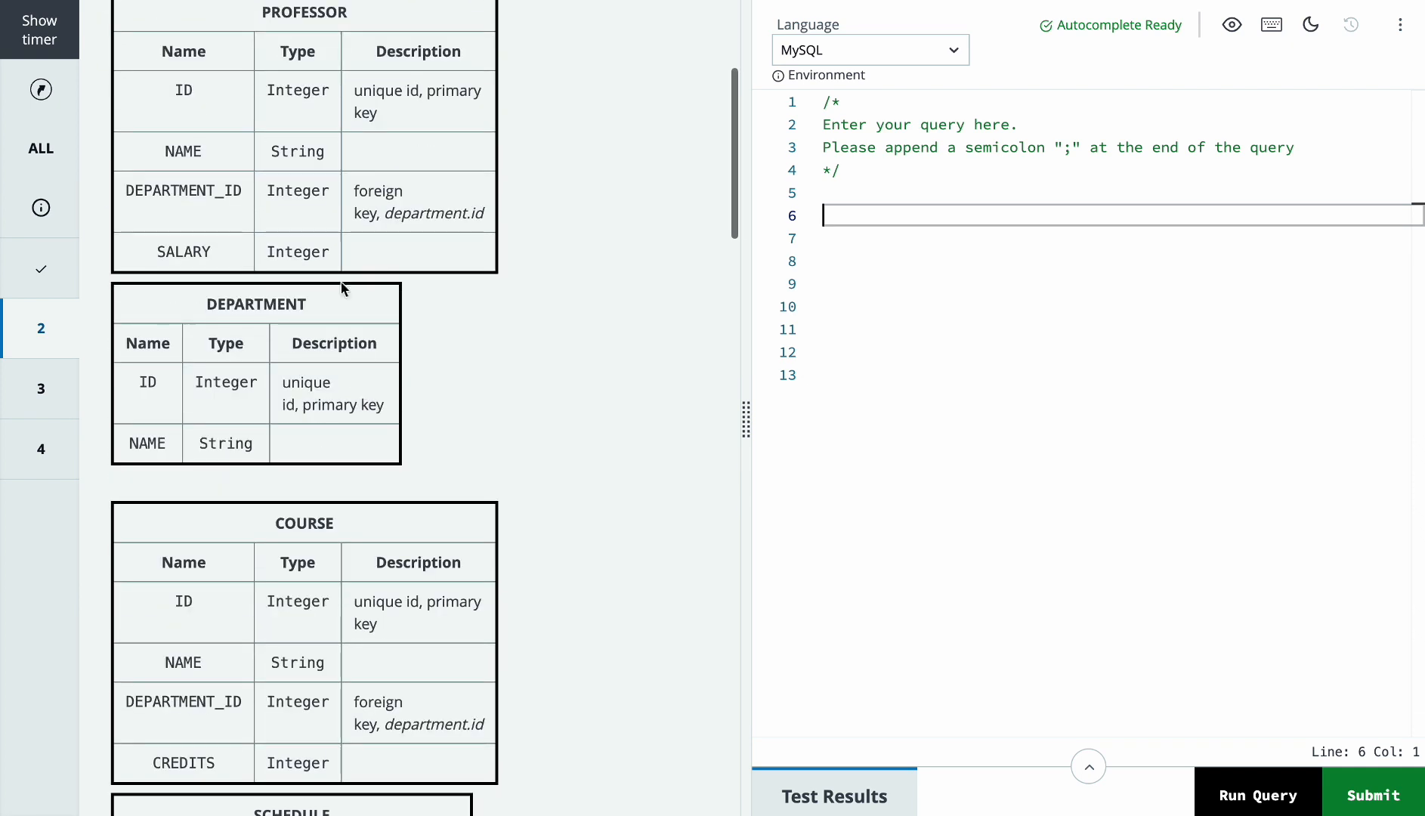
scroll(down, 3)
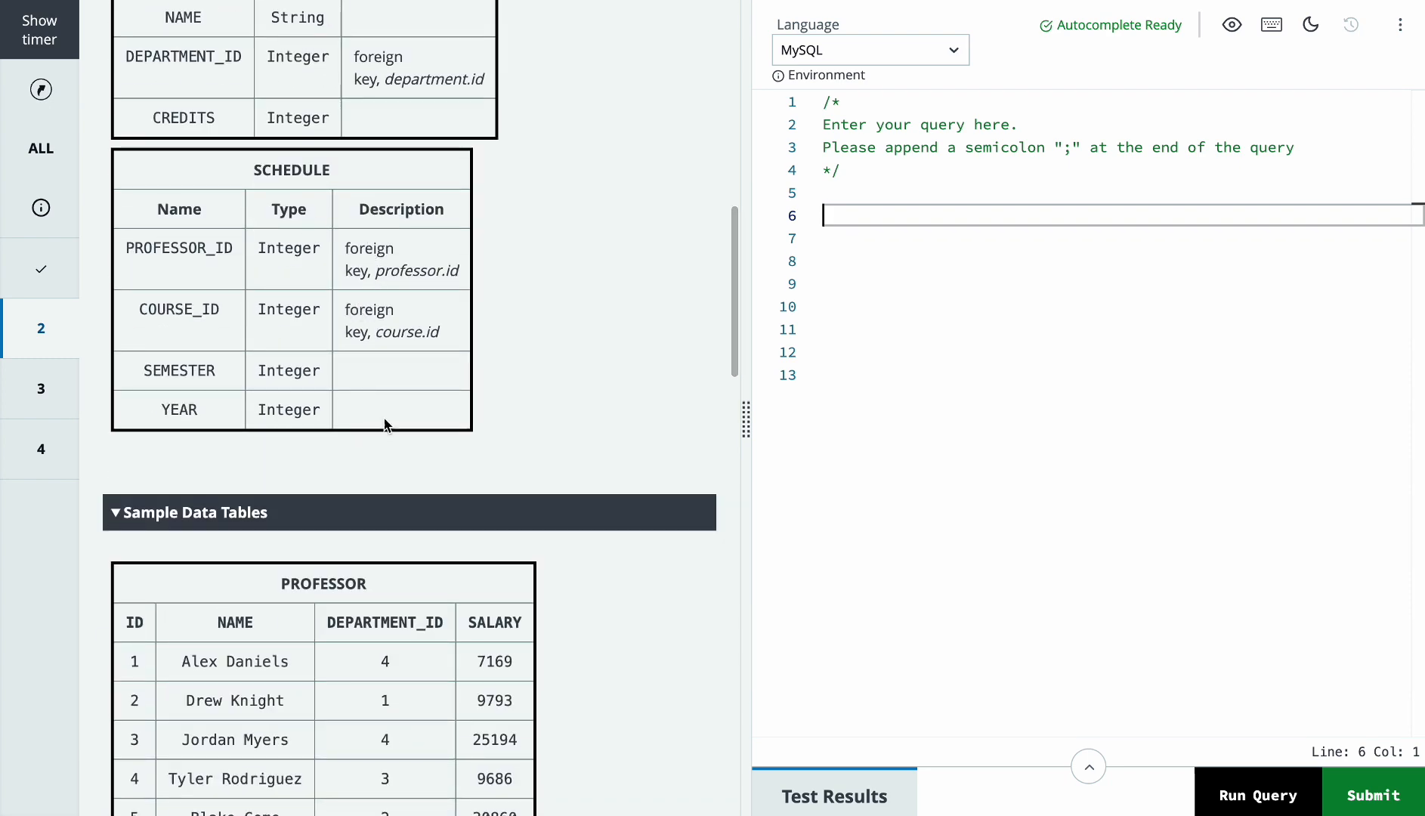
scroll(down, 3)
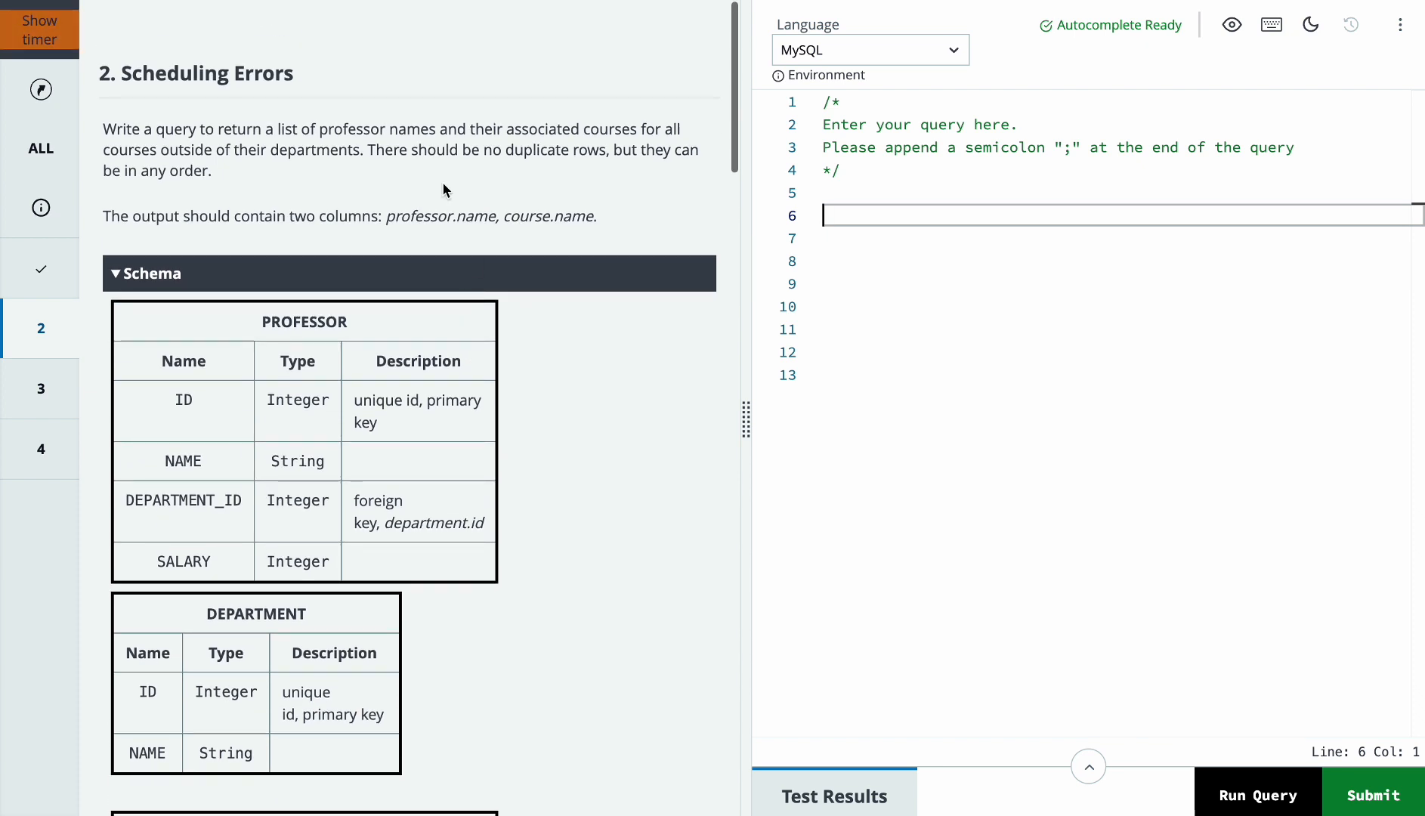
mouse_move(618, 147)
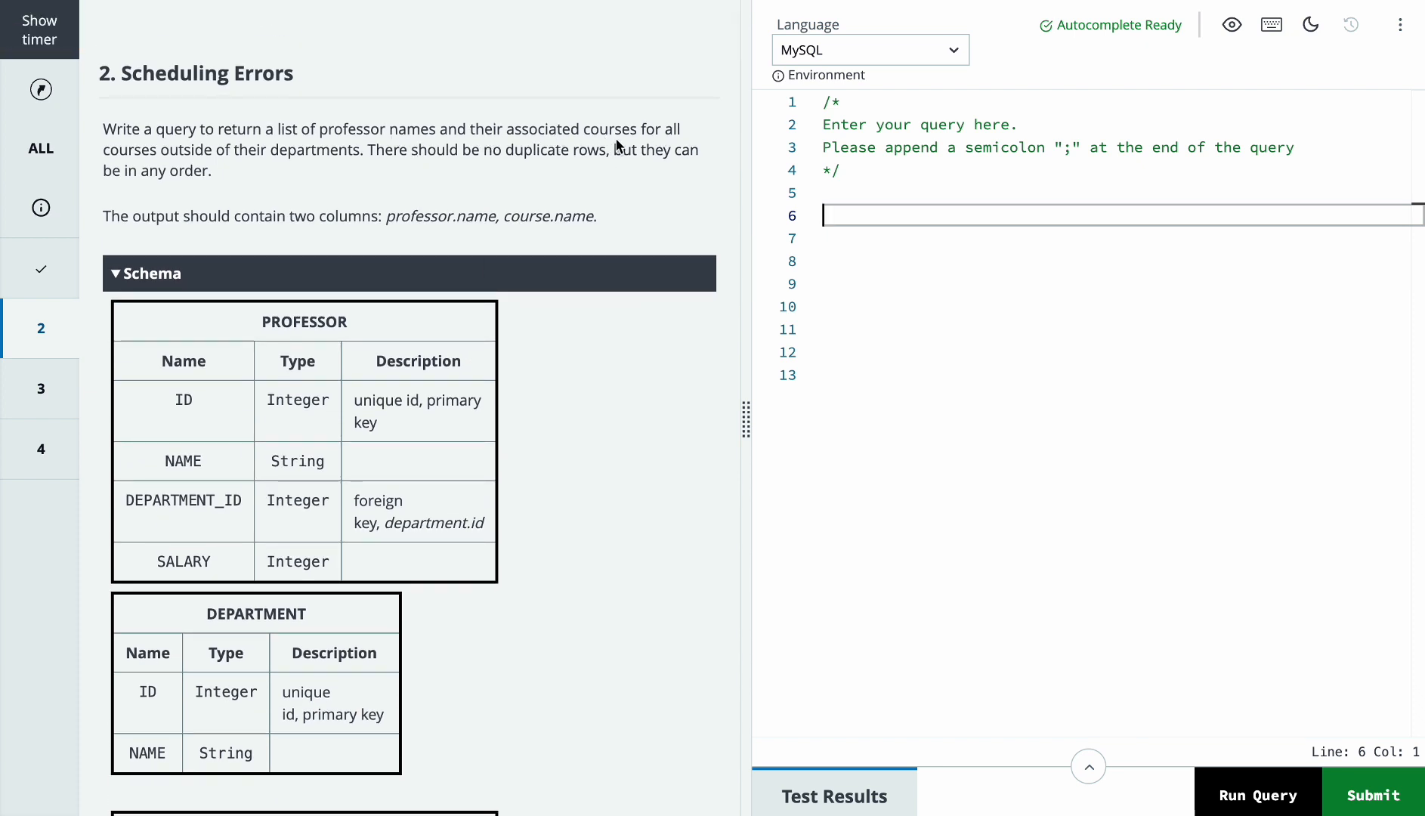
mouse_move(573, 167)
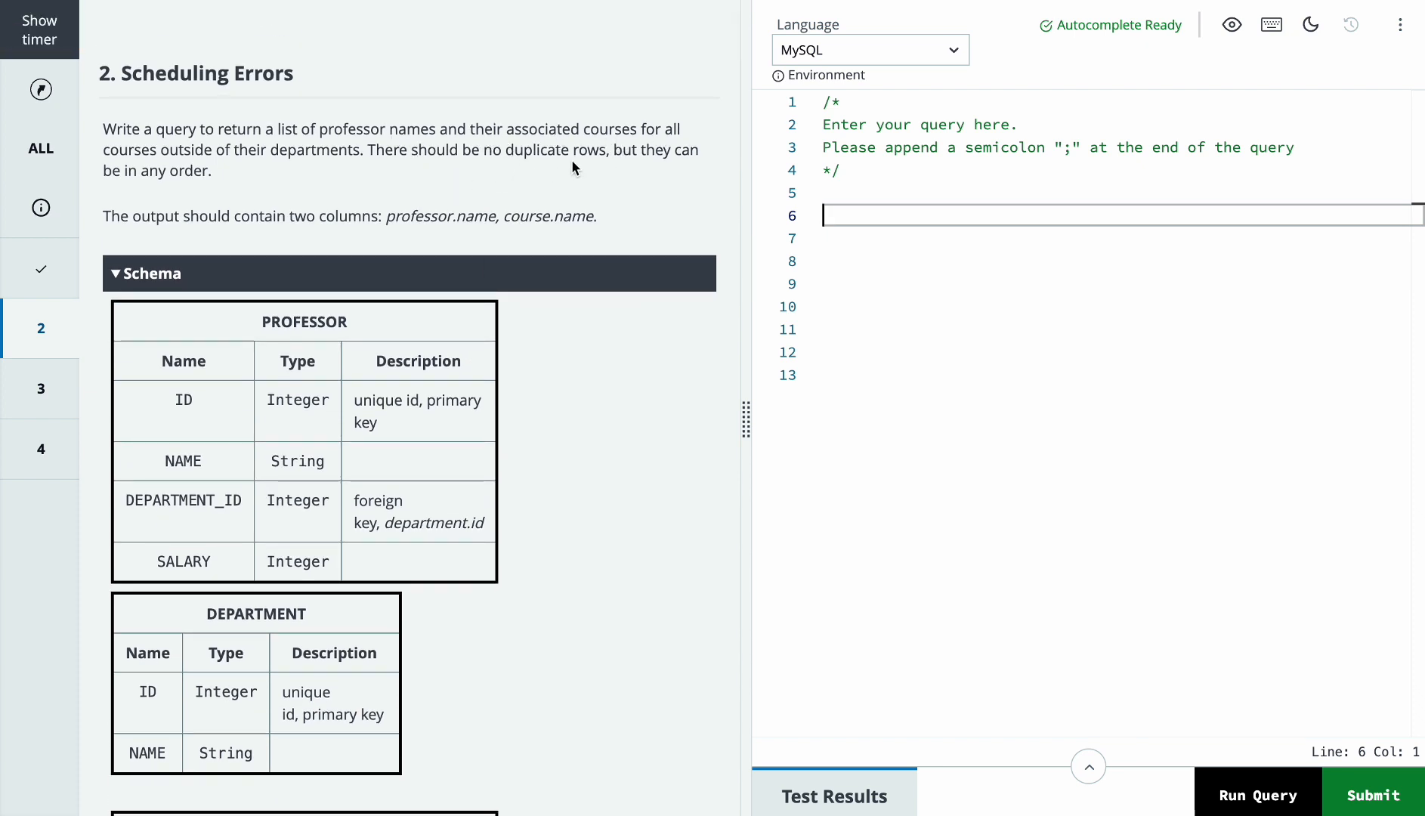
mouse_move(216, 187)
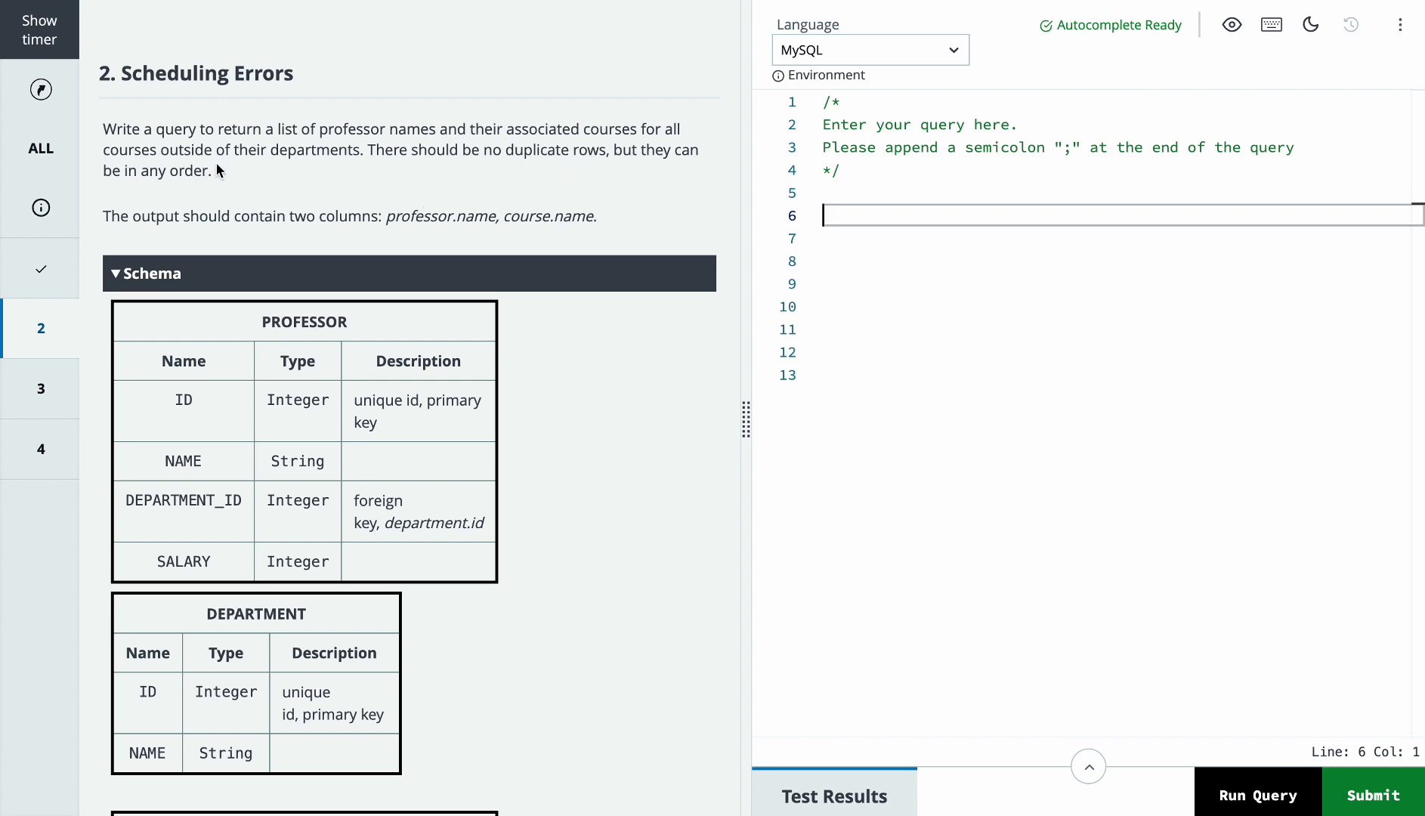
mouse_move(287, 170)
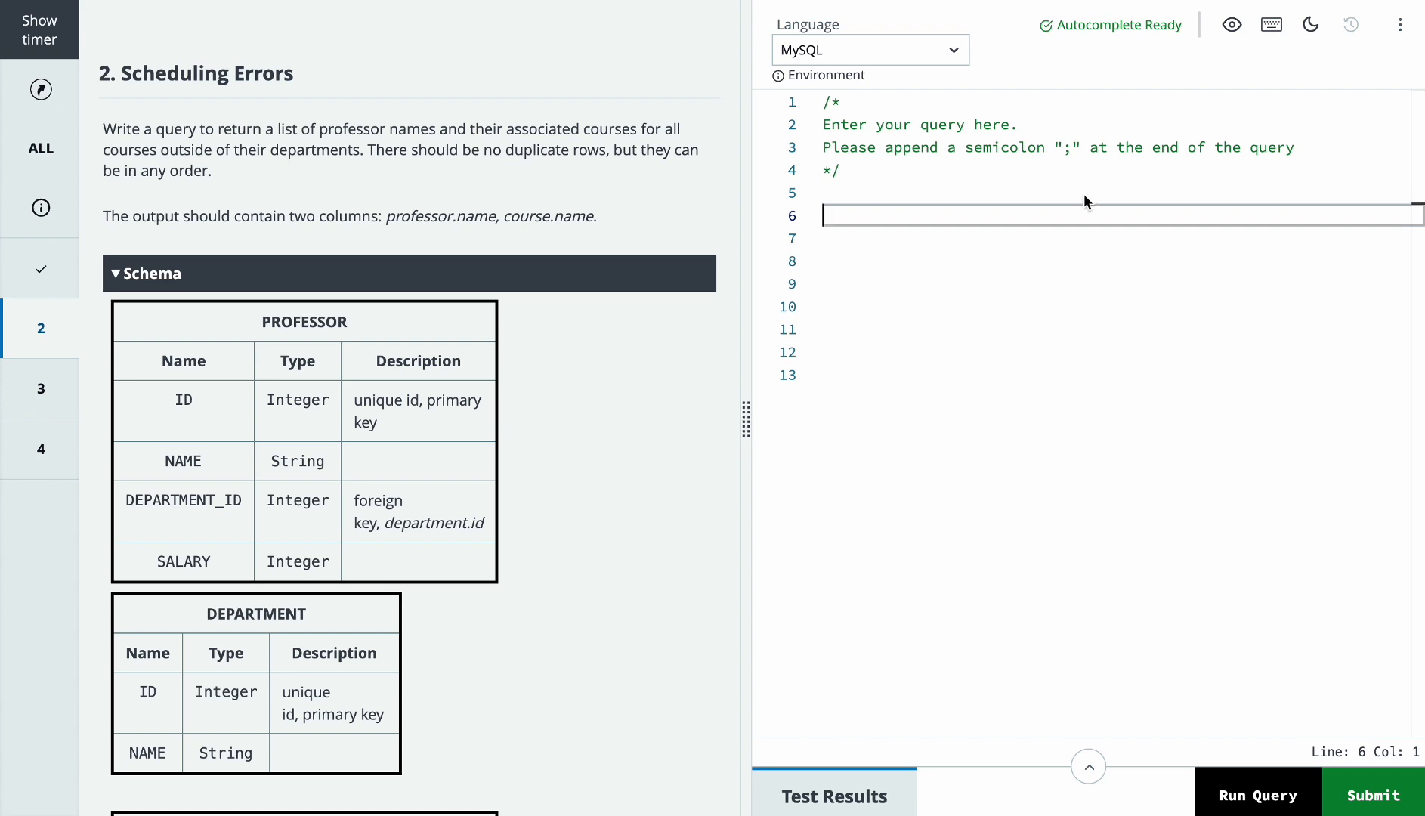
- Type SELECT p.NAME AS professor_name, c.NAME AS course_name, then scroll through the schema
text(SELECT p.NAME AS professor_name, c.NAME AS course_name)
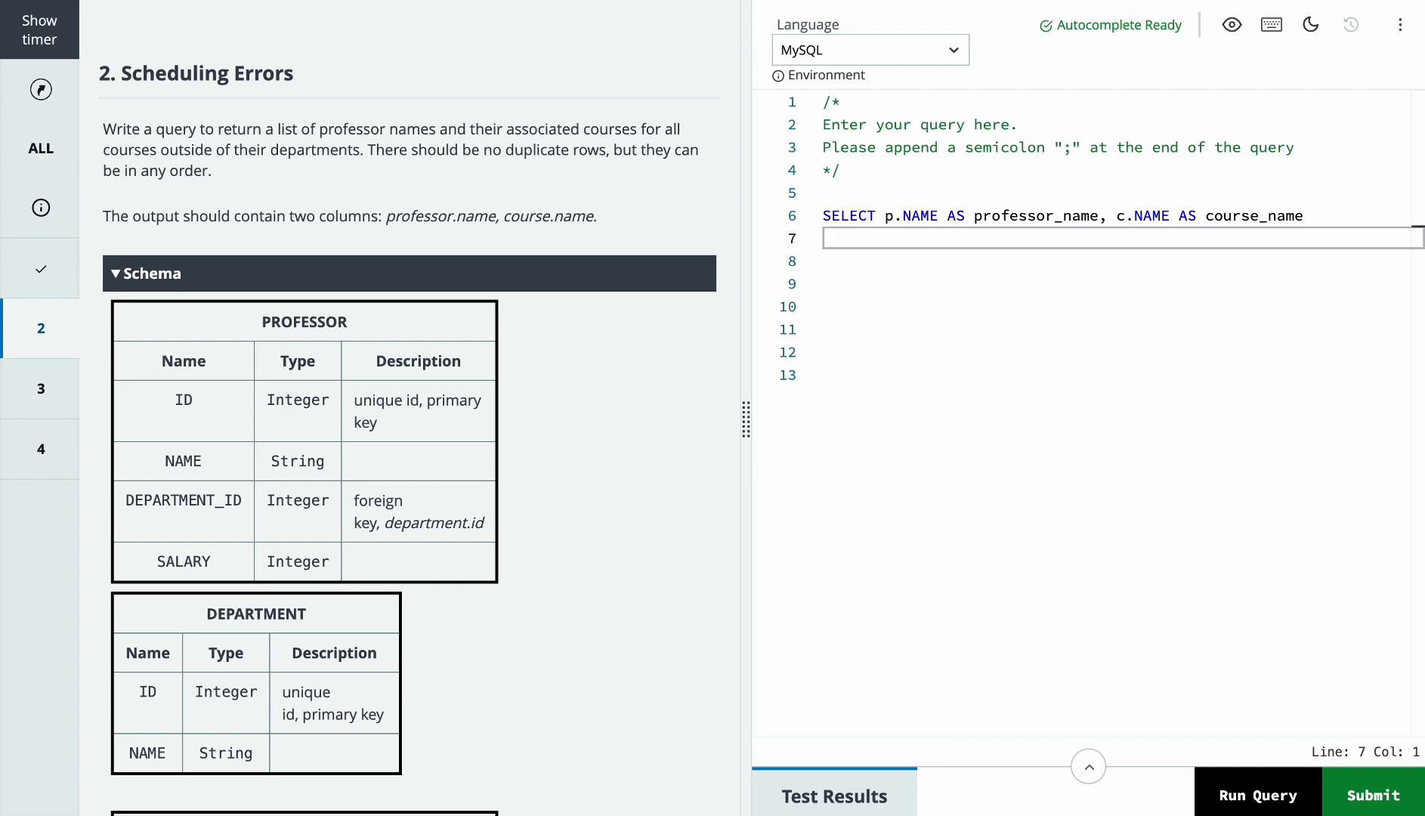
scroll(down, 3)
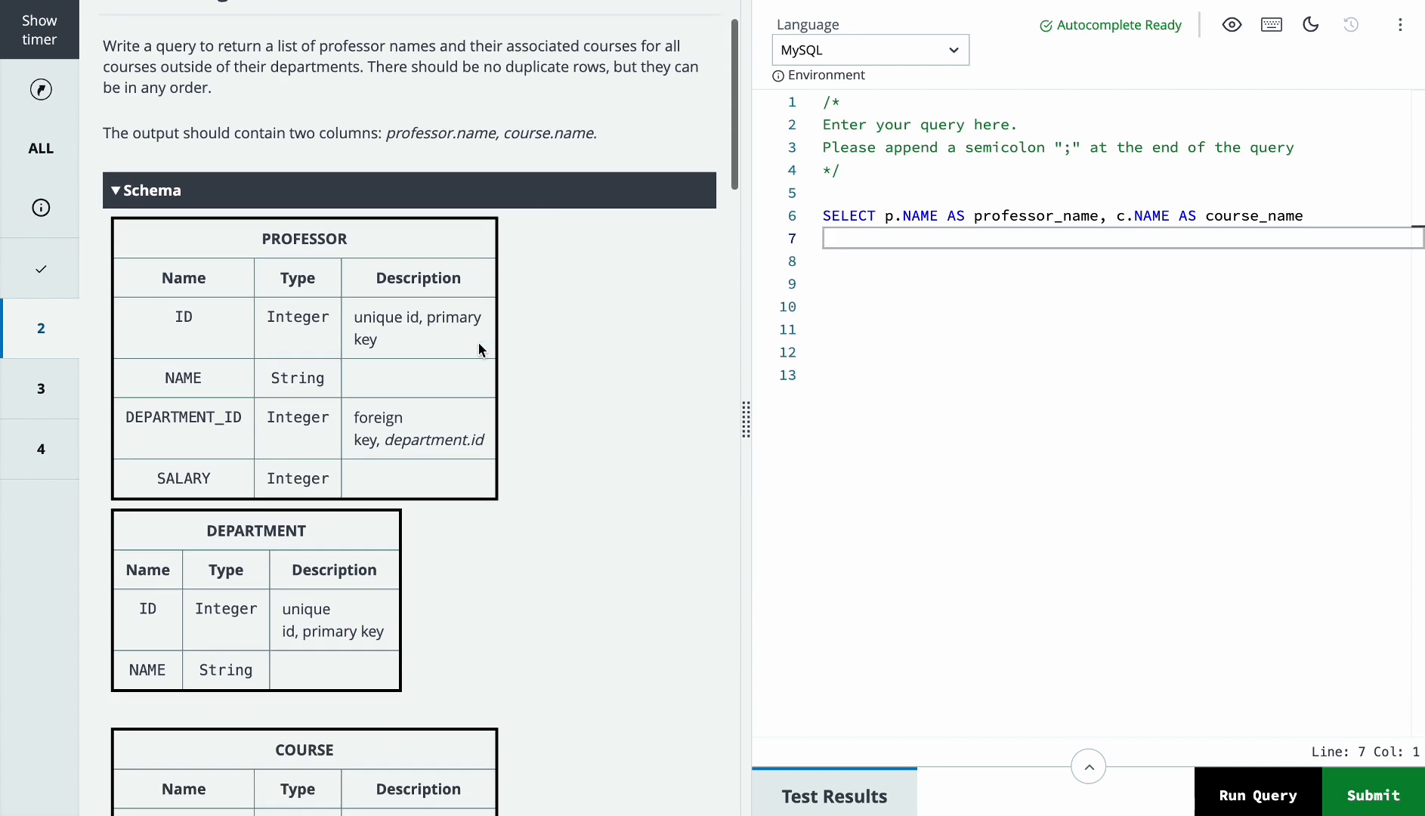
scroll(down, 3)
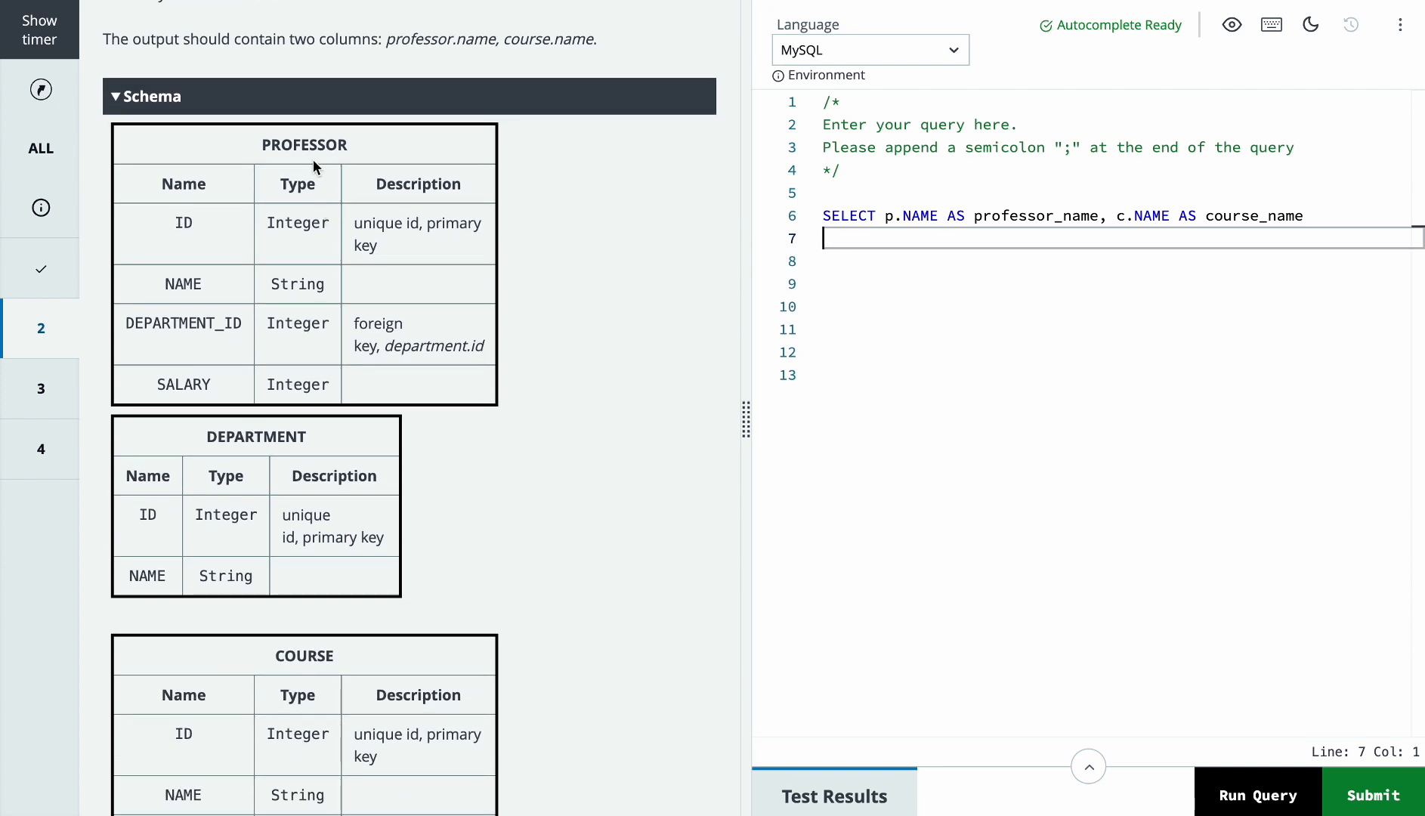
scroll(down, 3)
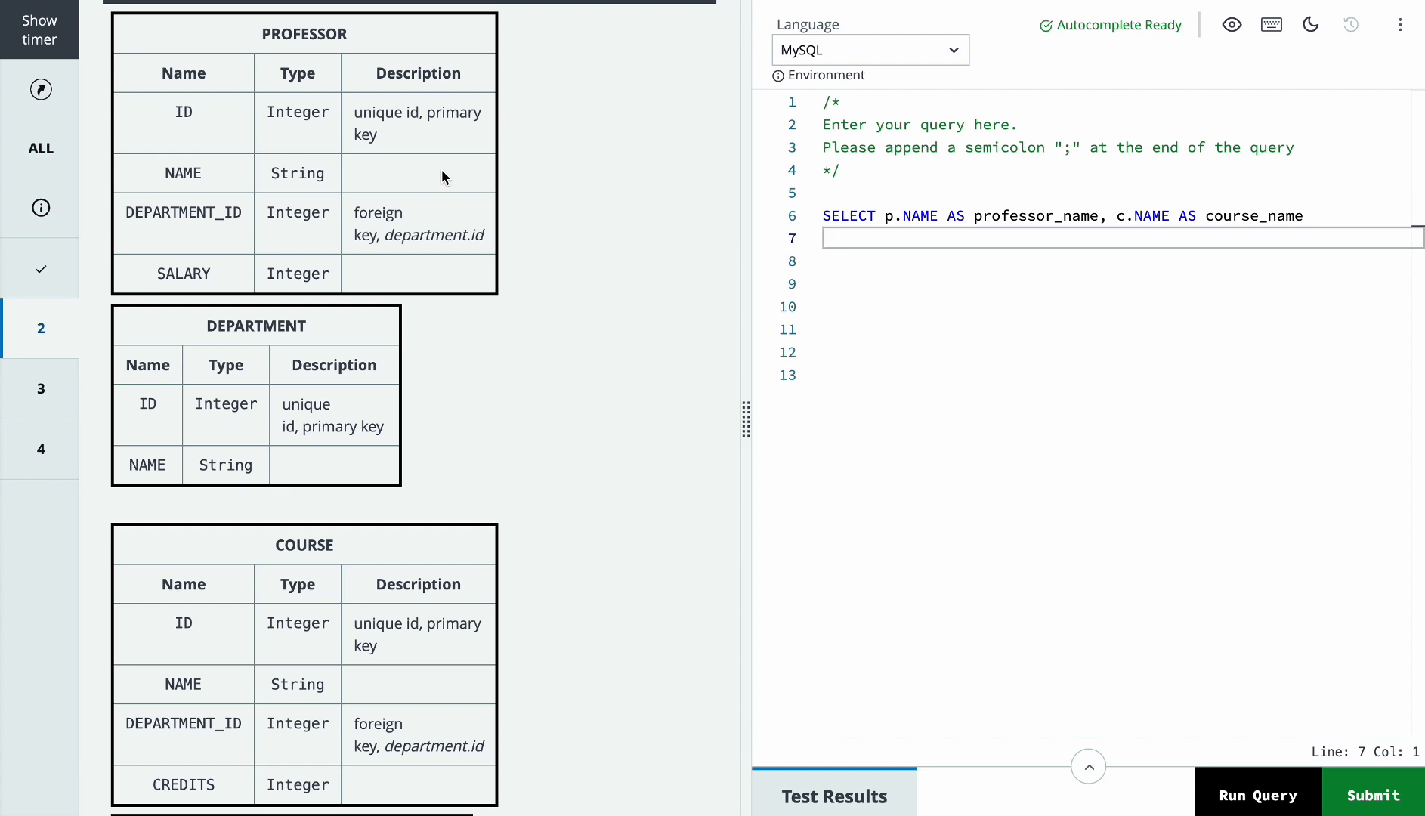
scroll(down, 3)
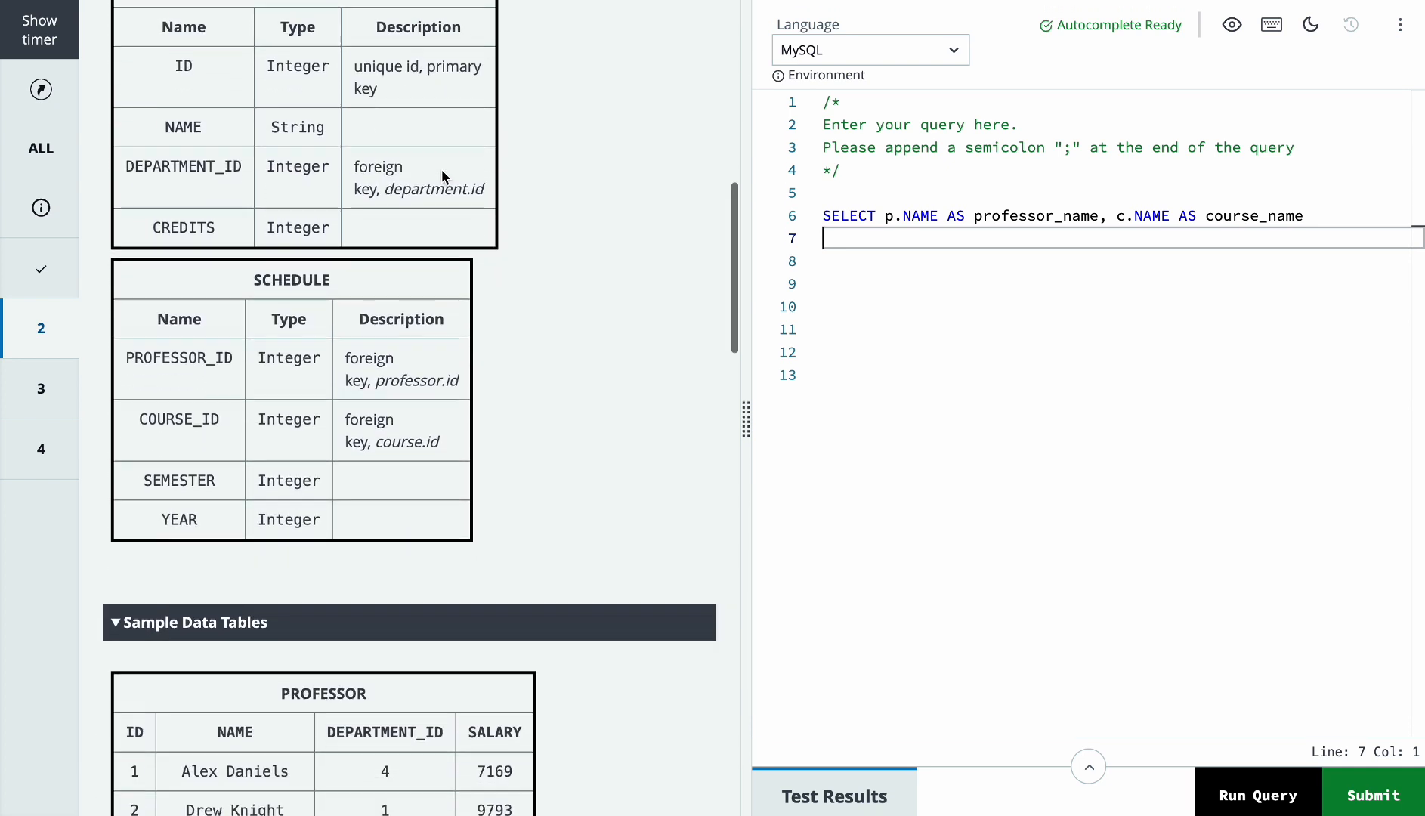
scroll(down, 3)
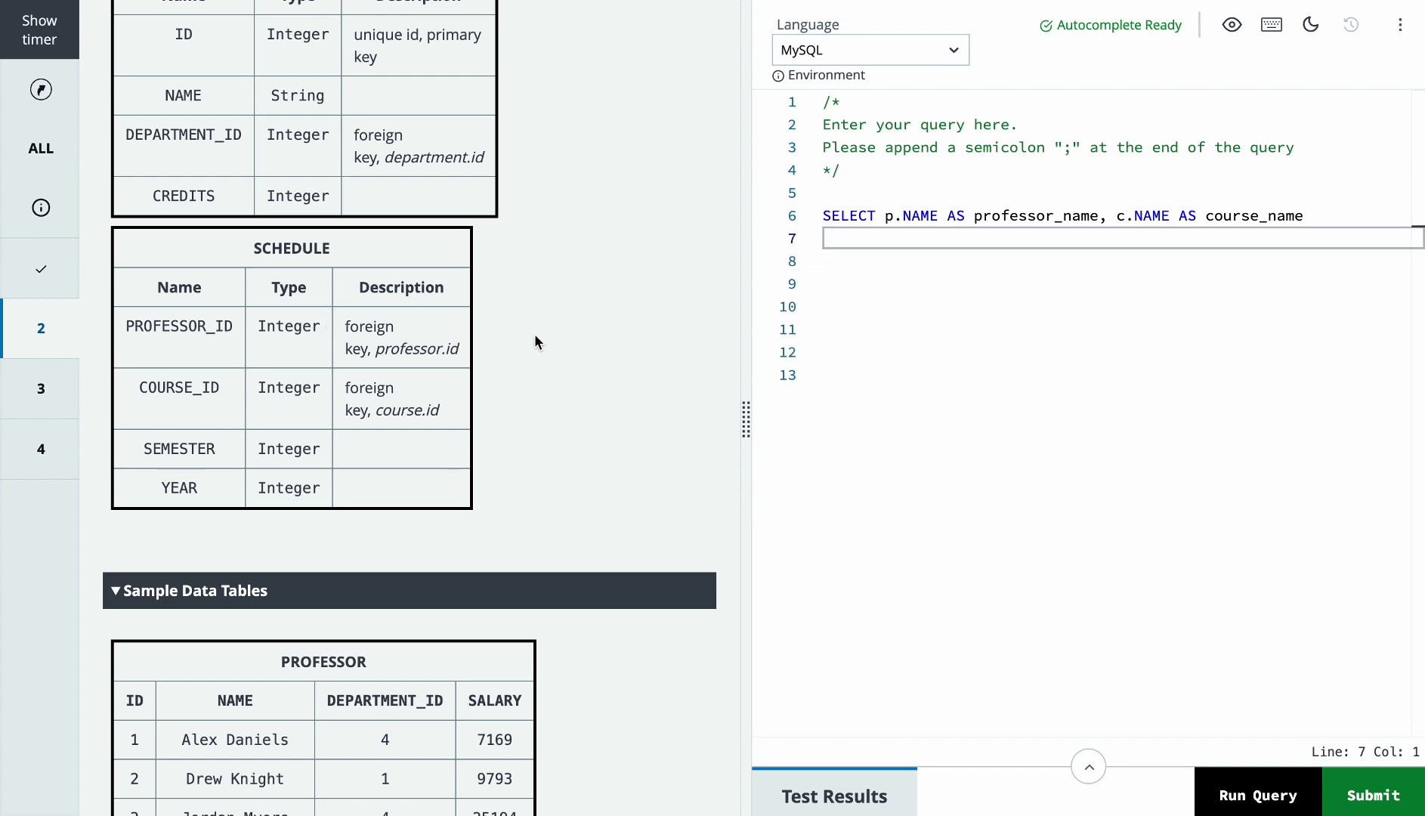
- Add FROM PROFESSOR p, joining SCHEDULE on PROFESSOR_ID and COURSE on COURSE_ID
text(FROM PROFESSOR p)
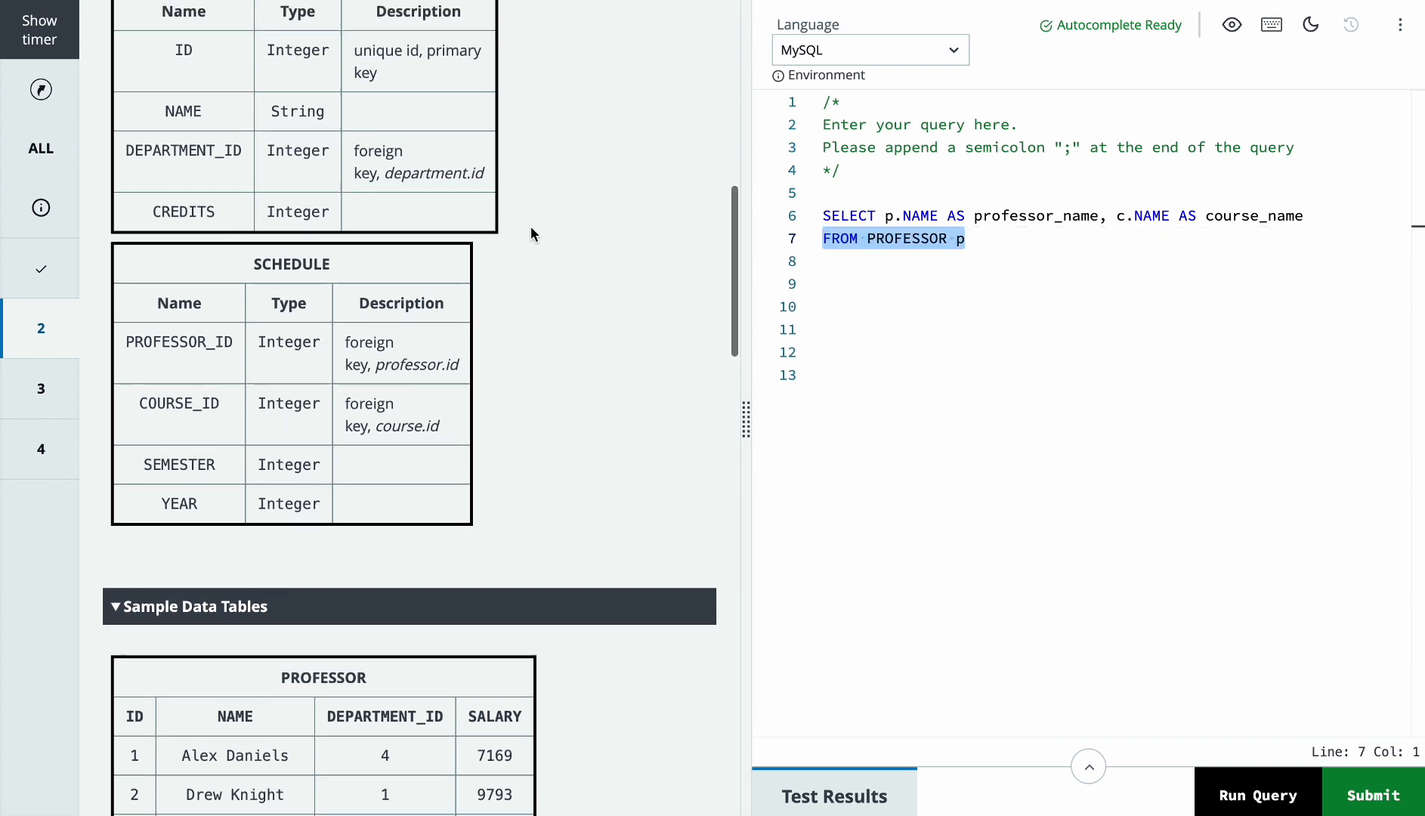
text(JOIN SCHEDULE s ON p.ID = s.PROFESSOR_ID)
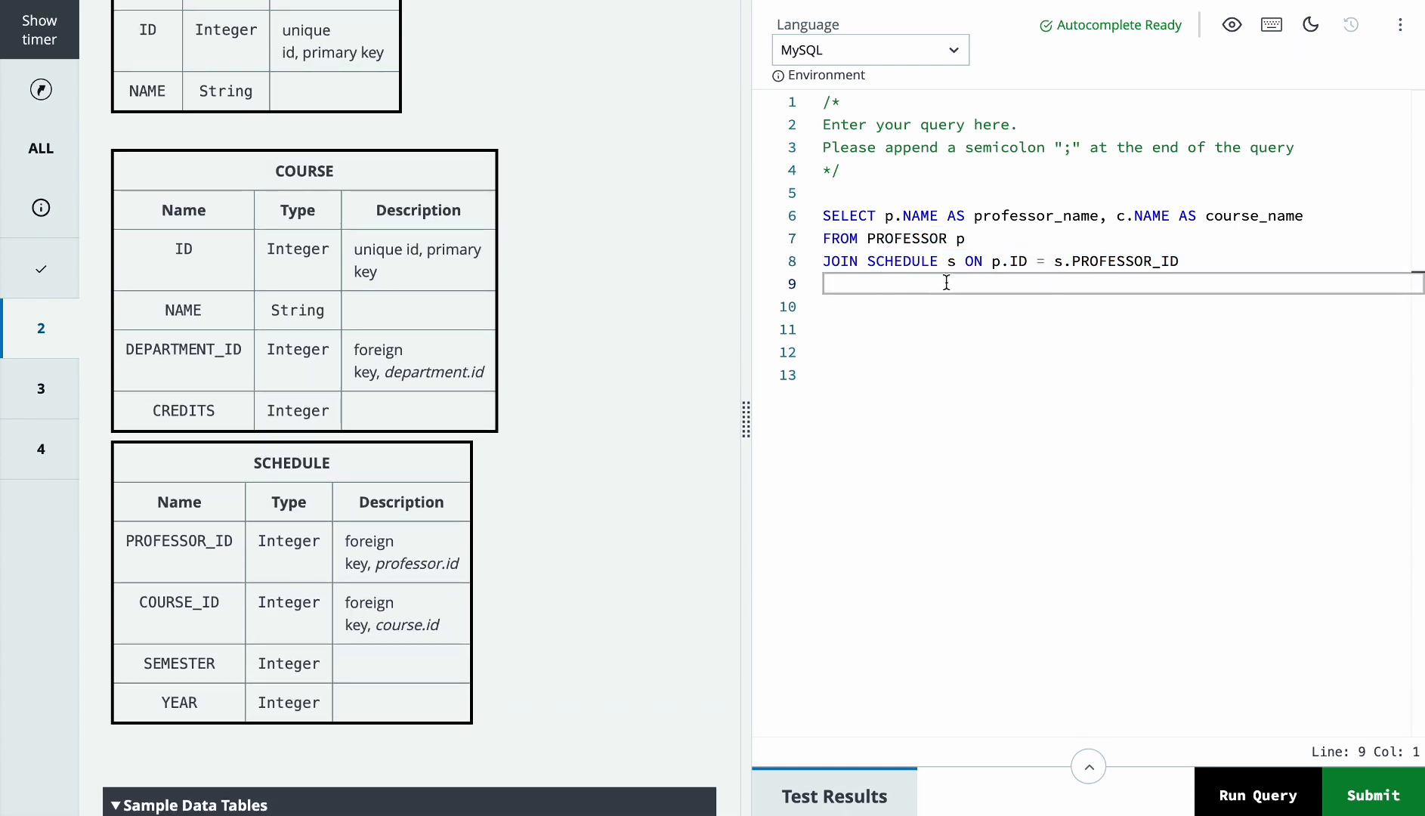
scroll(down, 3)
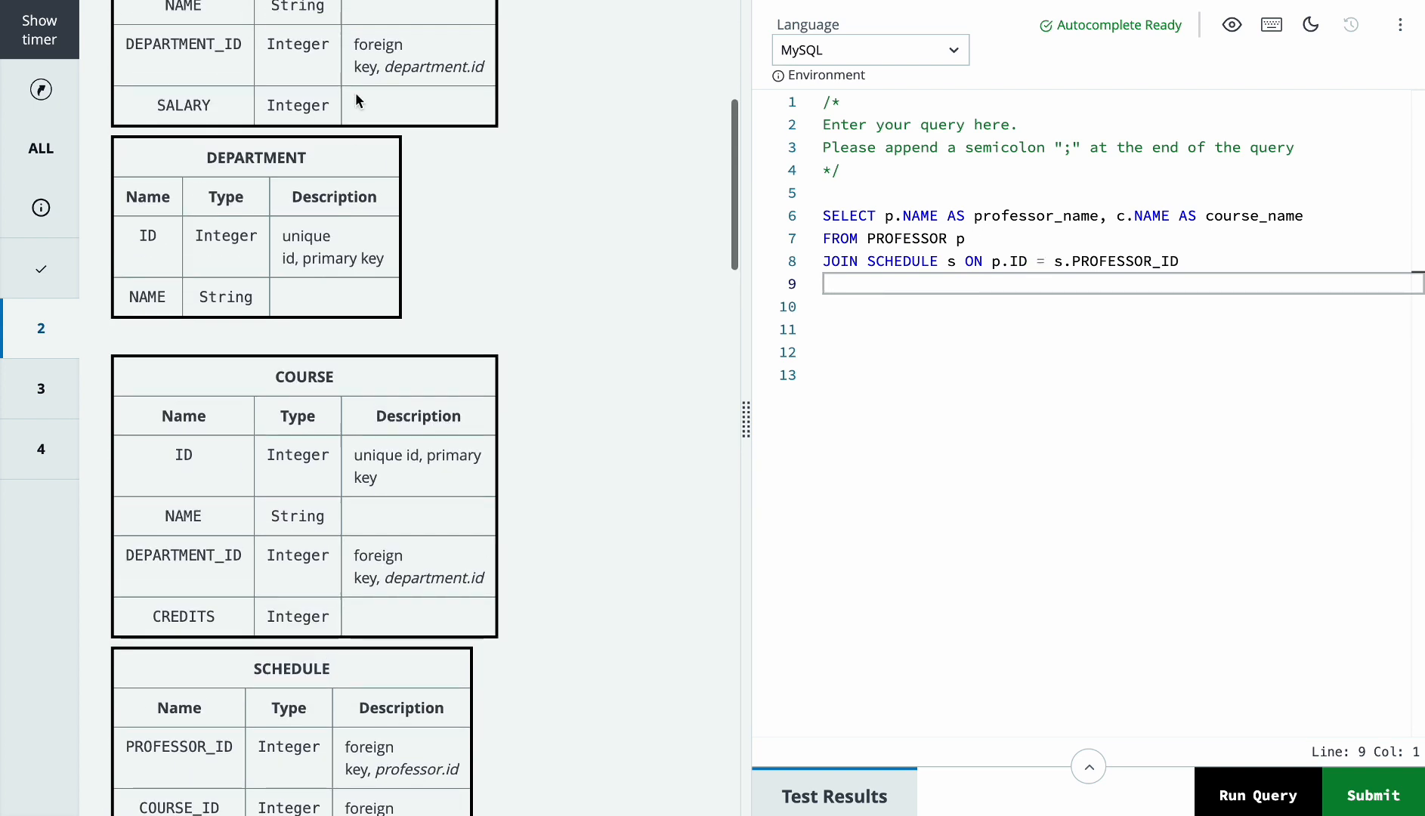
scroll(down, 3)
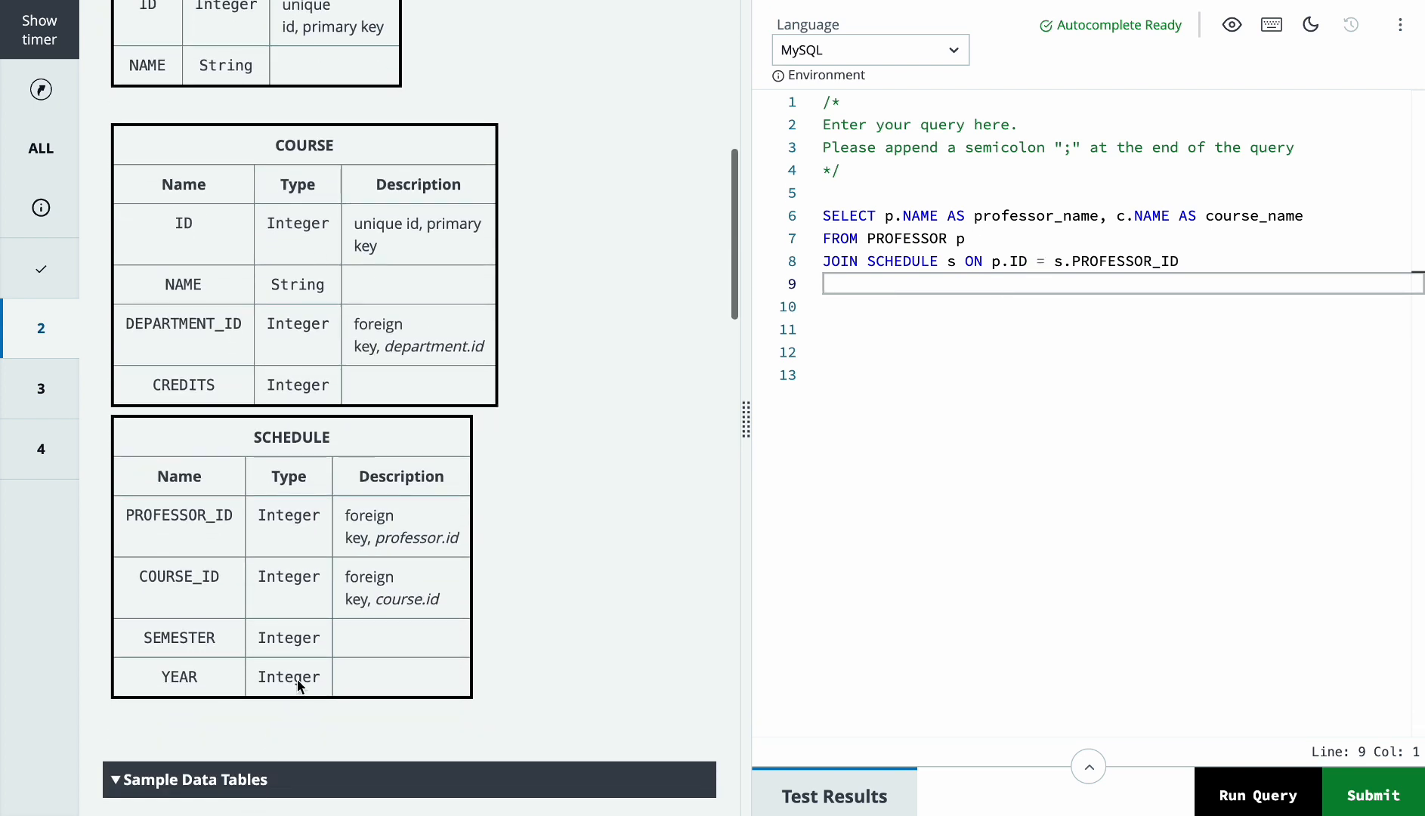
click(1179, 260)
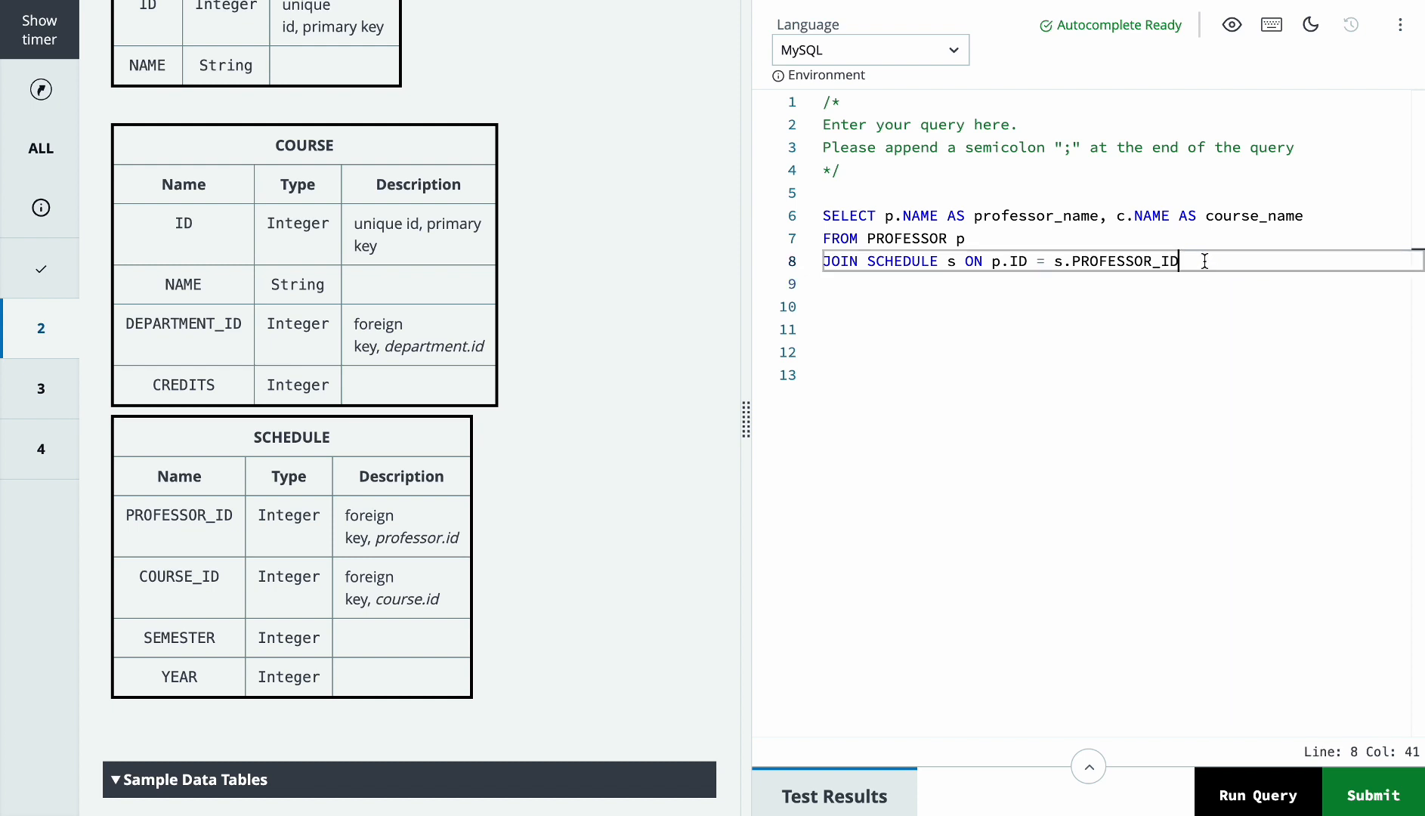
text(JOIN COURSE c ON s.COURSE_ID = c.ID)
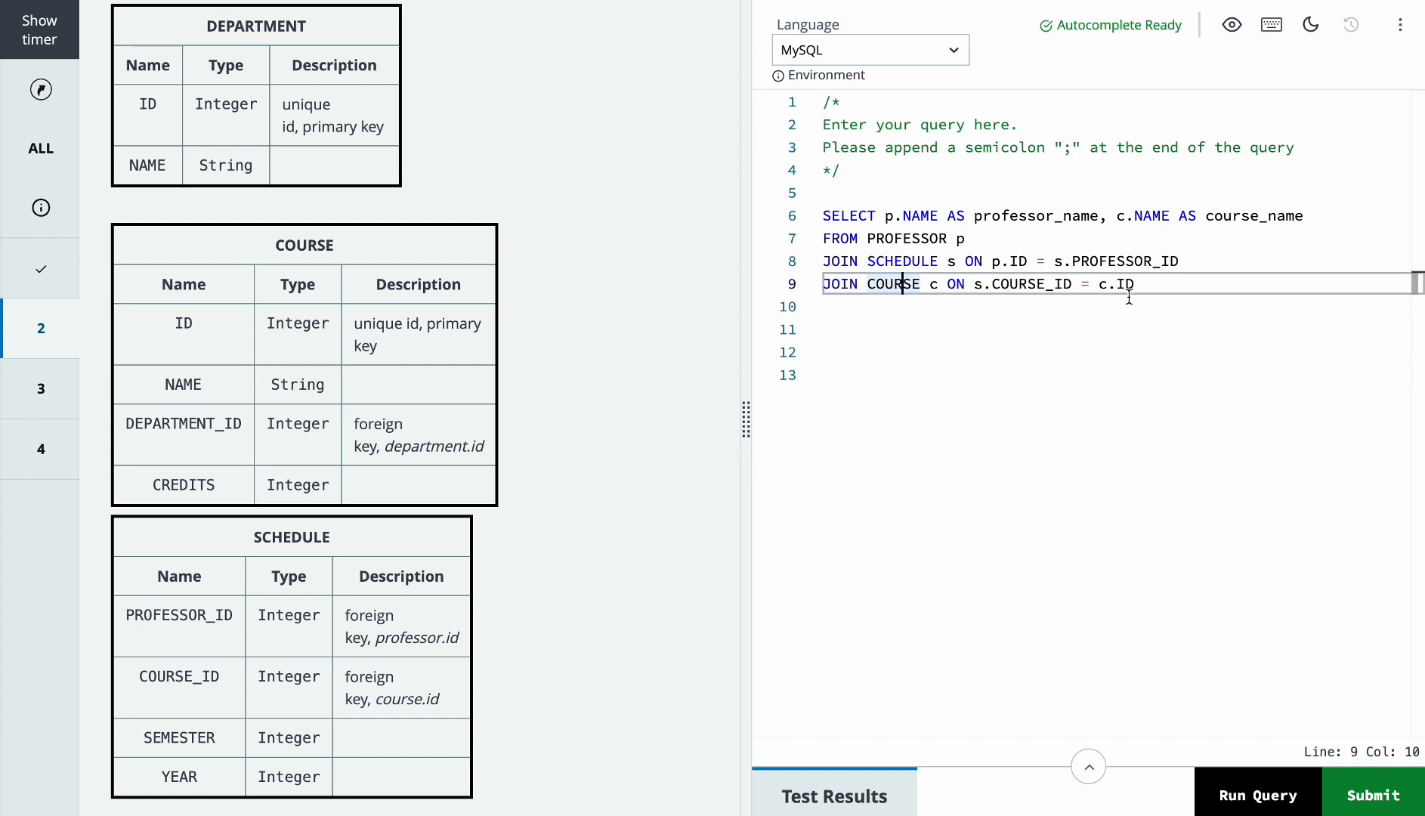
mouse_move(444, 330)
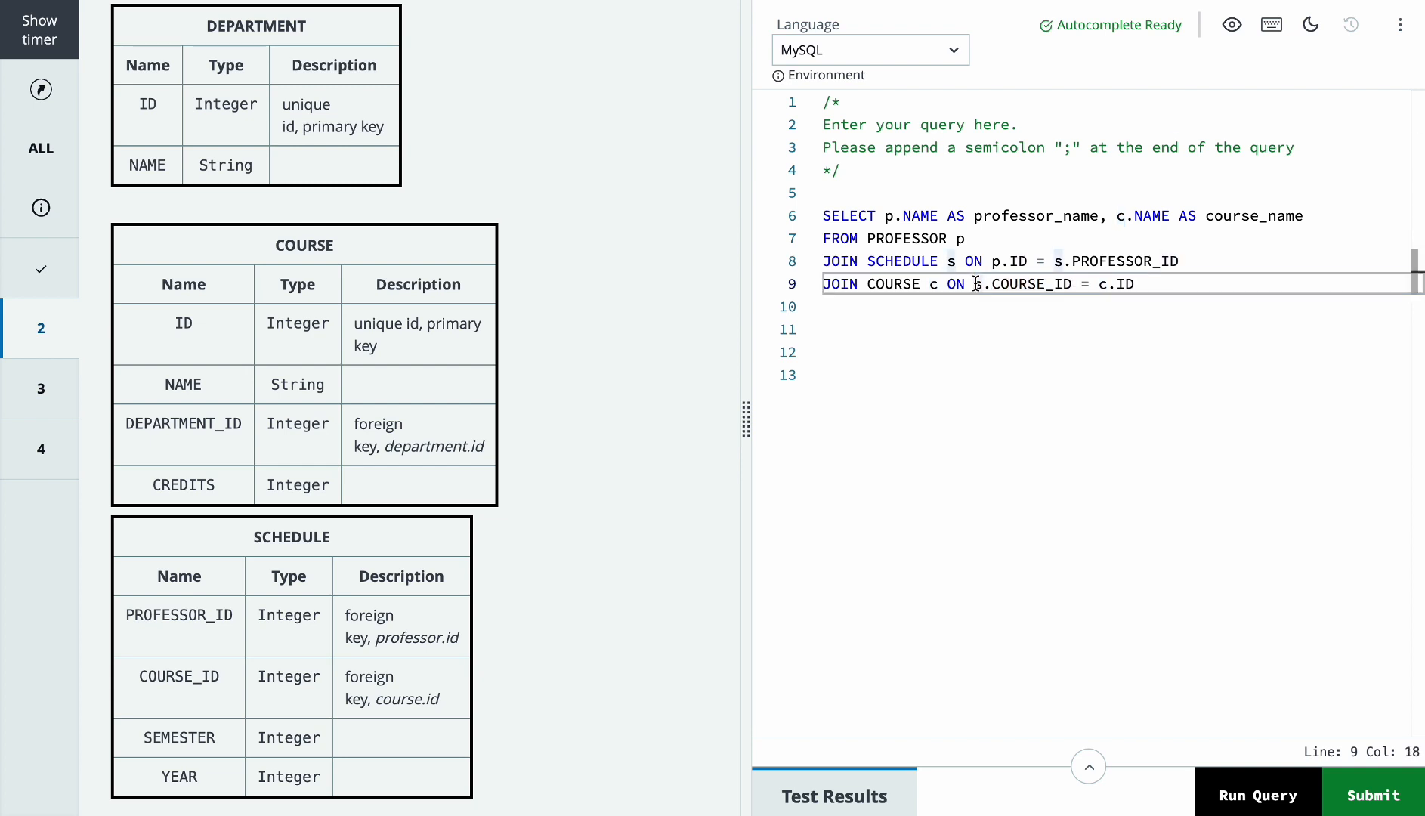
- Add the clause WHERE p.DEPARTMENT_ID != c.DEPARTMENT_ID on a new line
text(WHERE p.DEPARTMENT_ID != c.DEPARTMENT_ID)
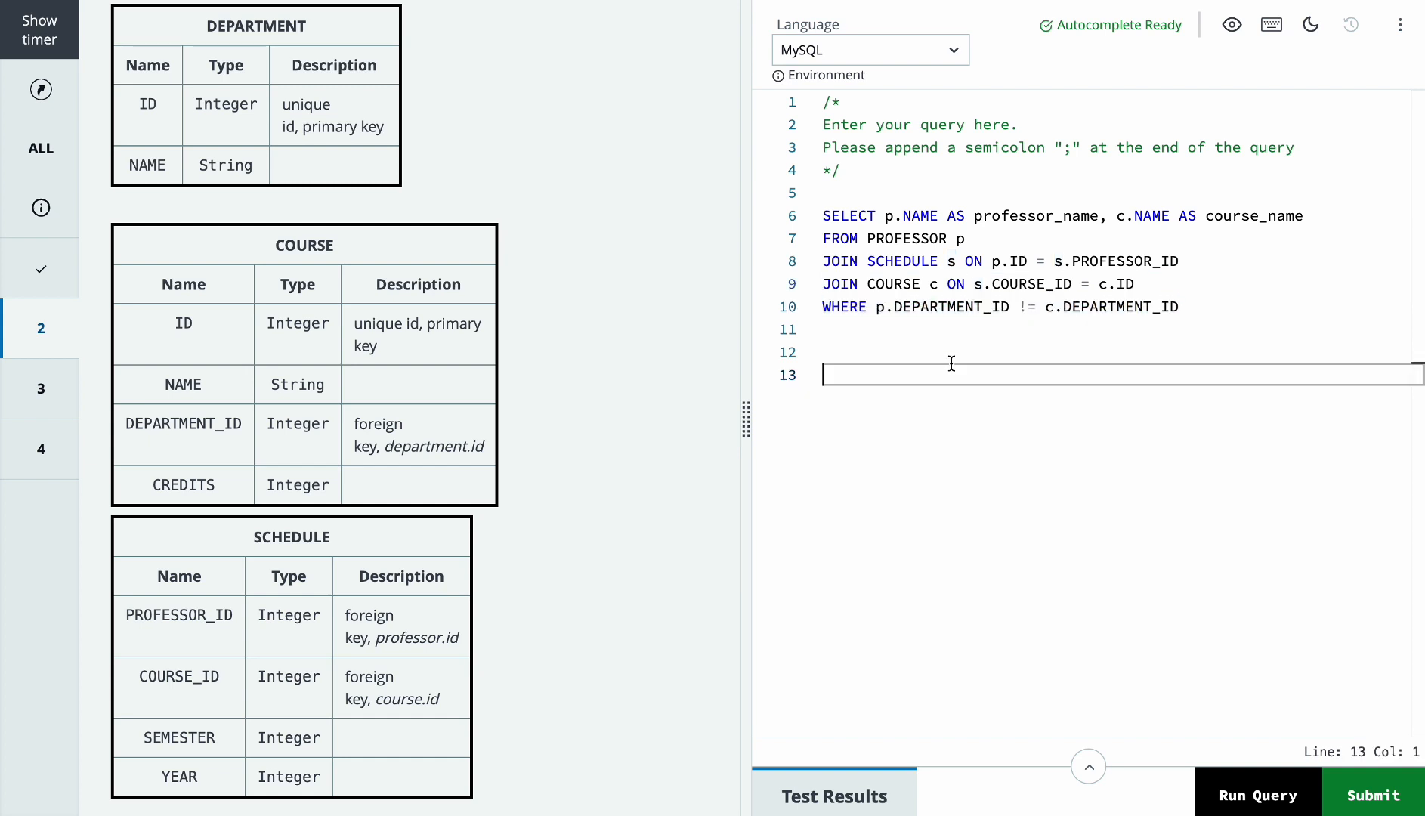
mouse_move(472, 332)
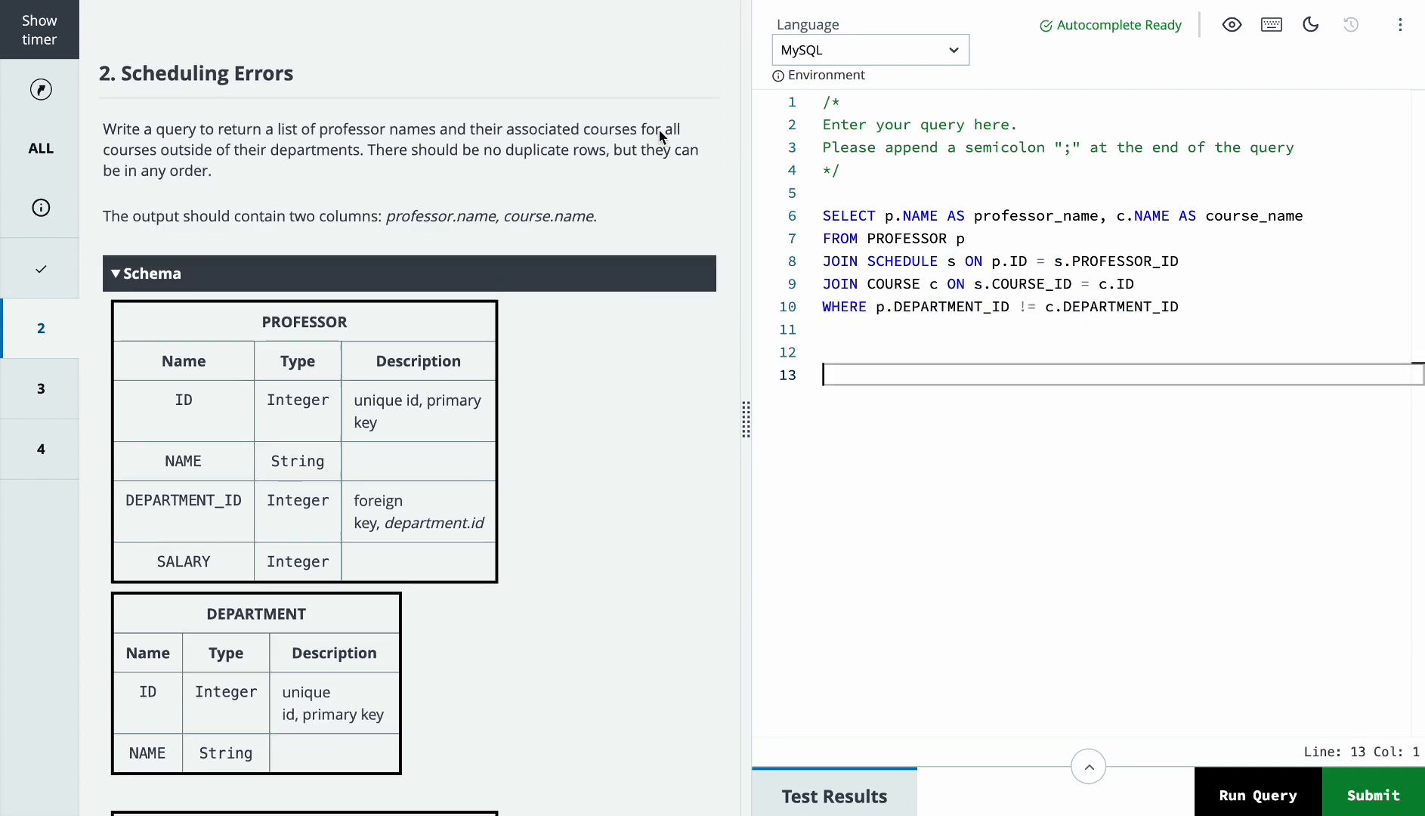
mouse_move(424, 145)
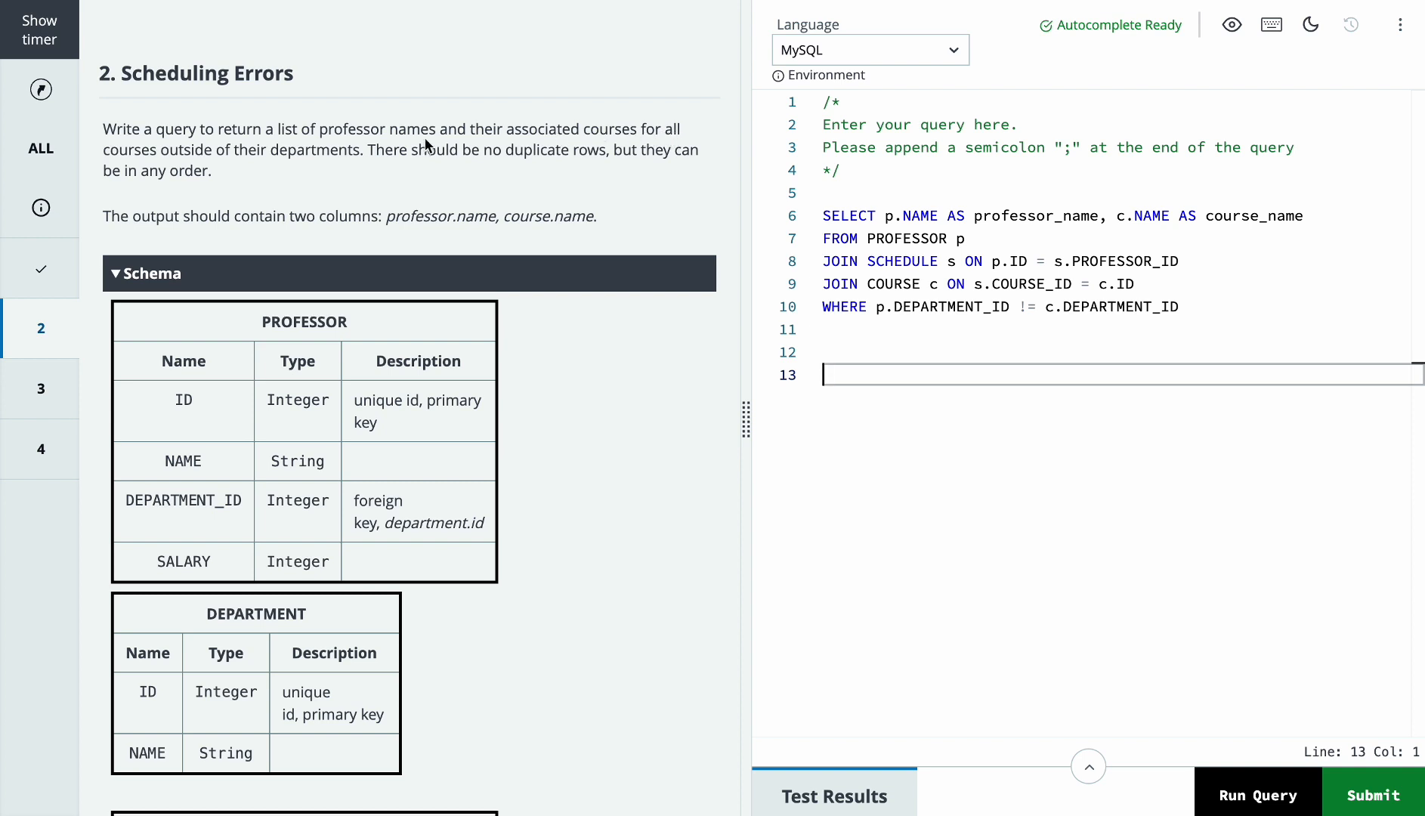
mouse_move(626, 140)
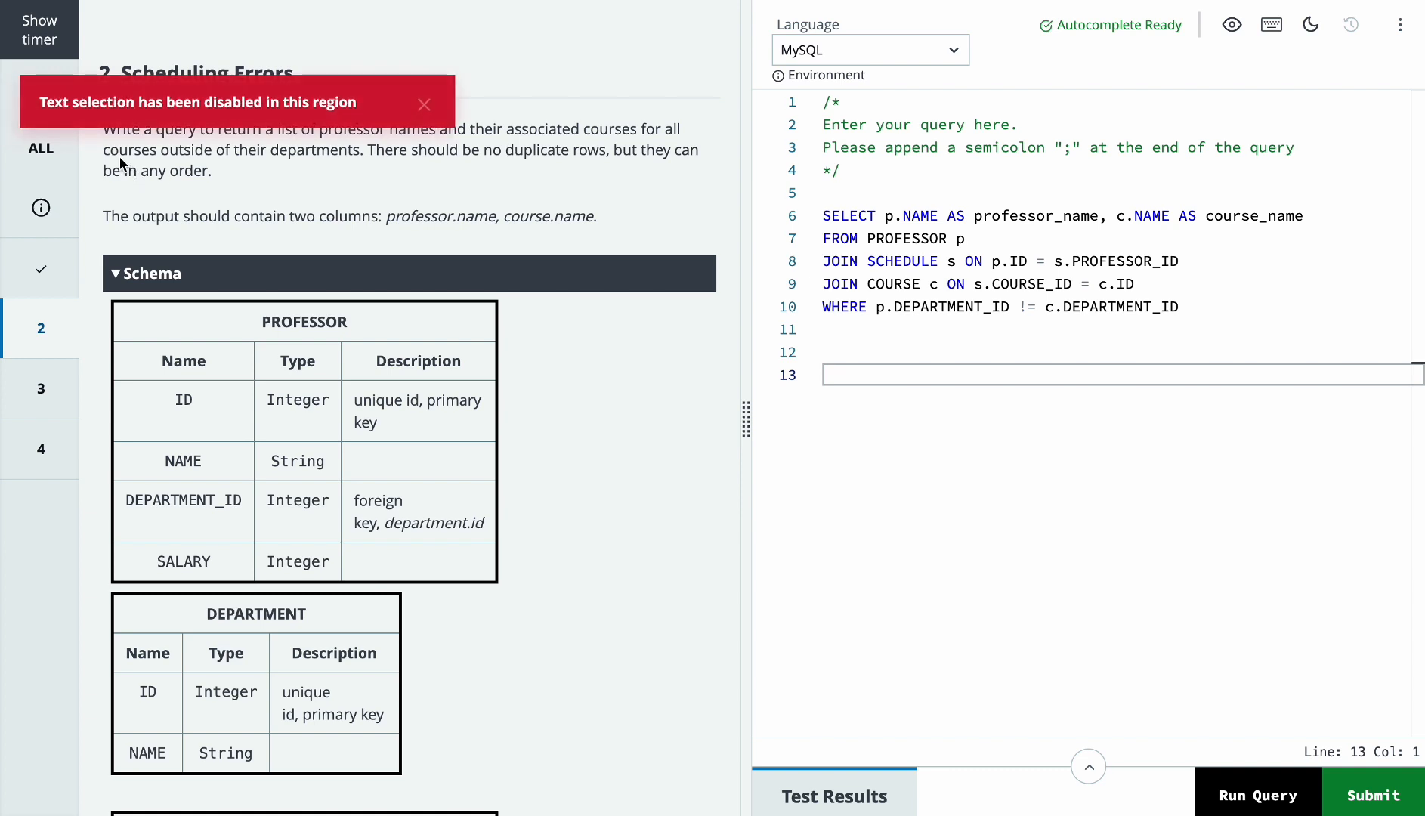
mouse_move(327, 165)
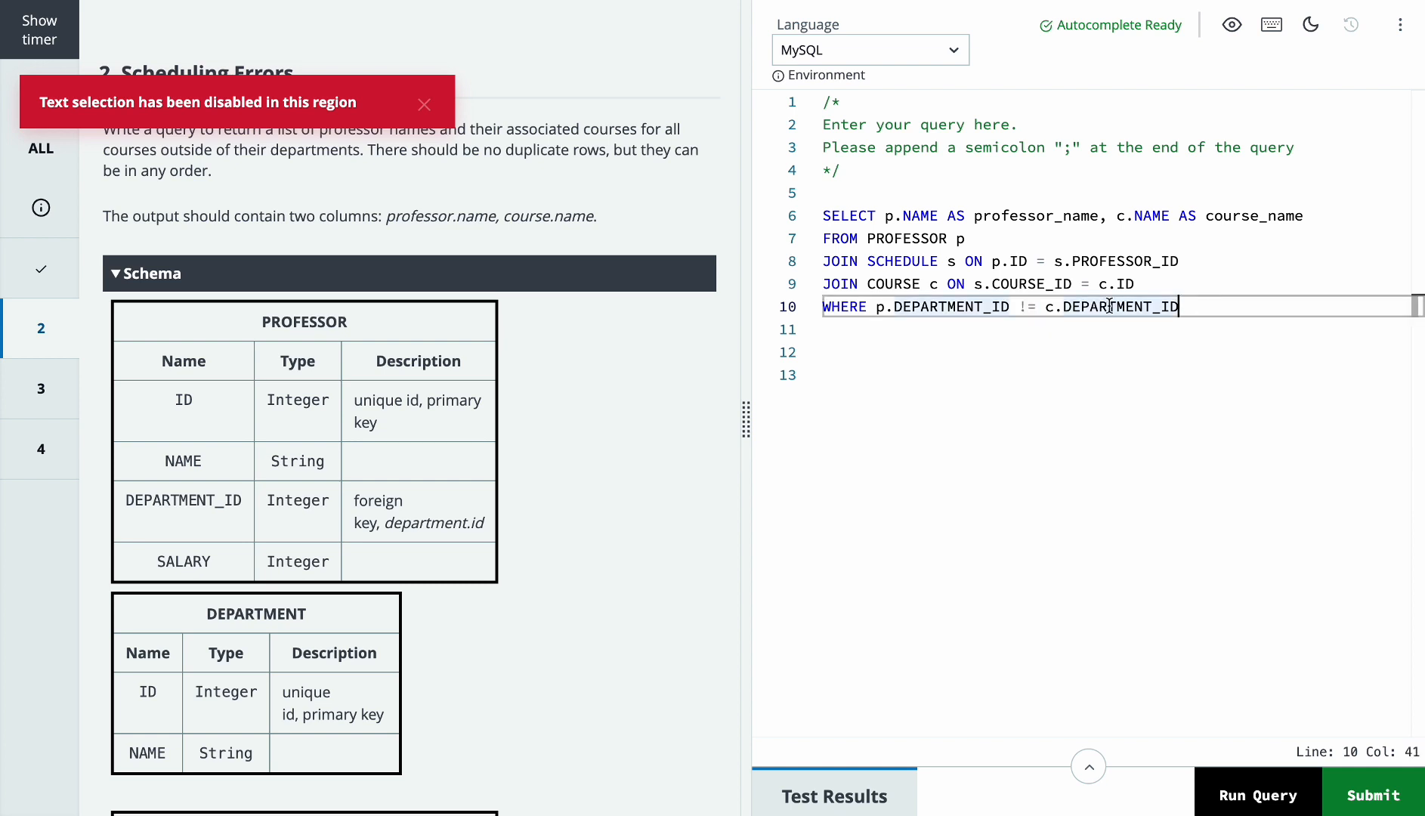
- End the query with GROUP BY professor_name, course_name; and review the p and c aliases
text(GROUP BY professor_name, course_name;)
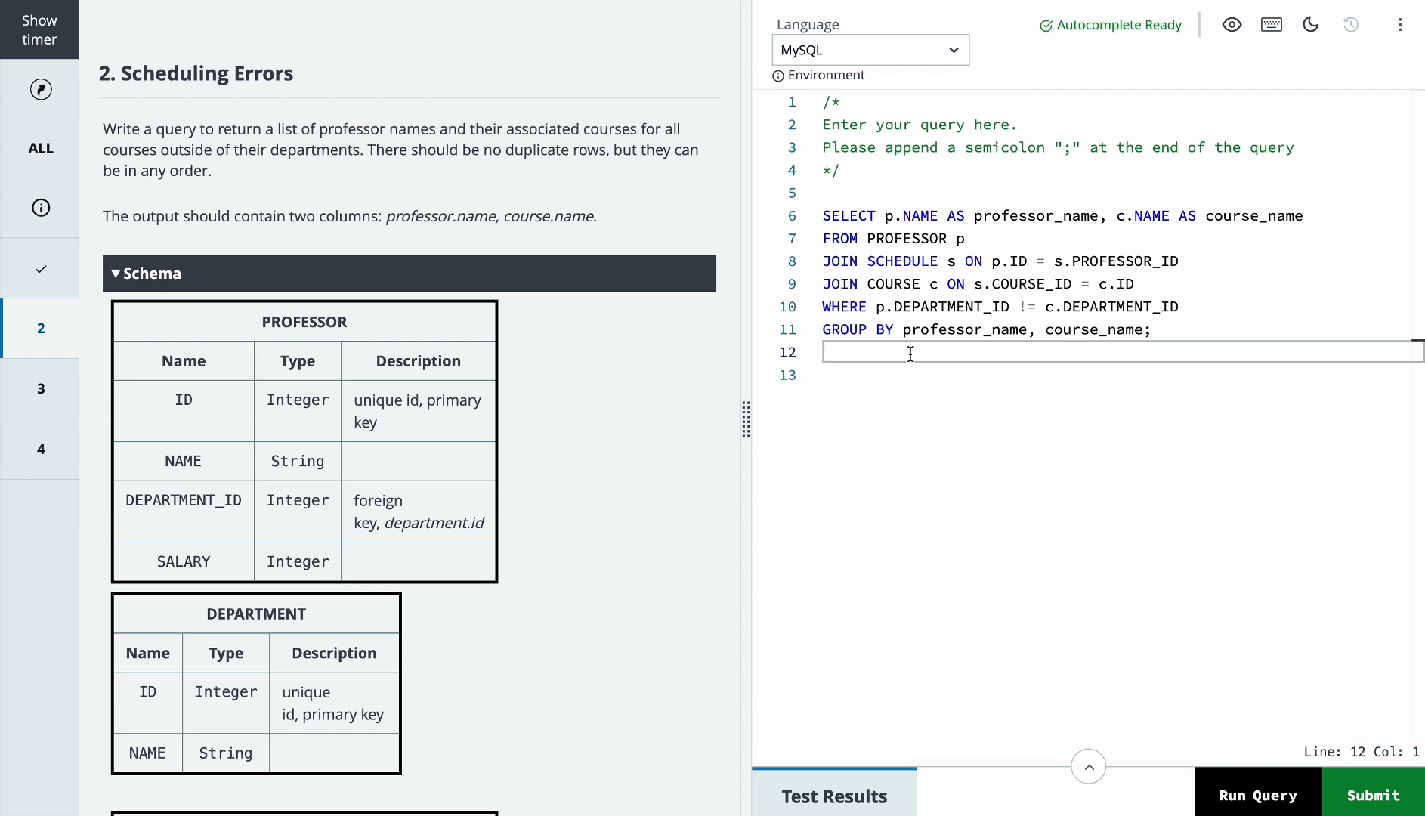
click(965, 238)
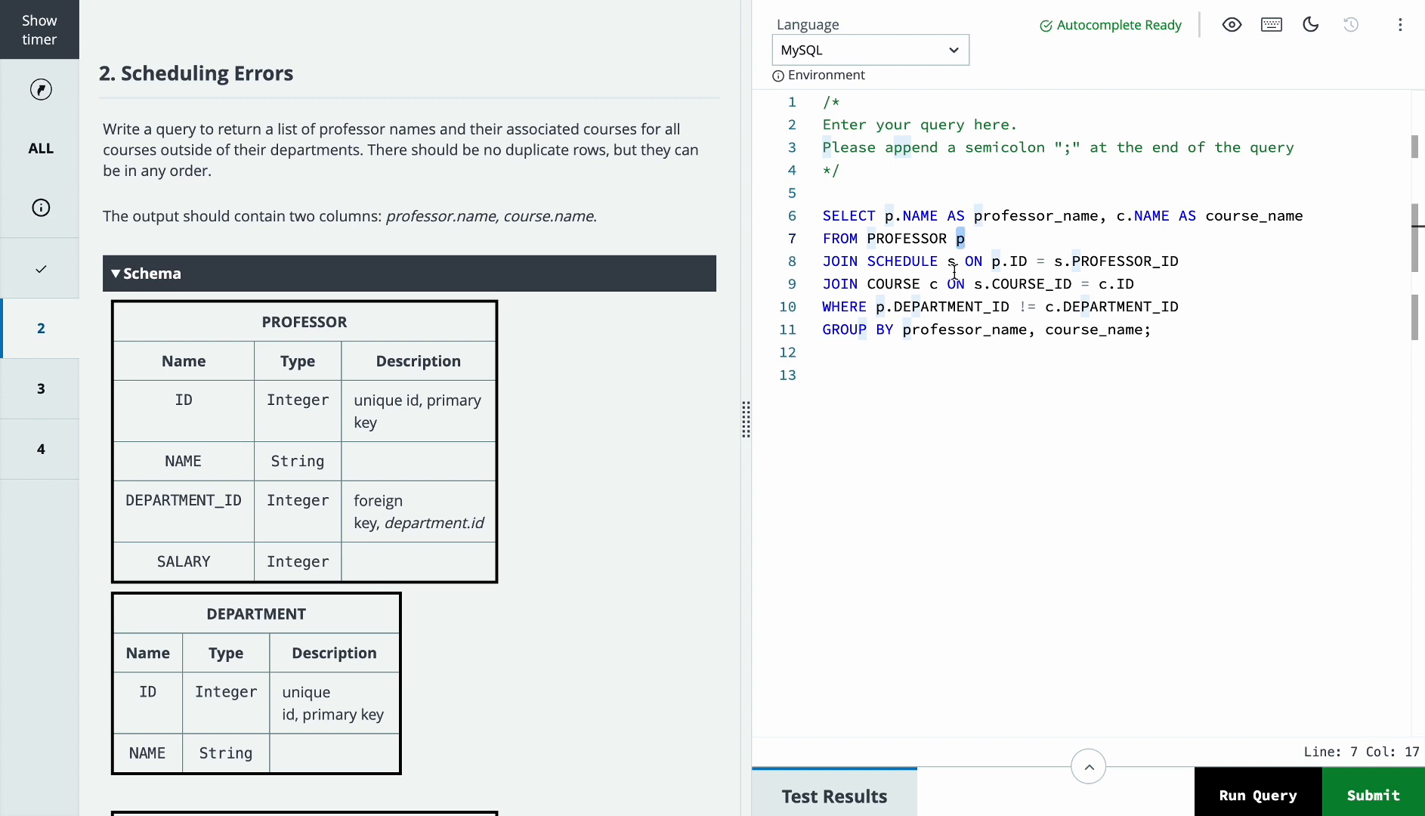
click(936, 284)
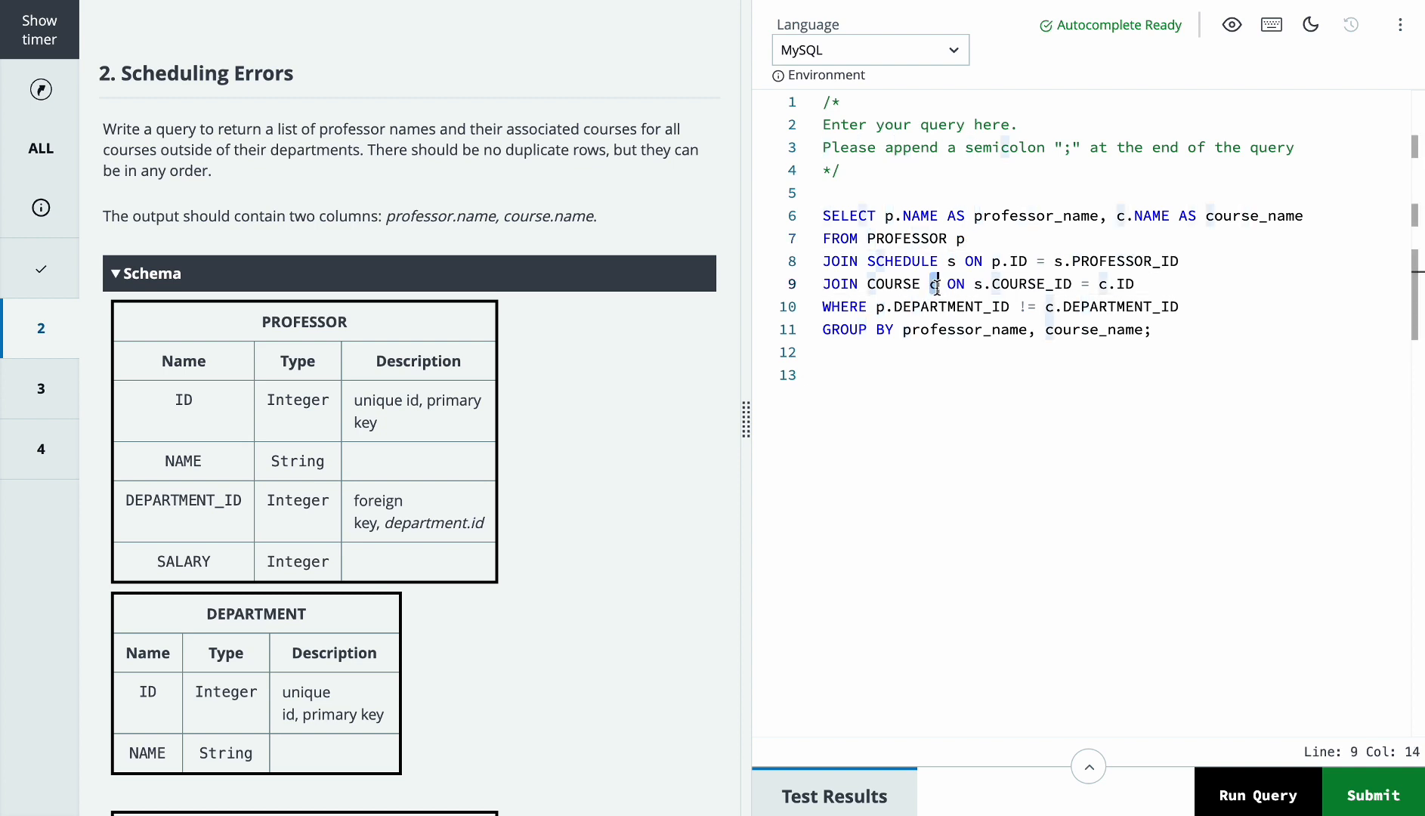